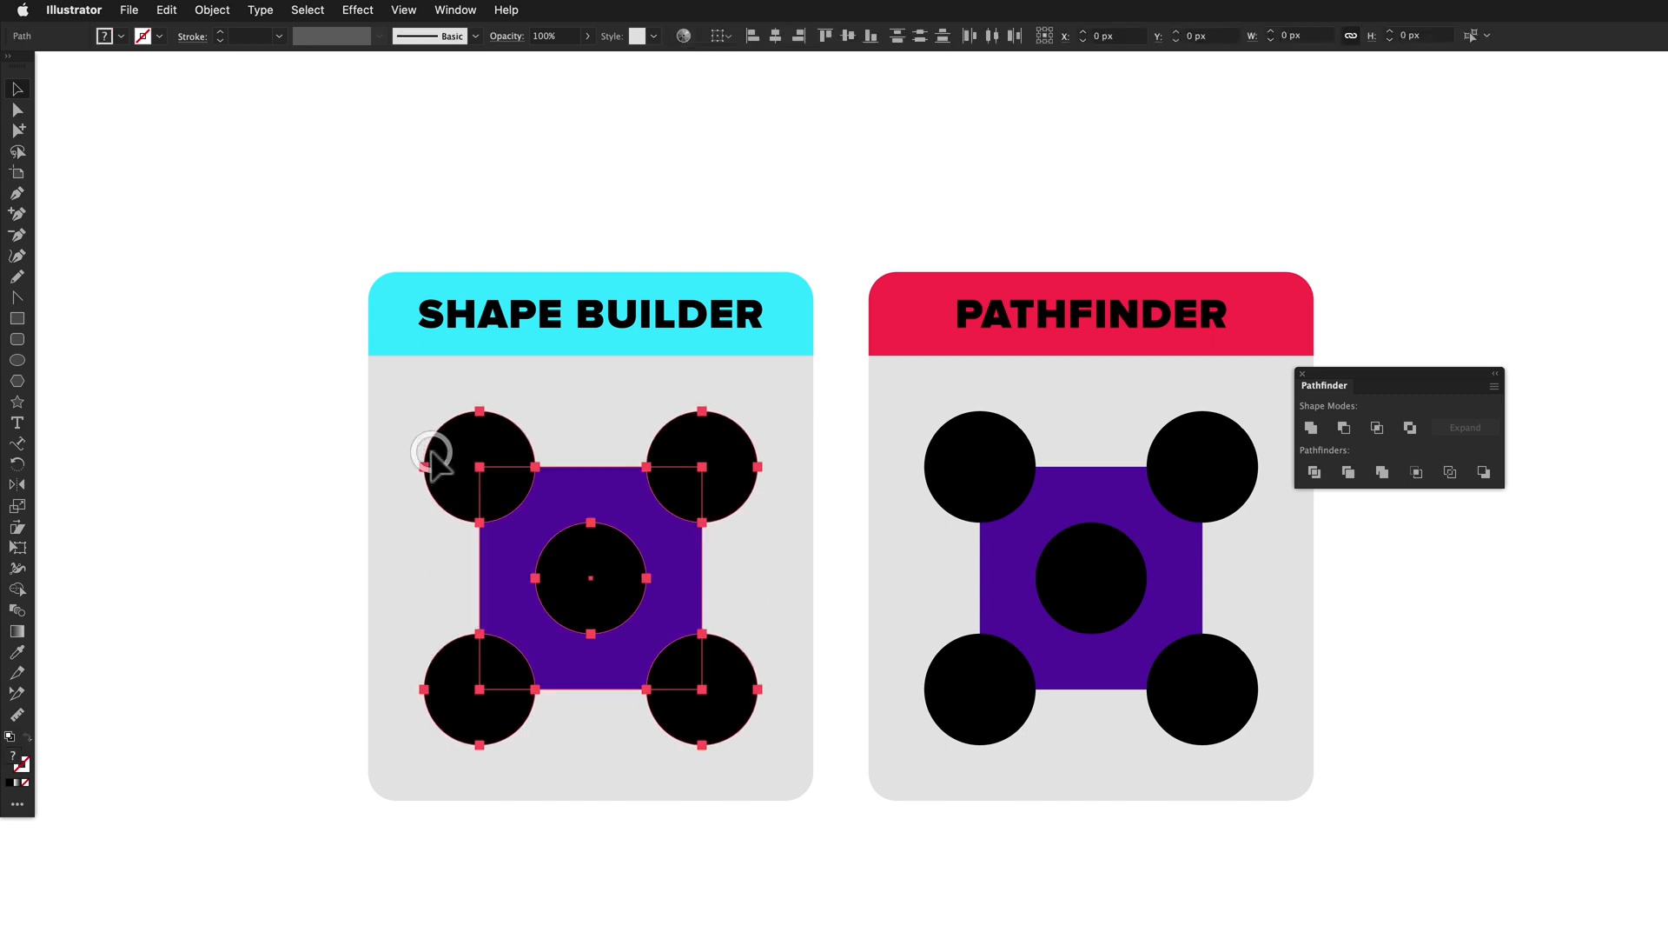
- Carve the top-left corner circle away on the left, then Unite the square and corner circles on the Pathfinder side
click(482, 462)
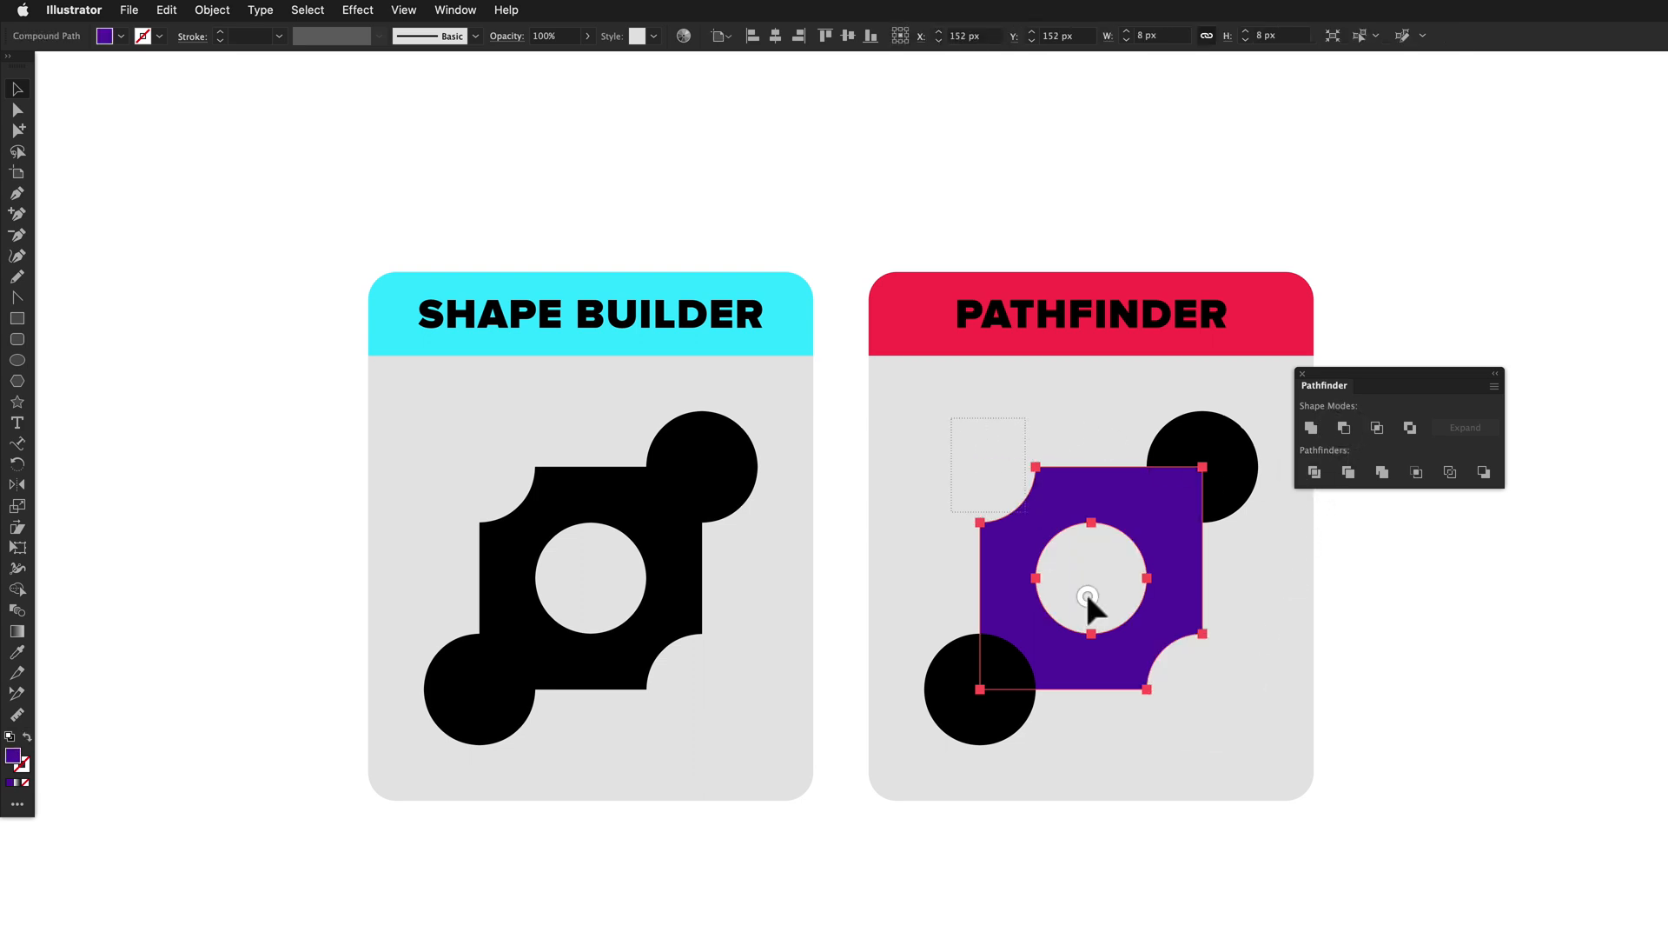
click(1312, 427)
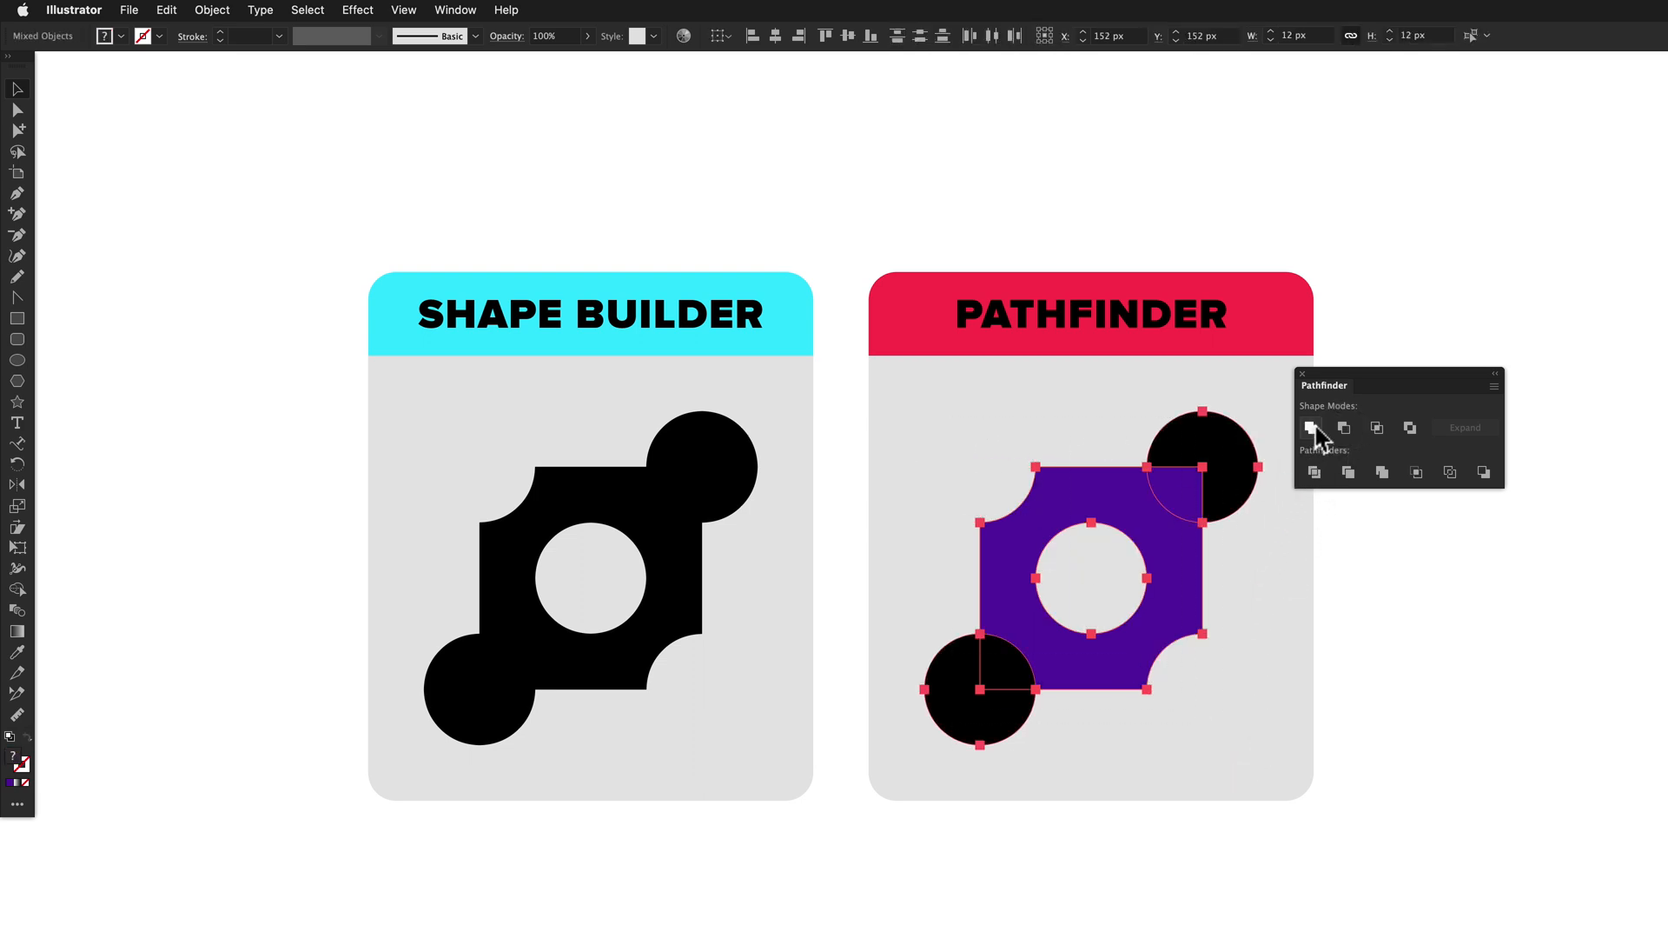
click(1312, 428)
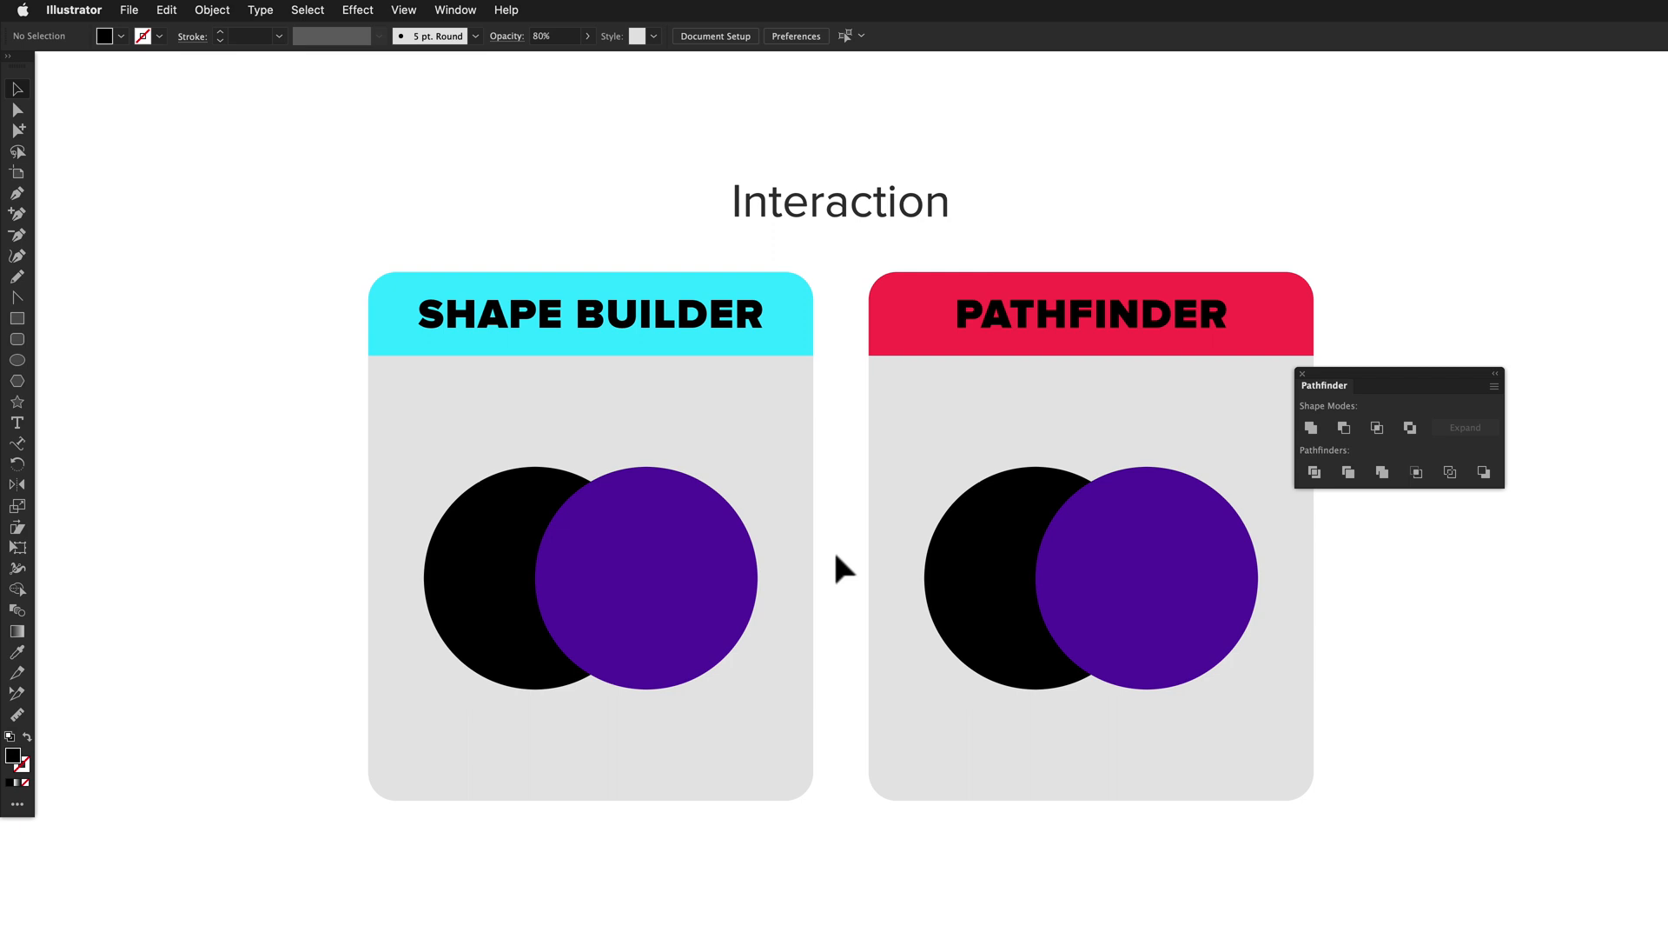
mouse_move(767, 440)
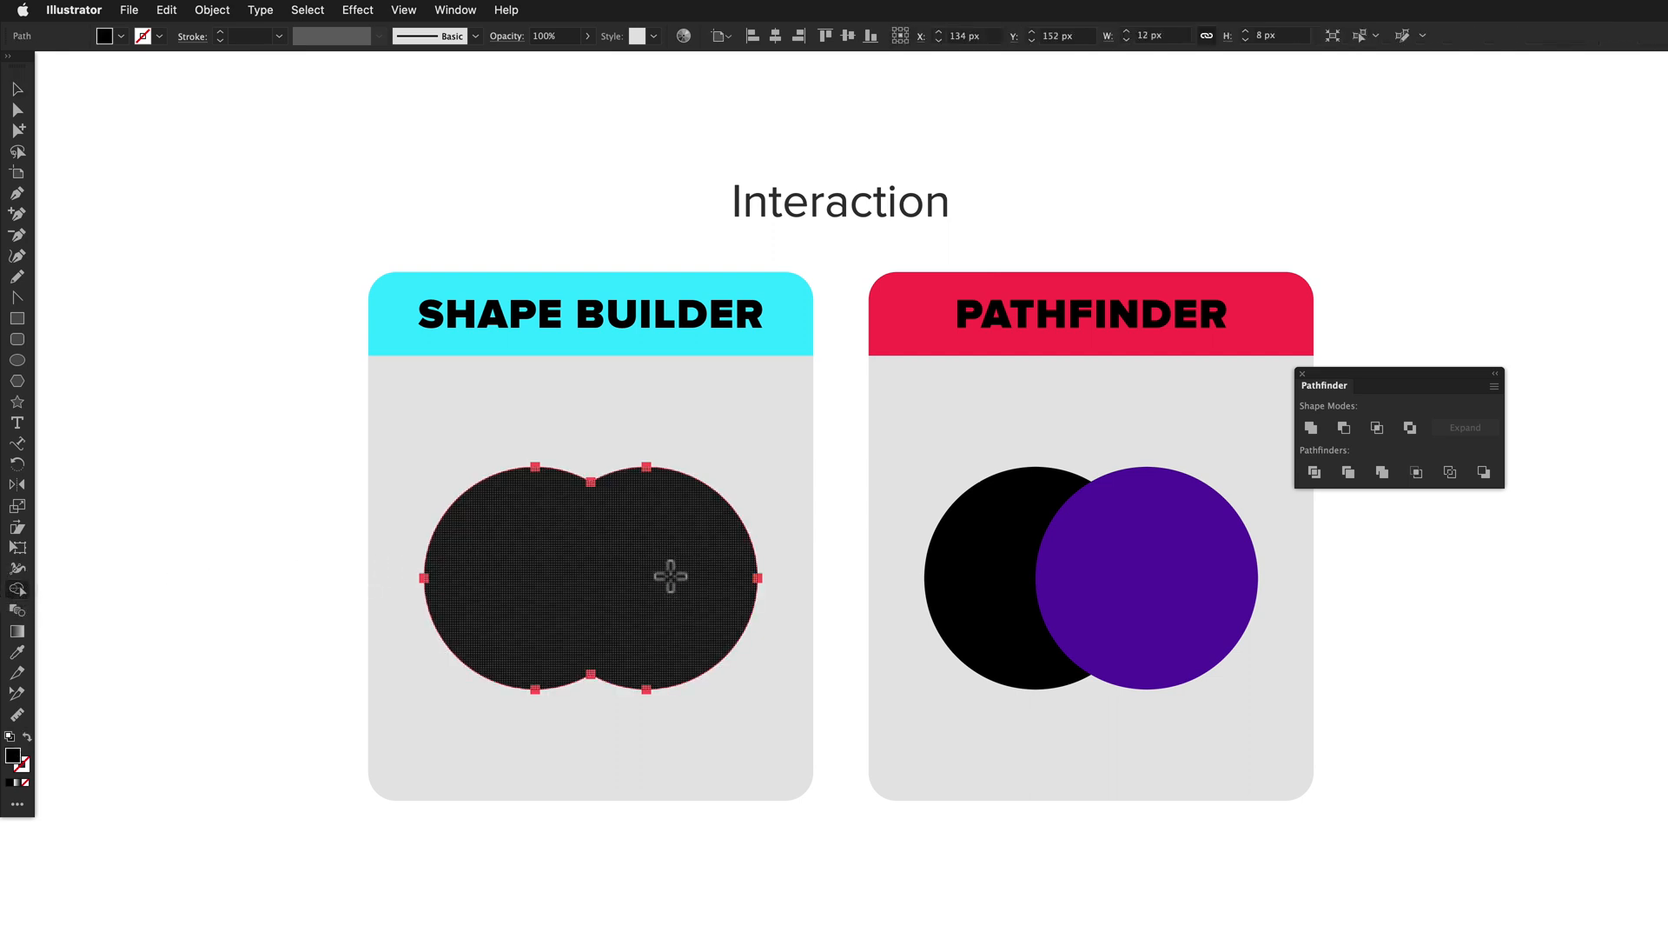
- Undo the trial merge and divide of the two circles before deleting the overlapping lens
key(cmd+z)
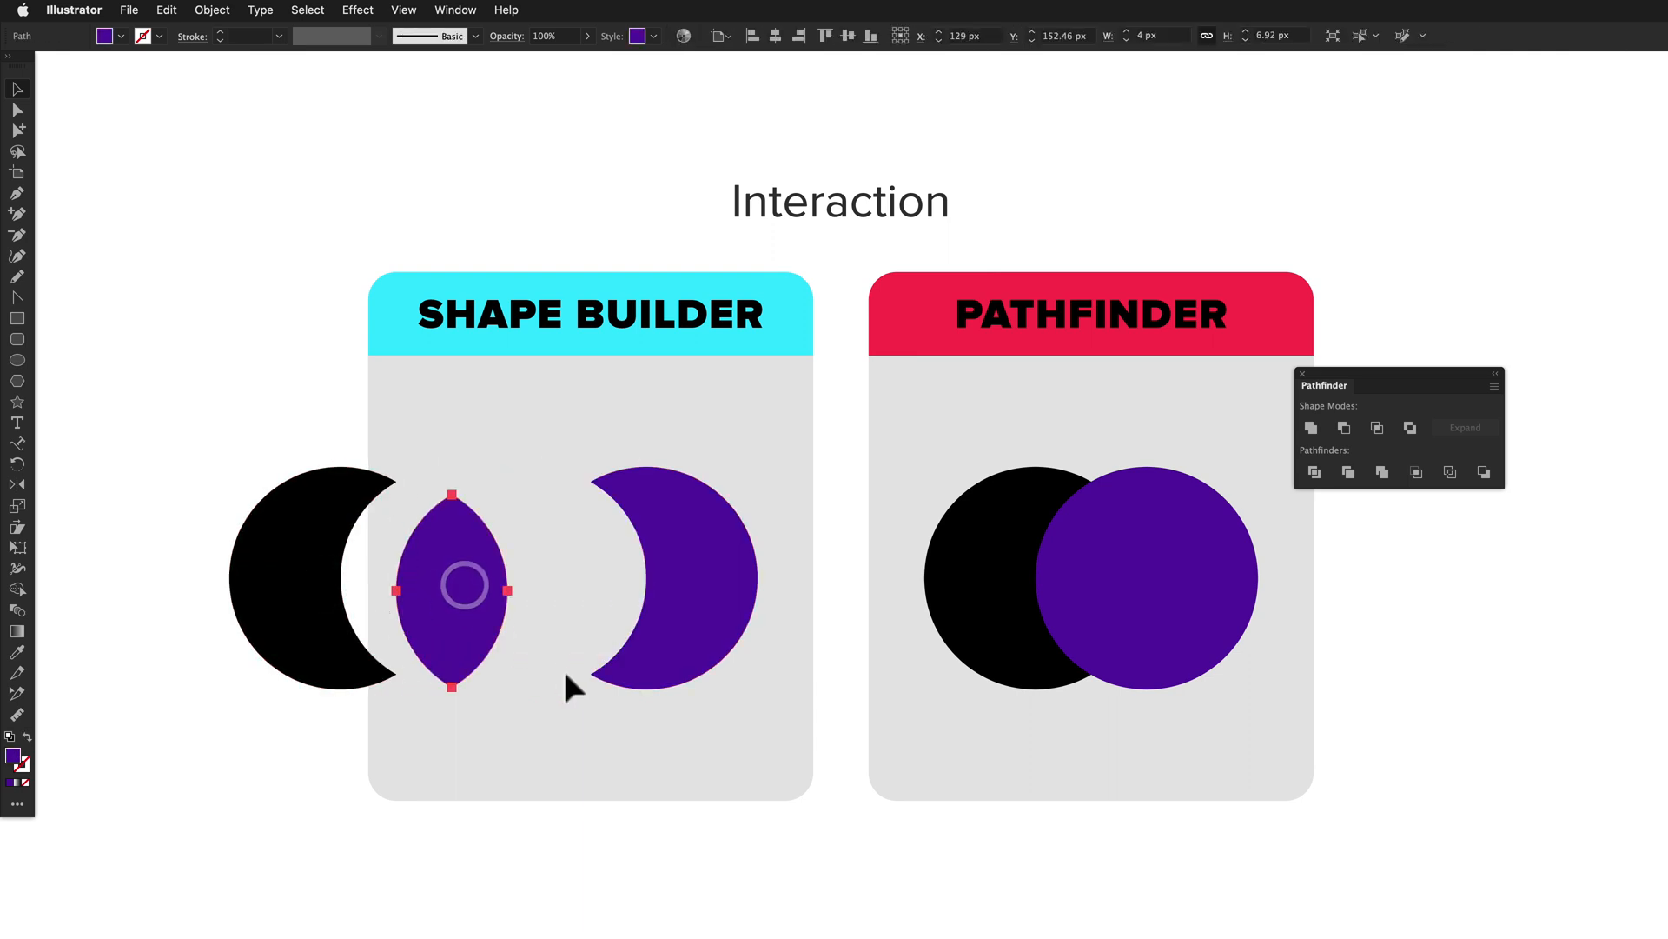
key(cmd+z)
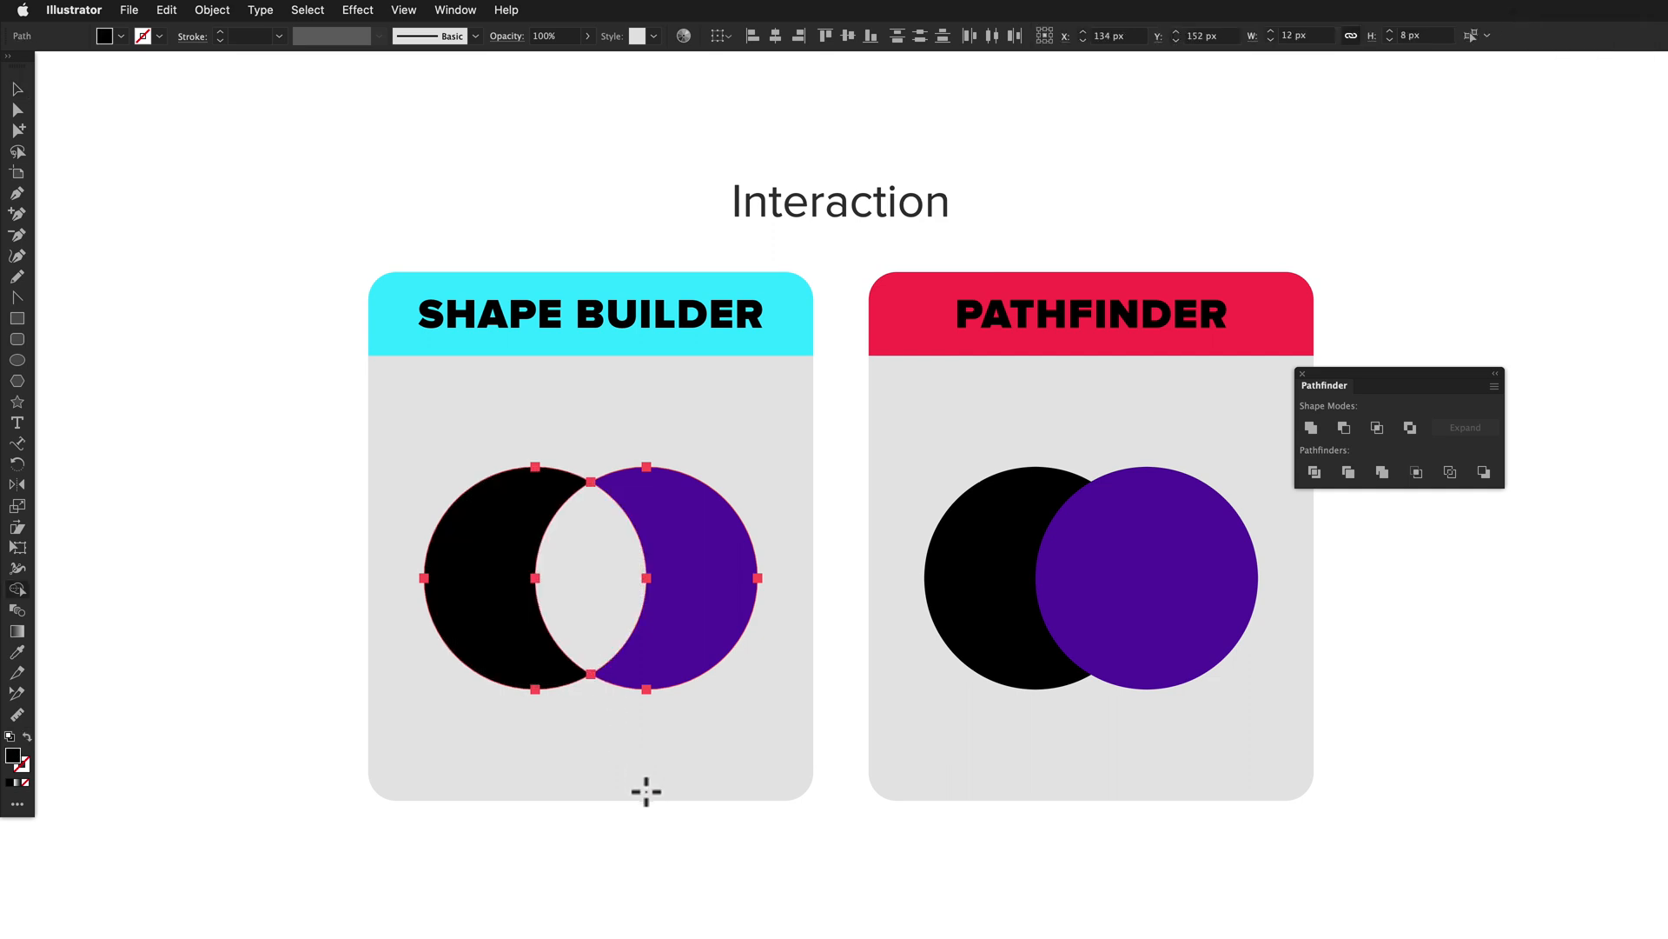
key(cmd+z)
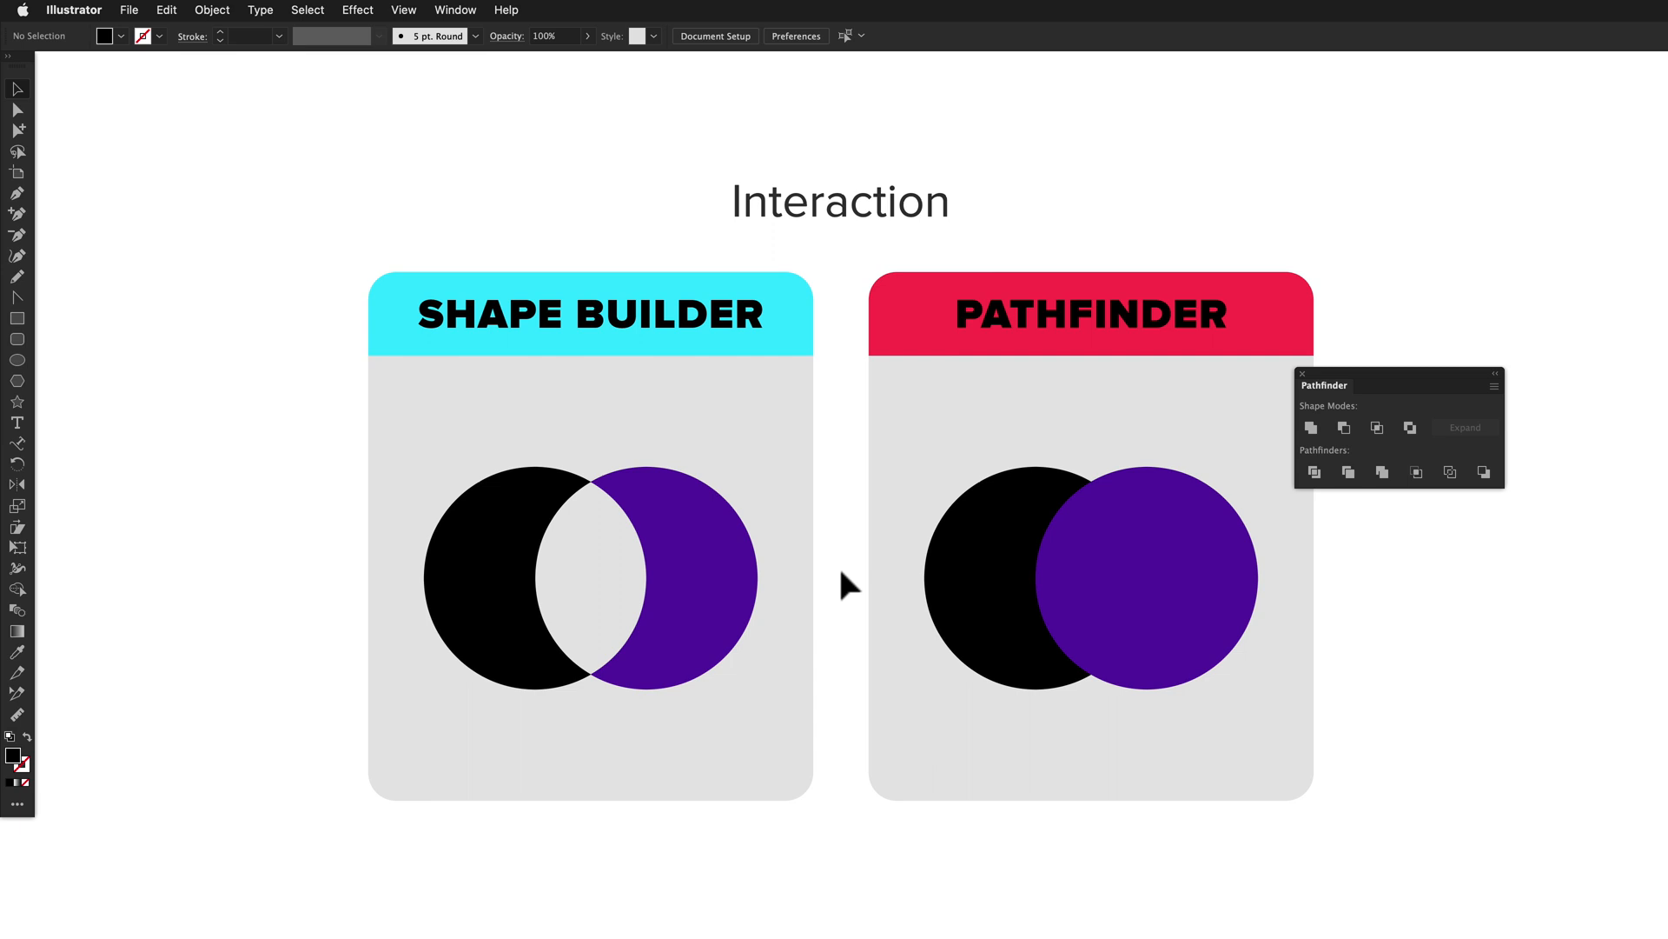
mouse_move(1490, 476)
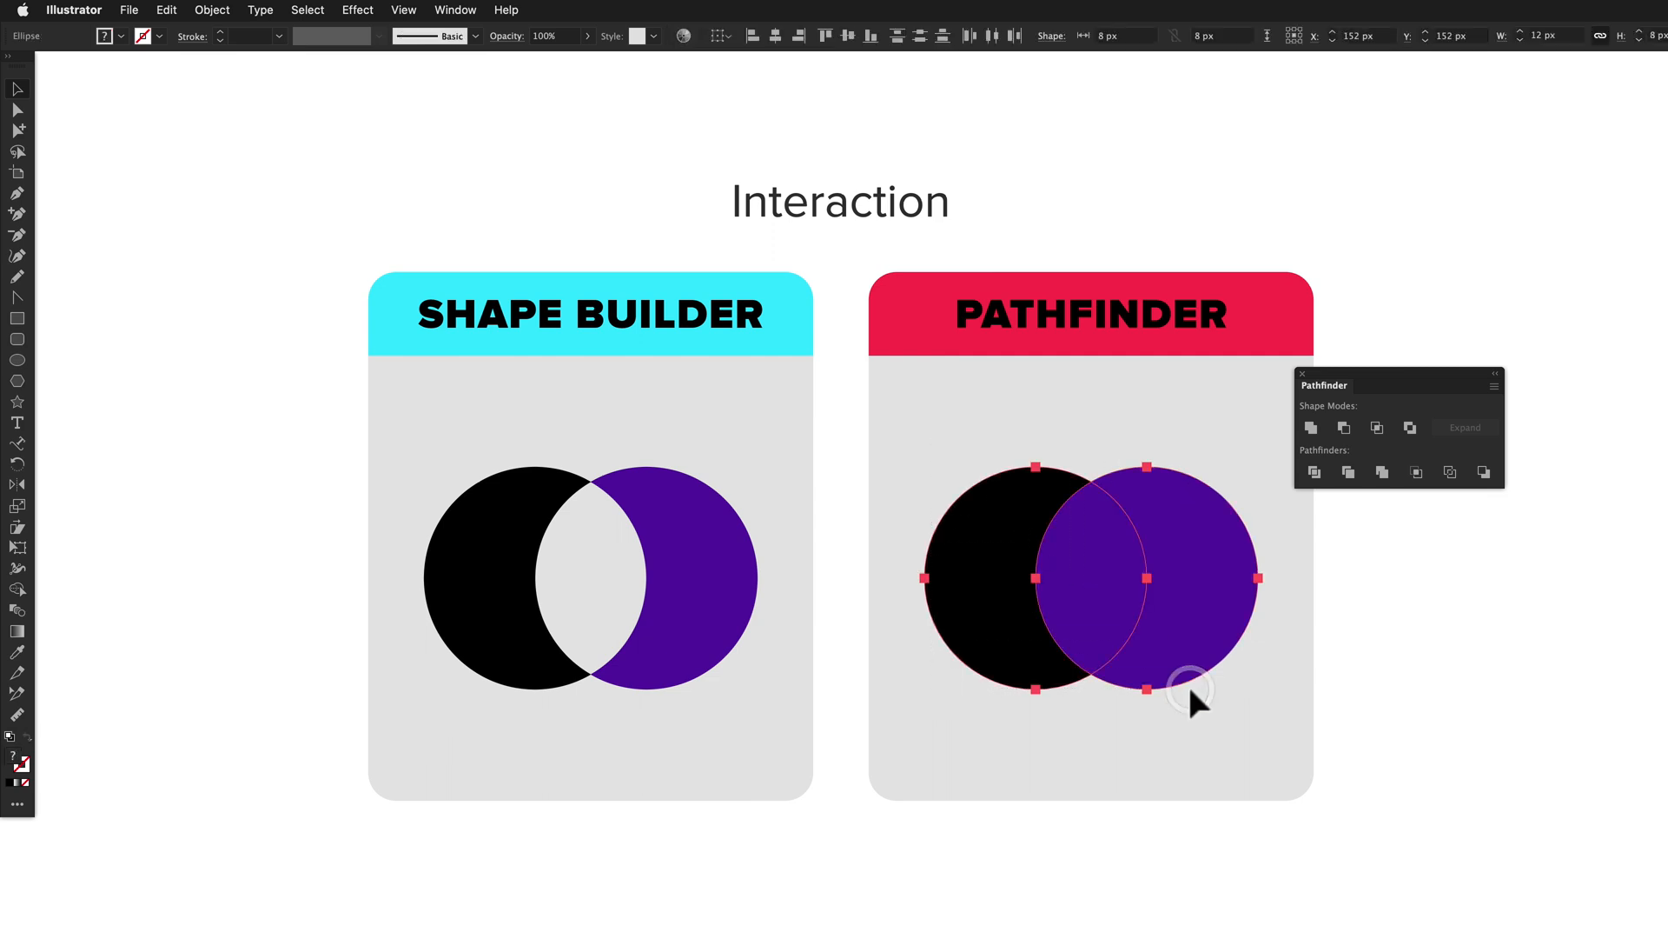
mouse_move(1314, 428)
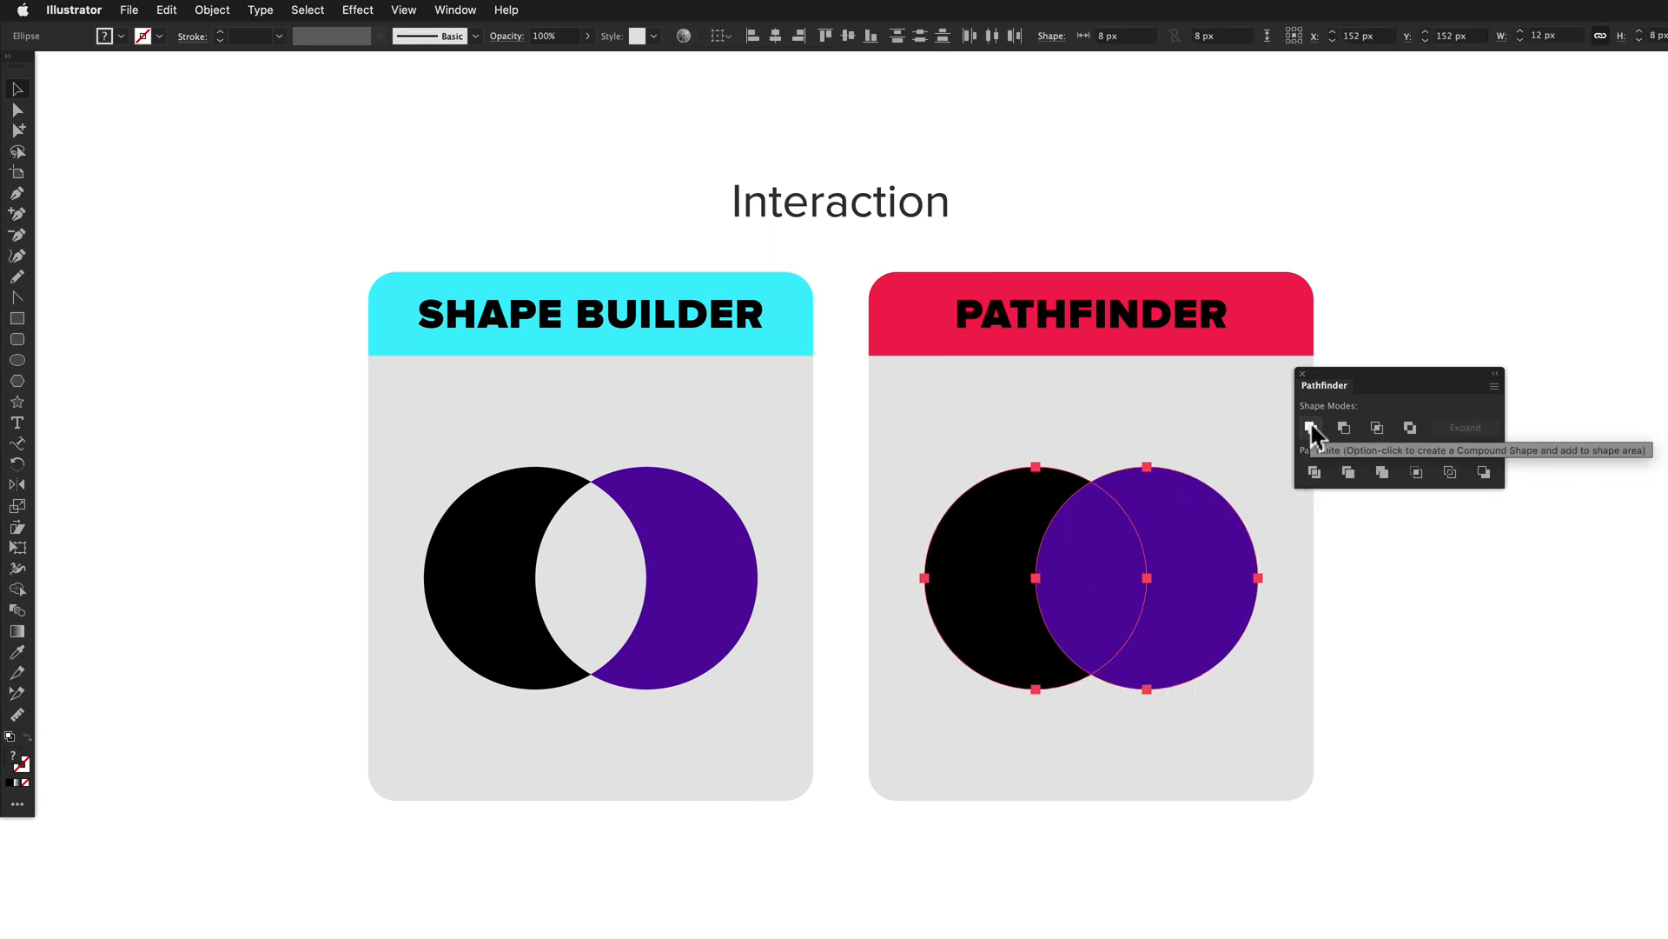
- Test Unite, Minus Front and Minus Back on the two circles, undoing each result
click(1314, 428)
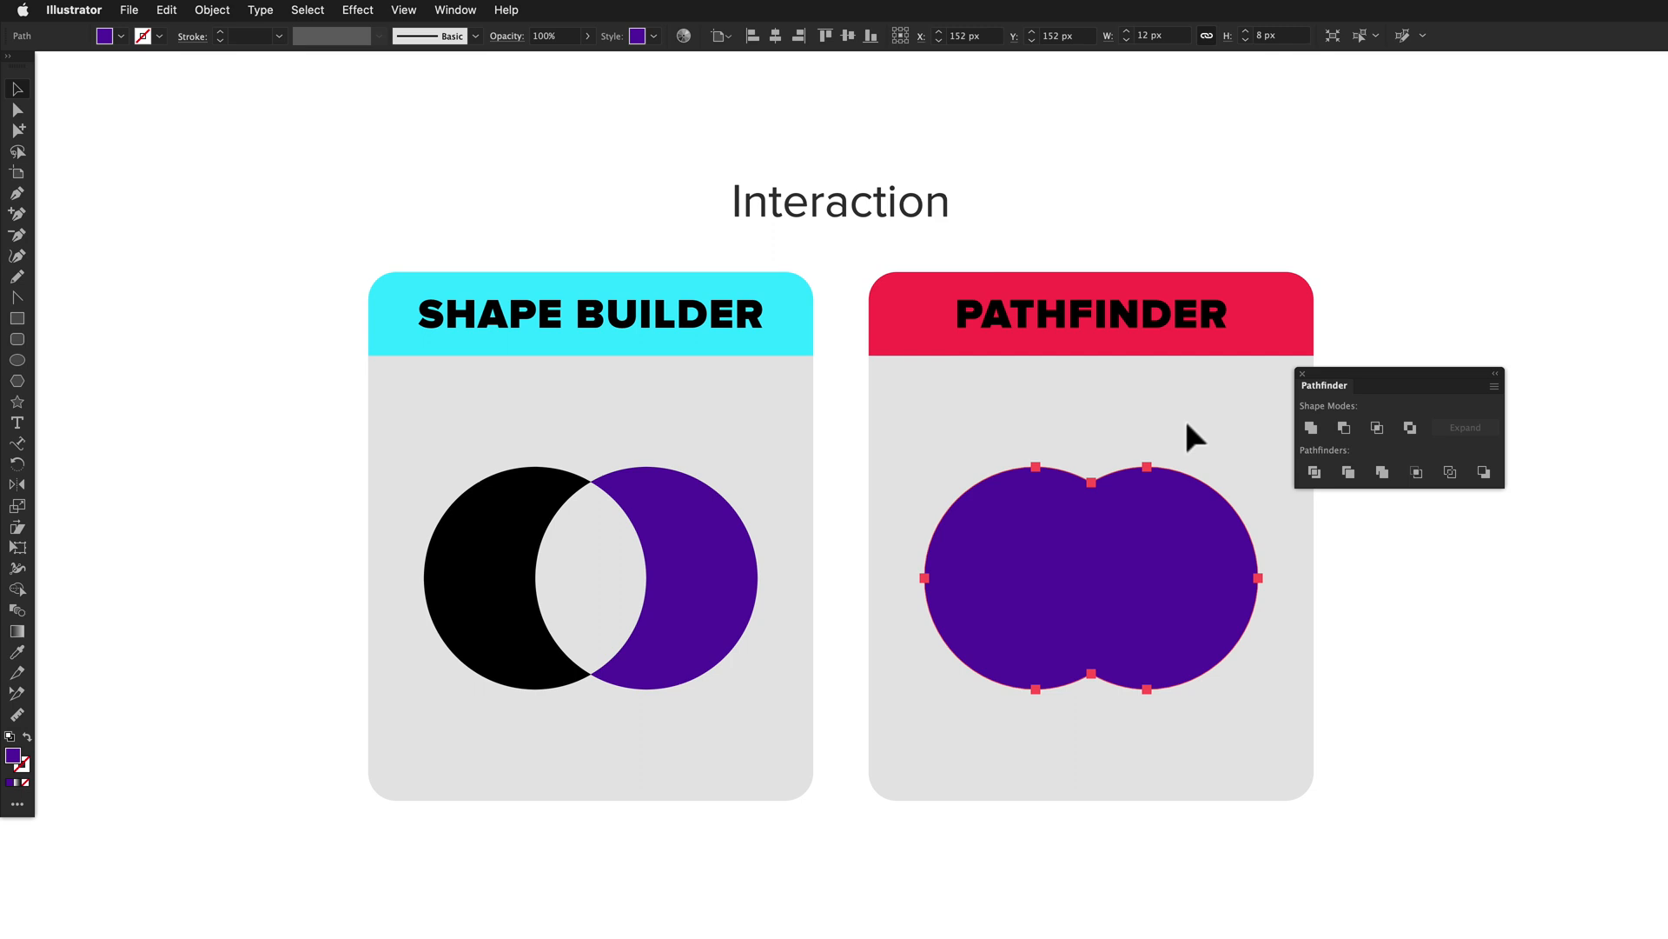
key(cmd+z)
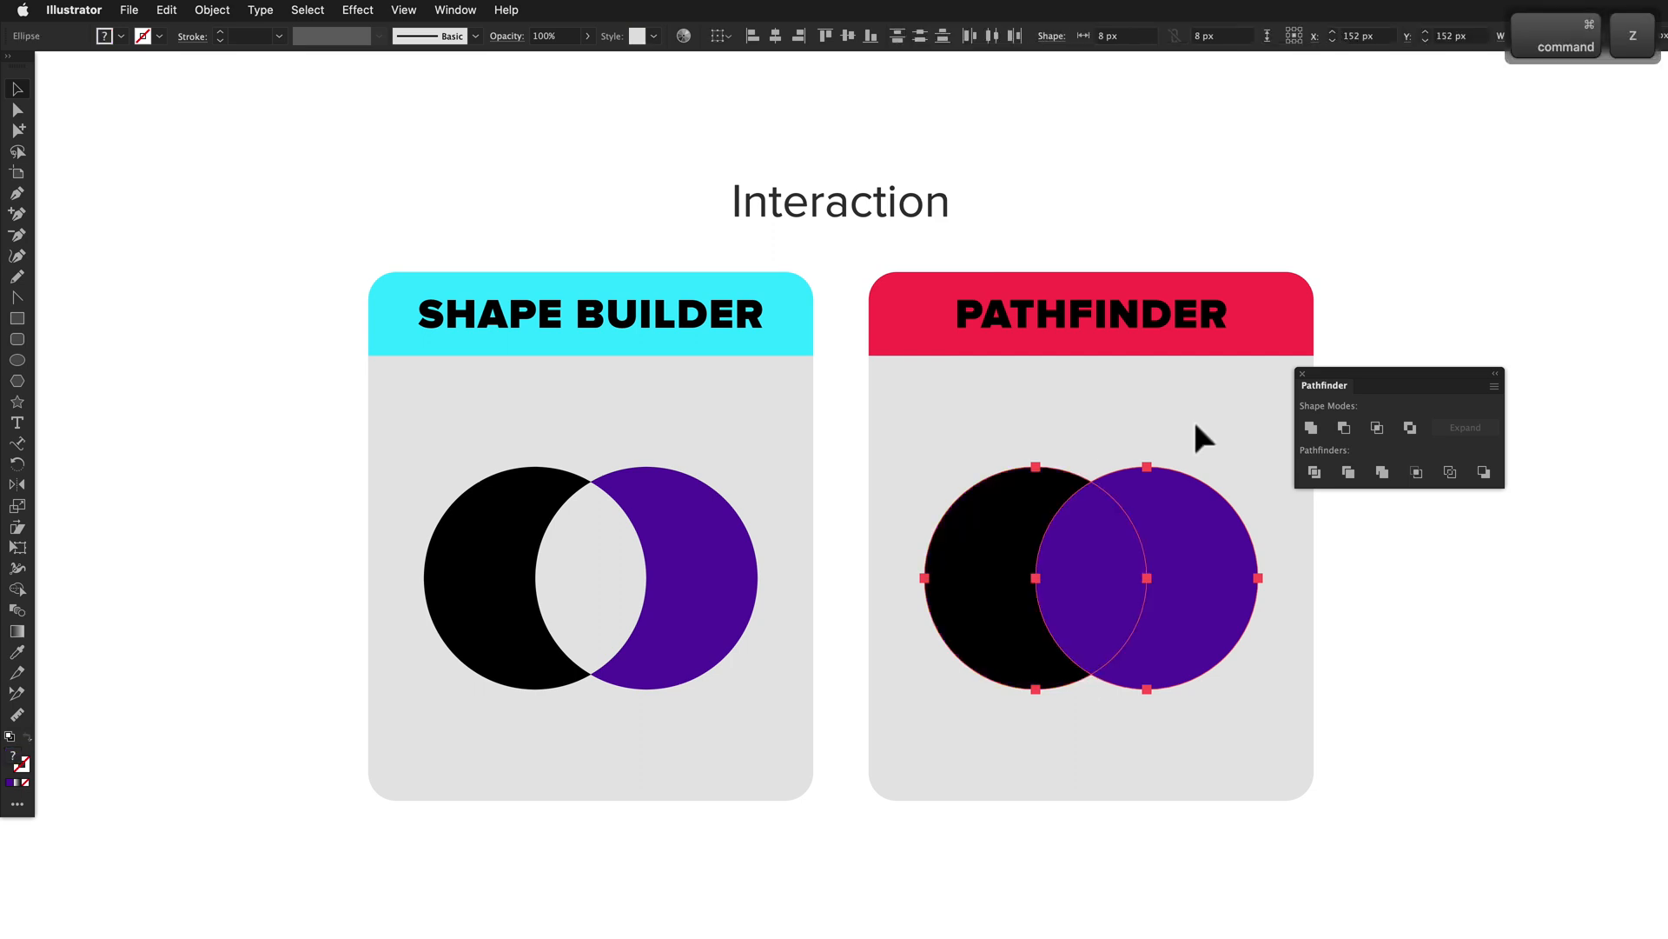
click(1343, 427)
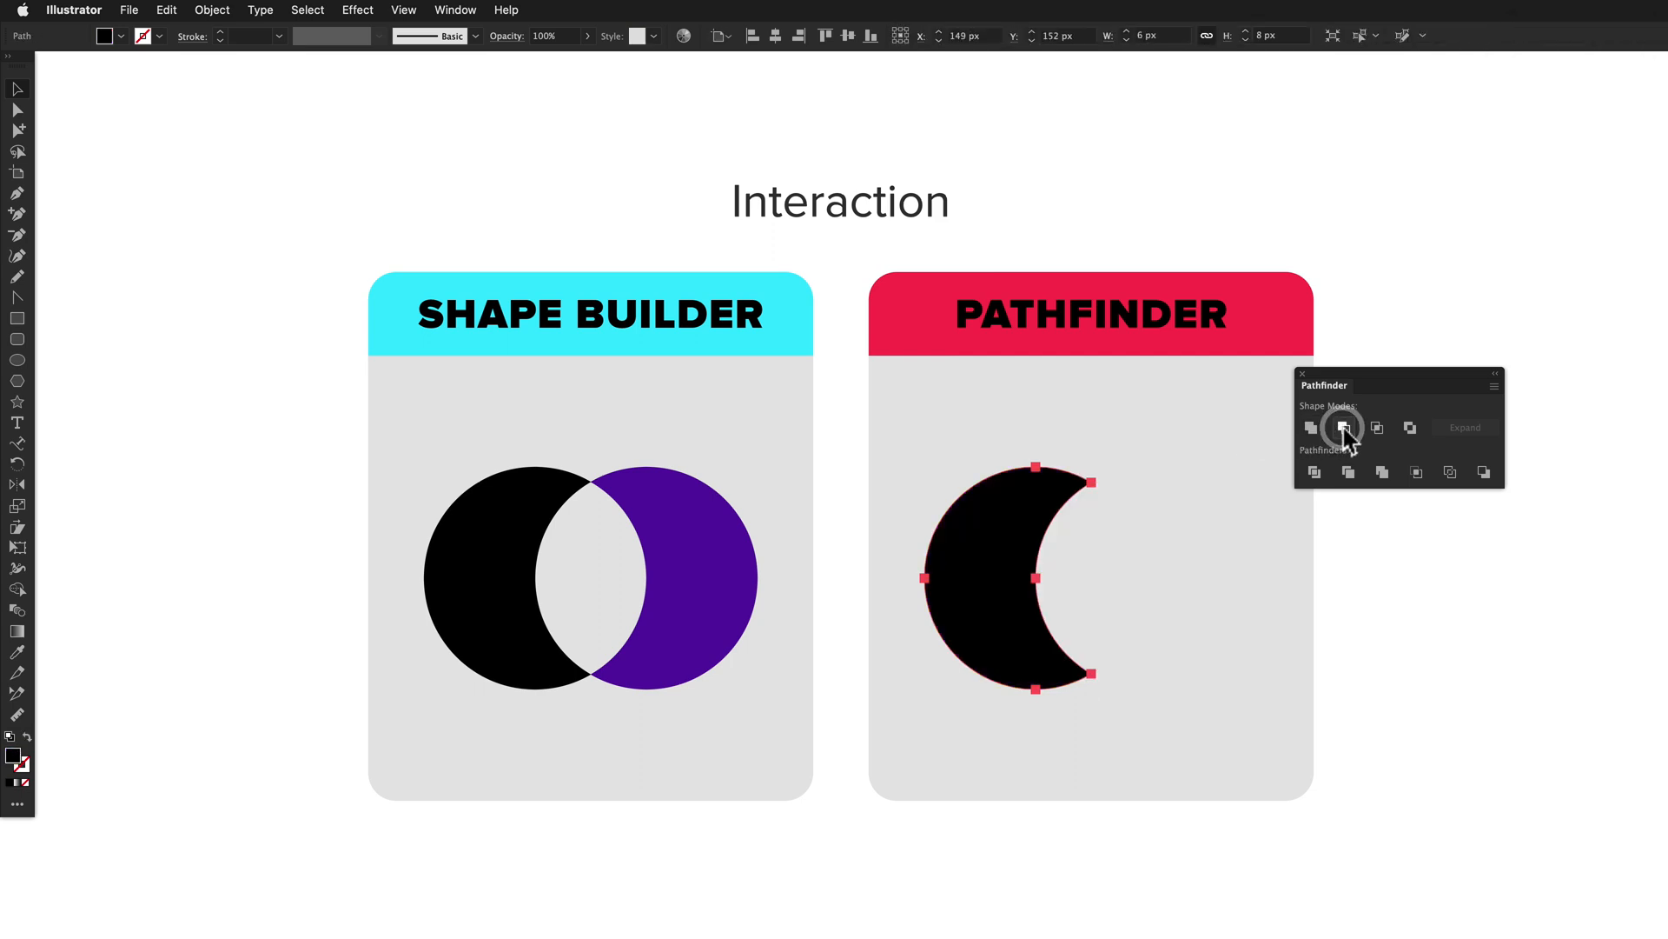
click(1484, 473)
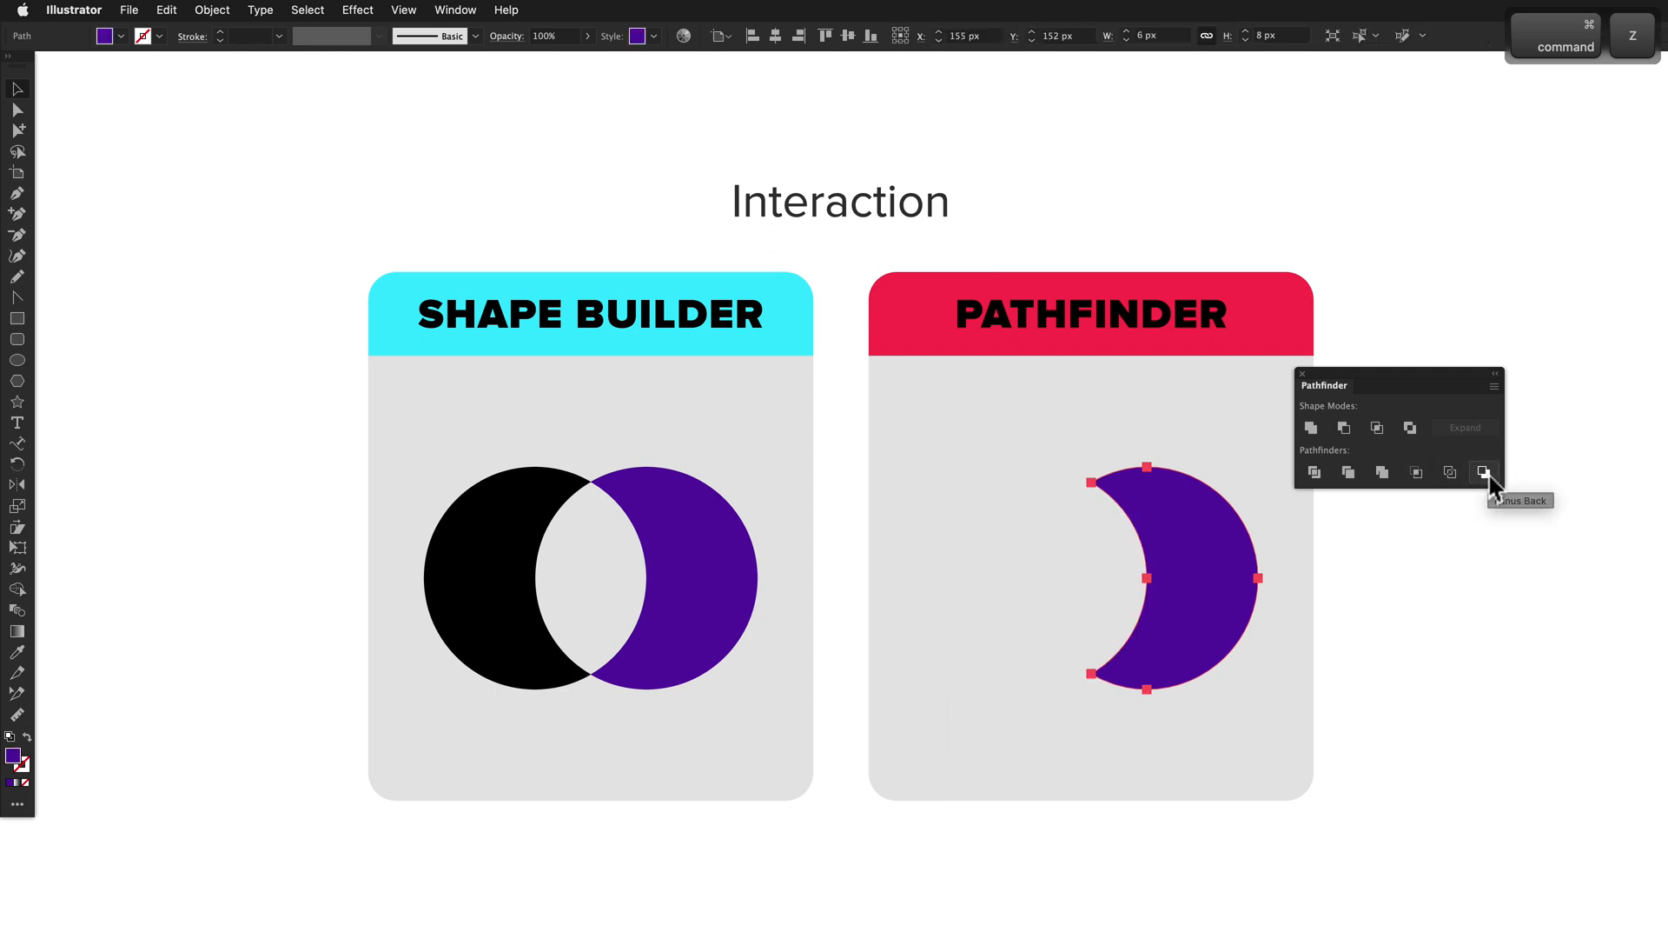
key(cmd+z)
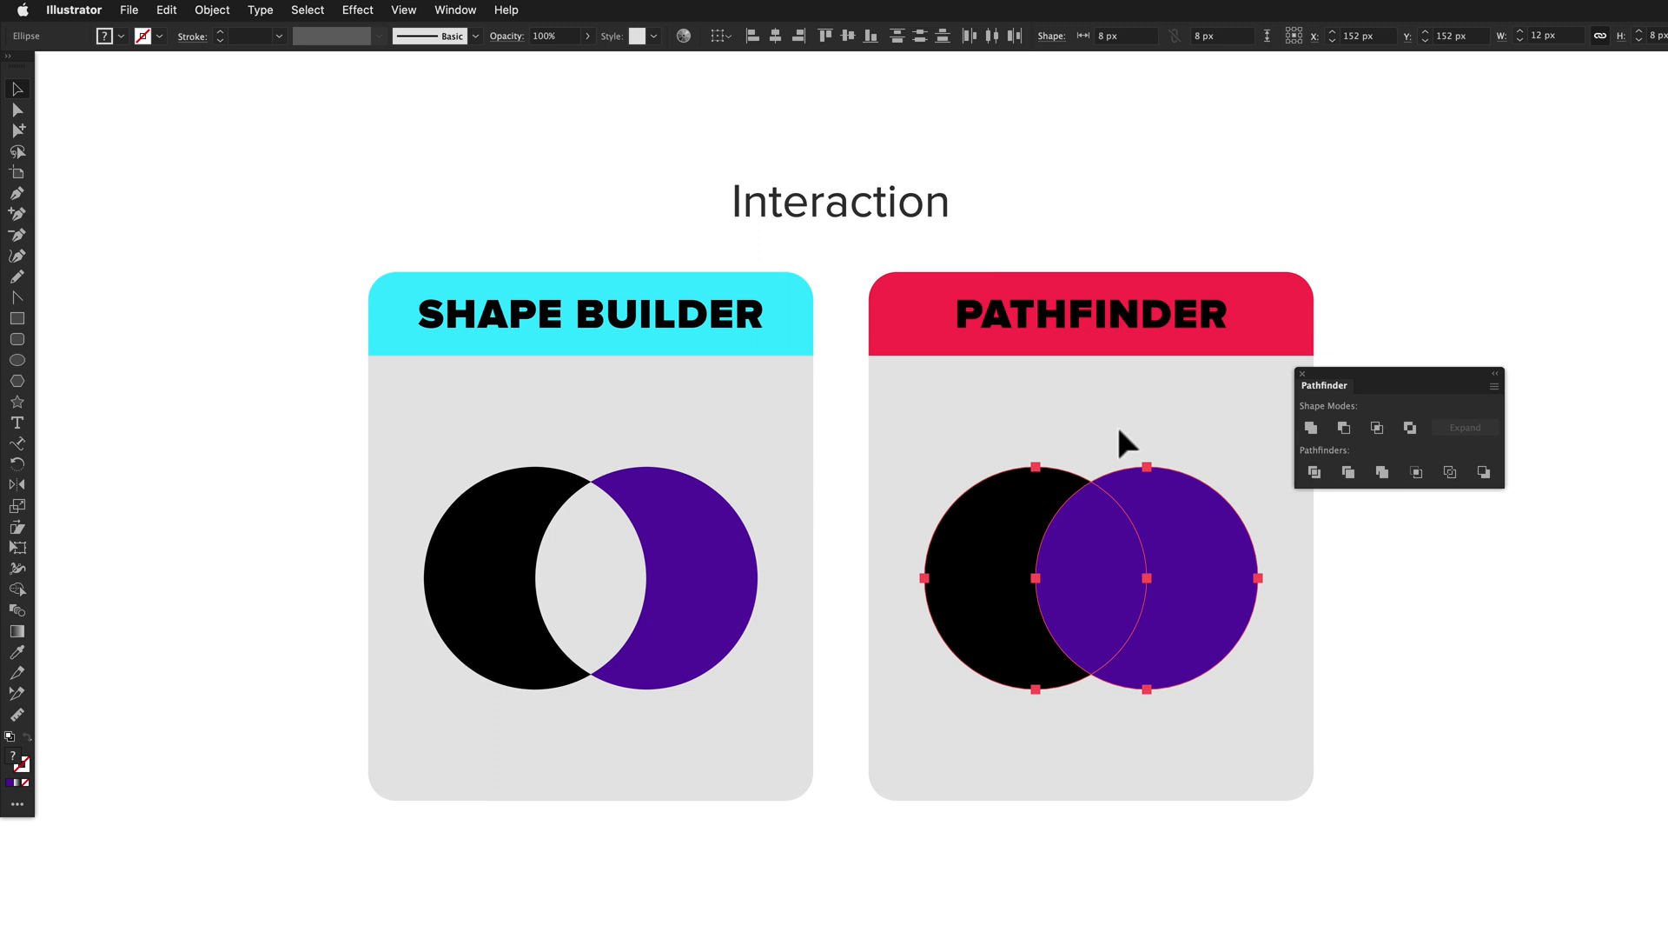
mouse_move(1137, 442)
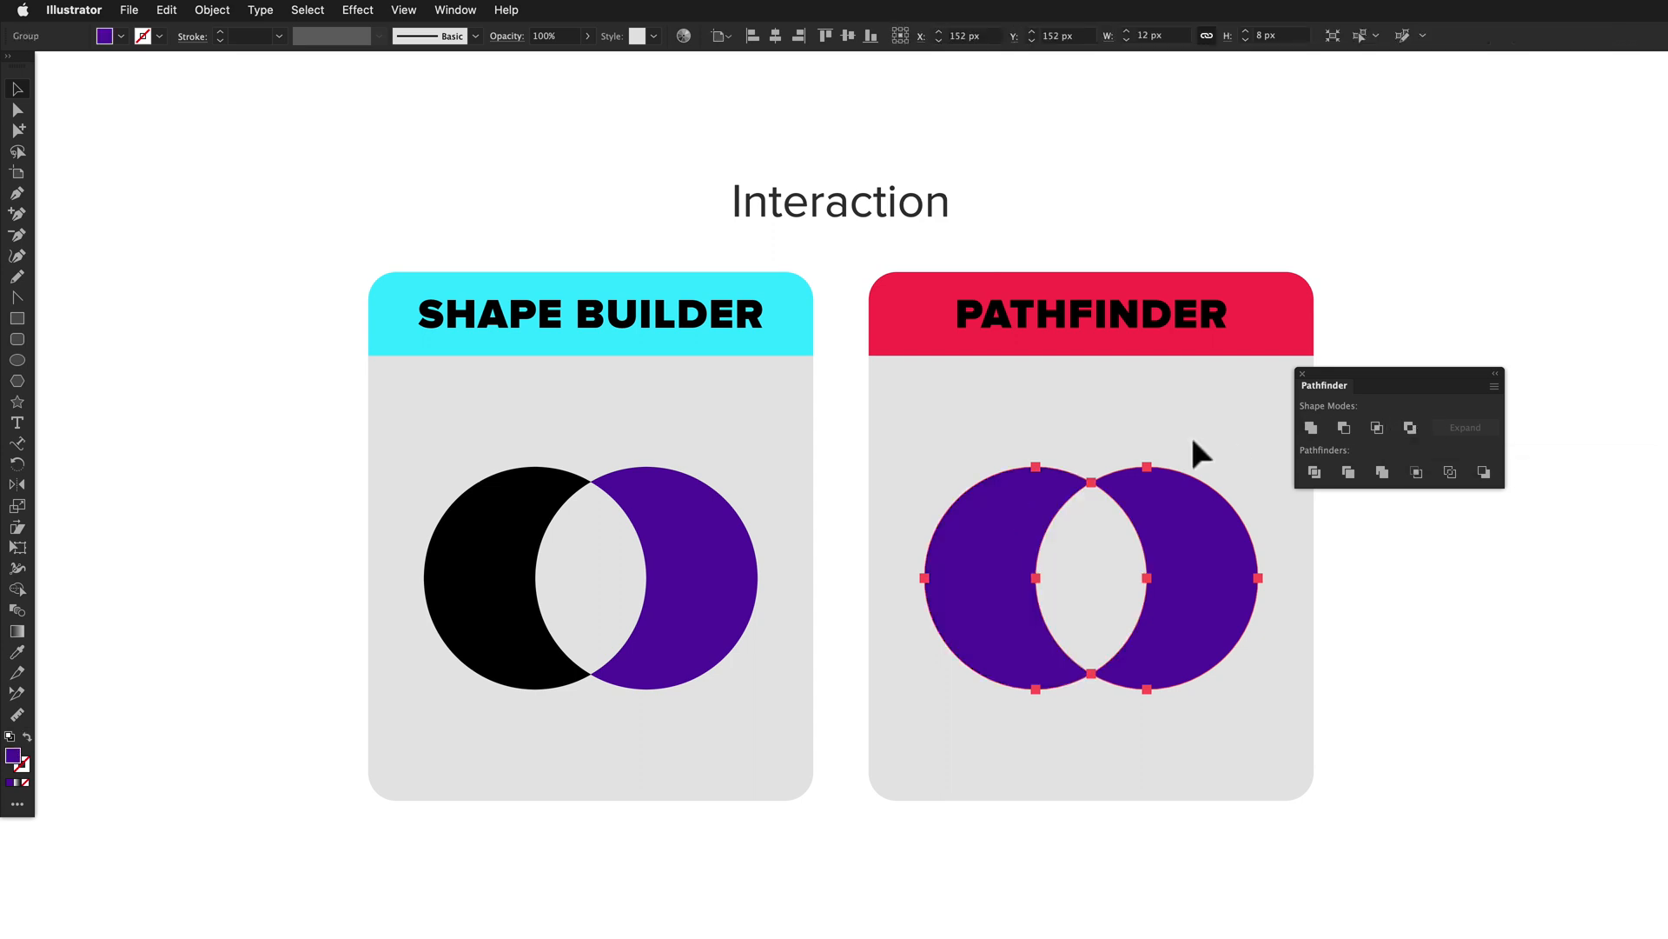
- Apply Exclude to the circles, leaving two purple crescents, and deselect them
click(963, 434)
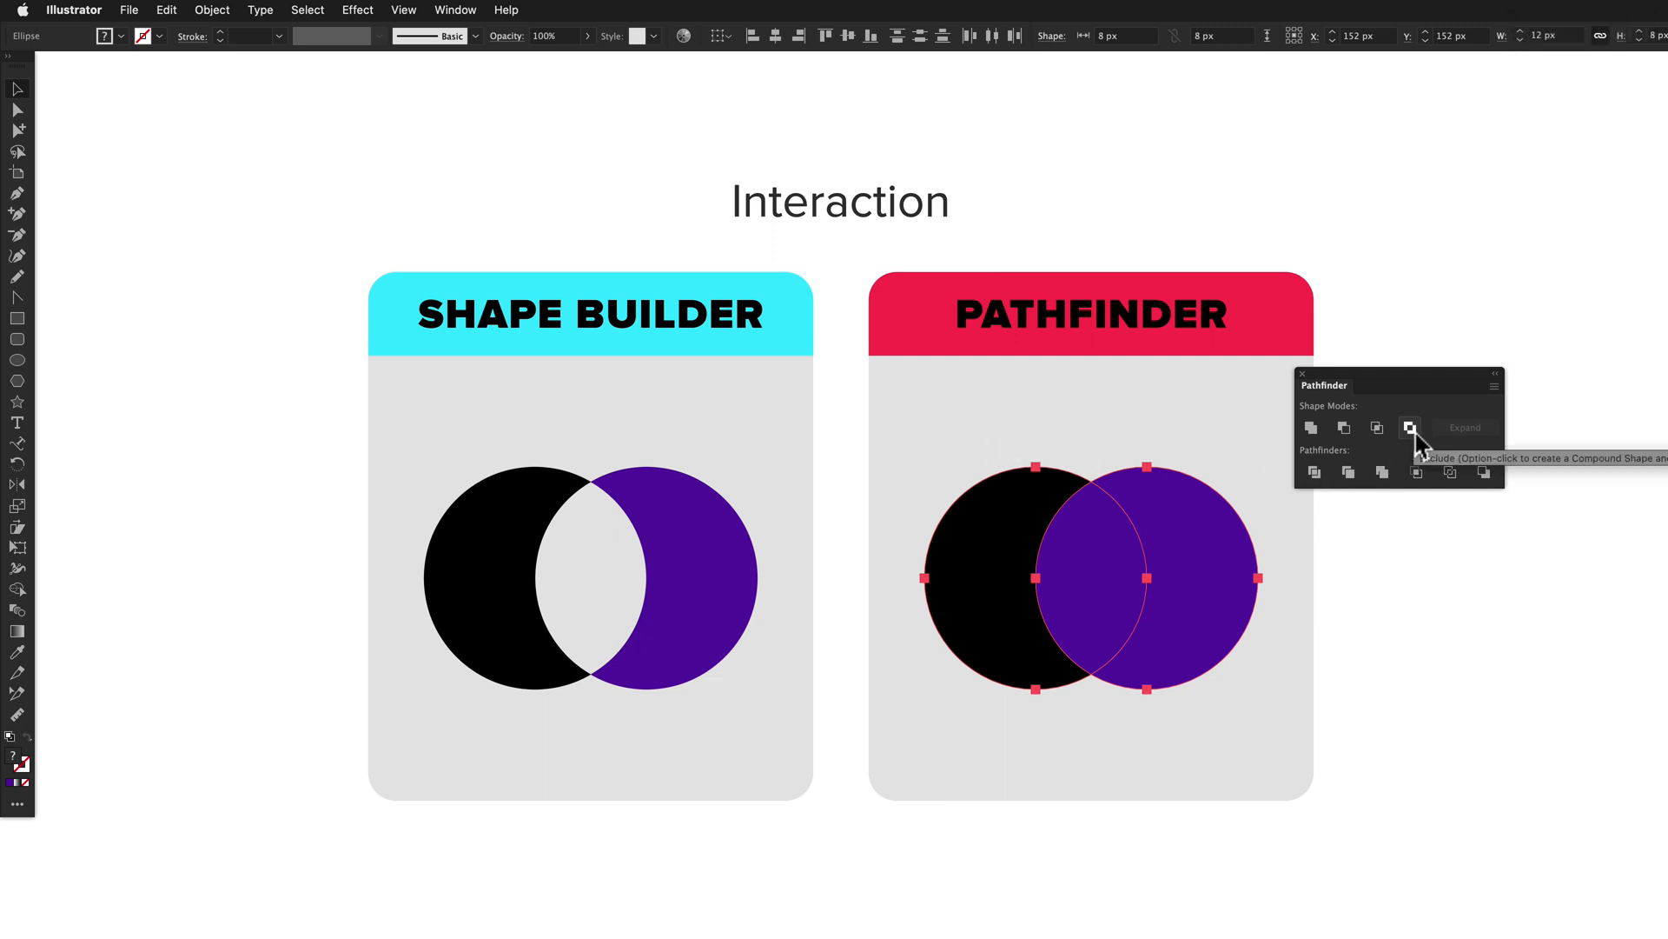
click(1410, 428)
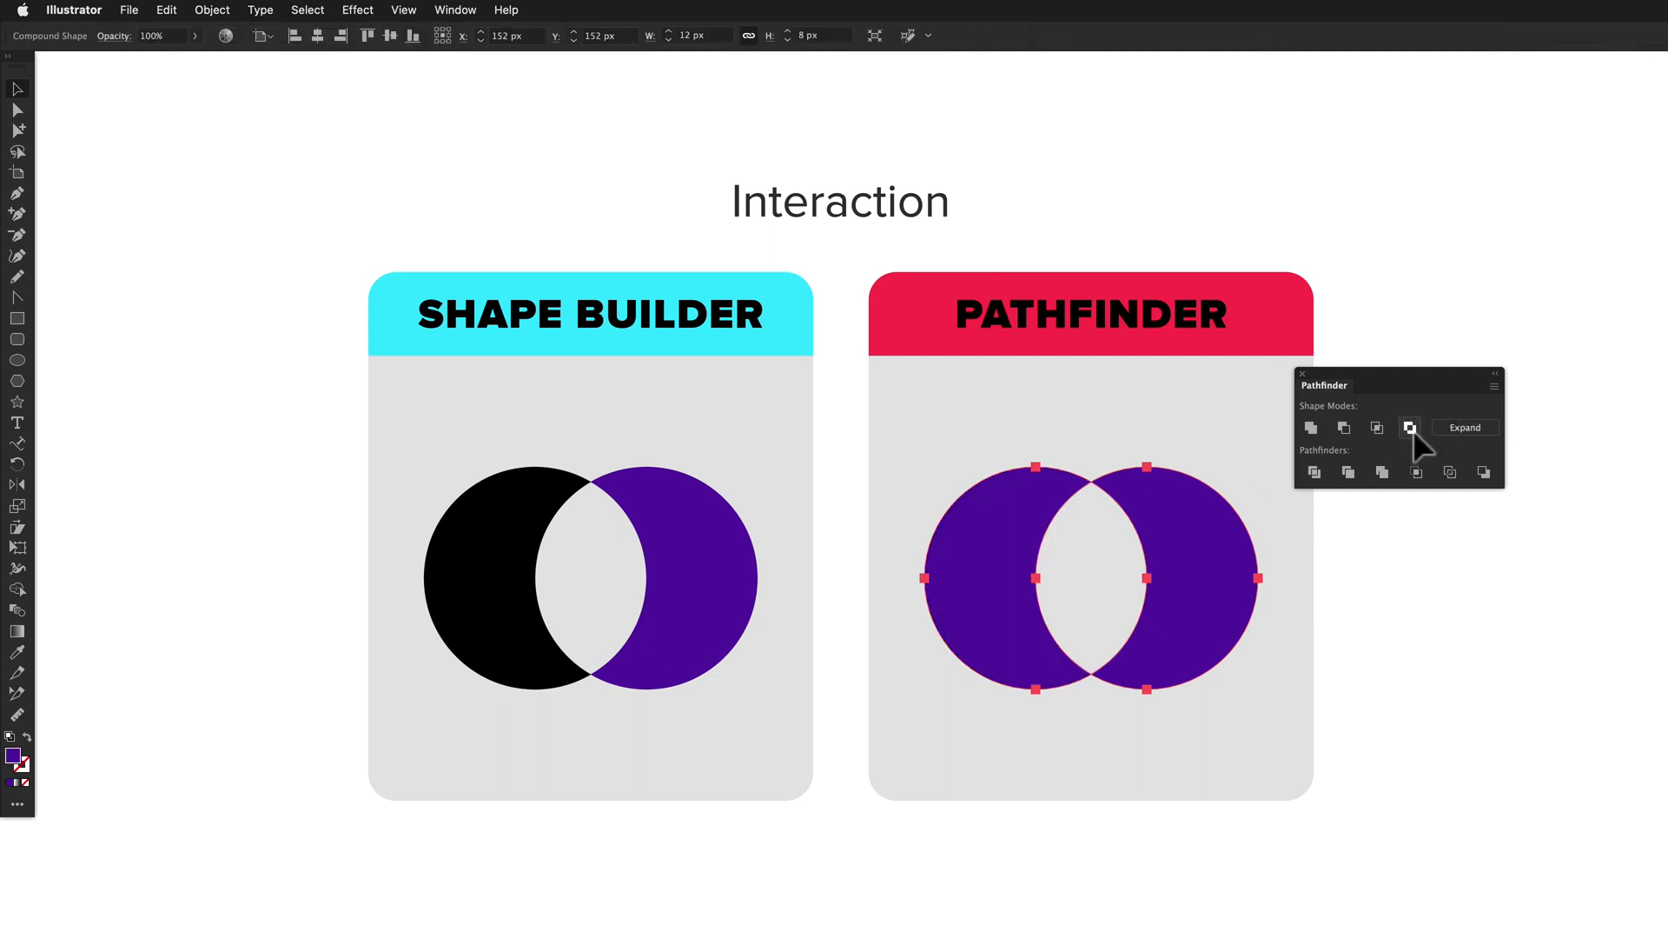
mouse_move(1178, 509)
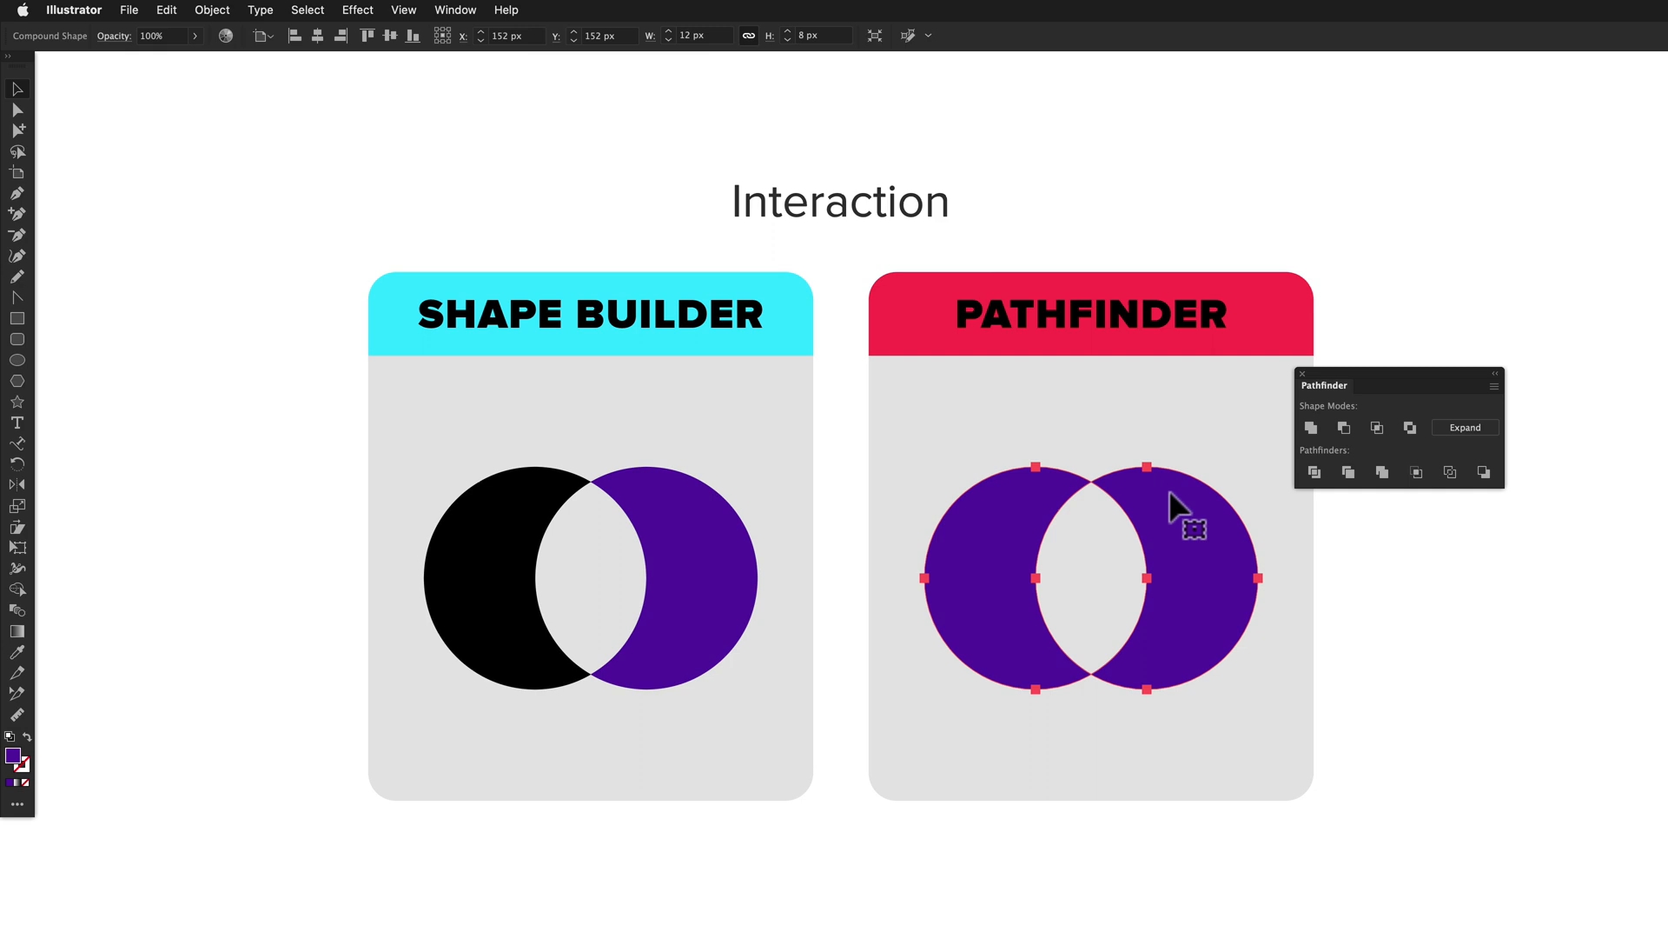
click(845, 584)
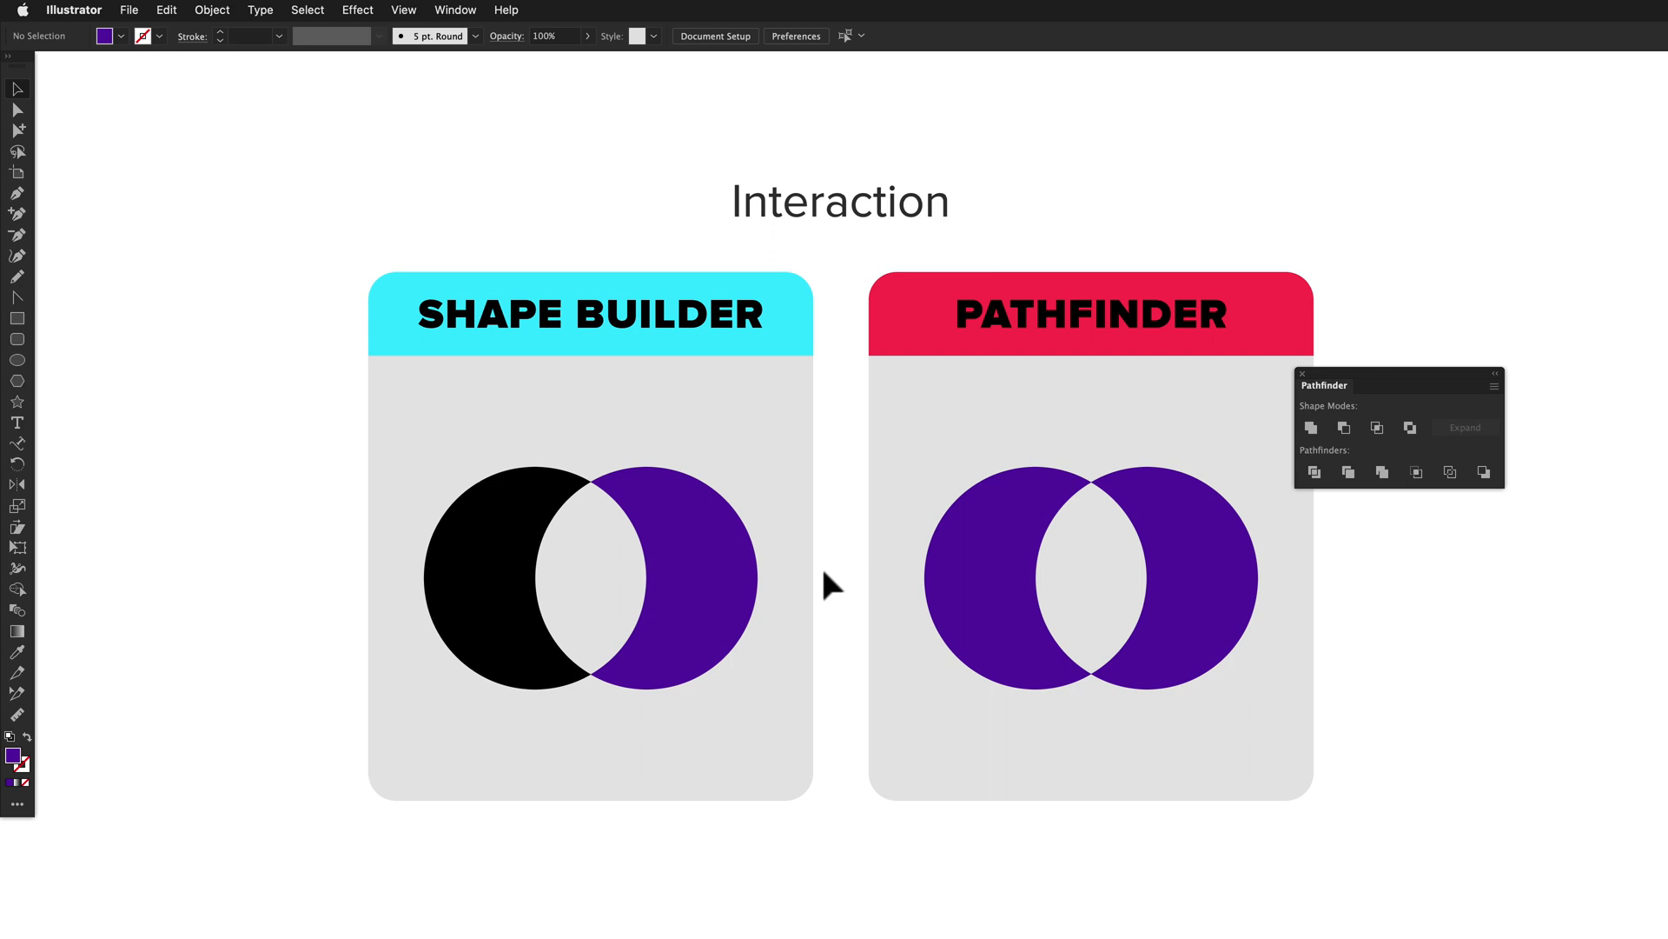
mouse_move(15, 590)
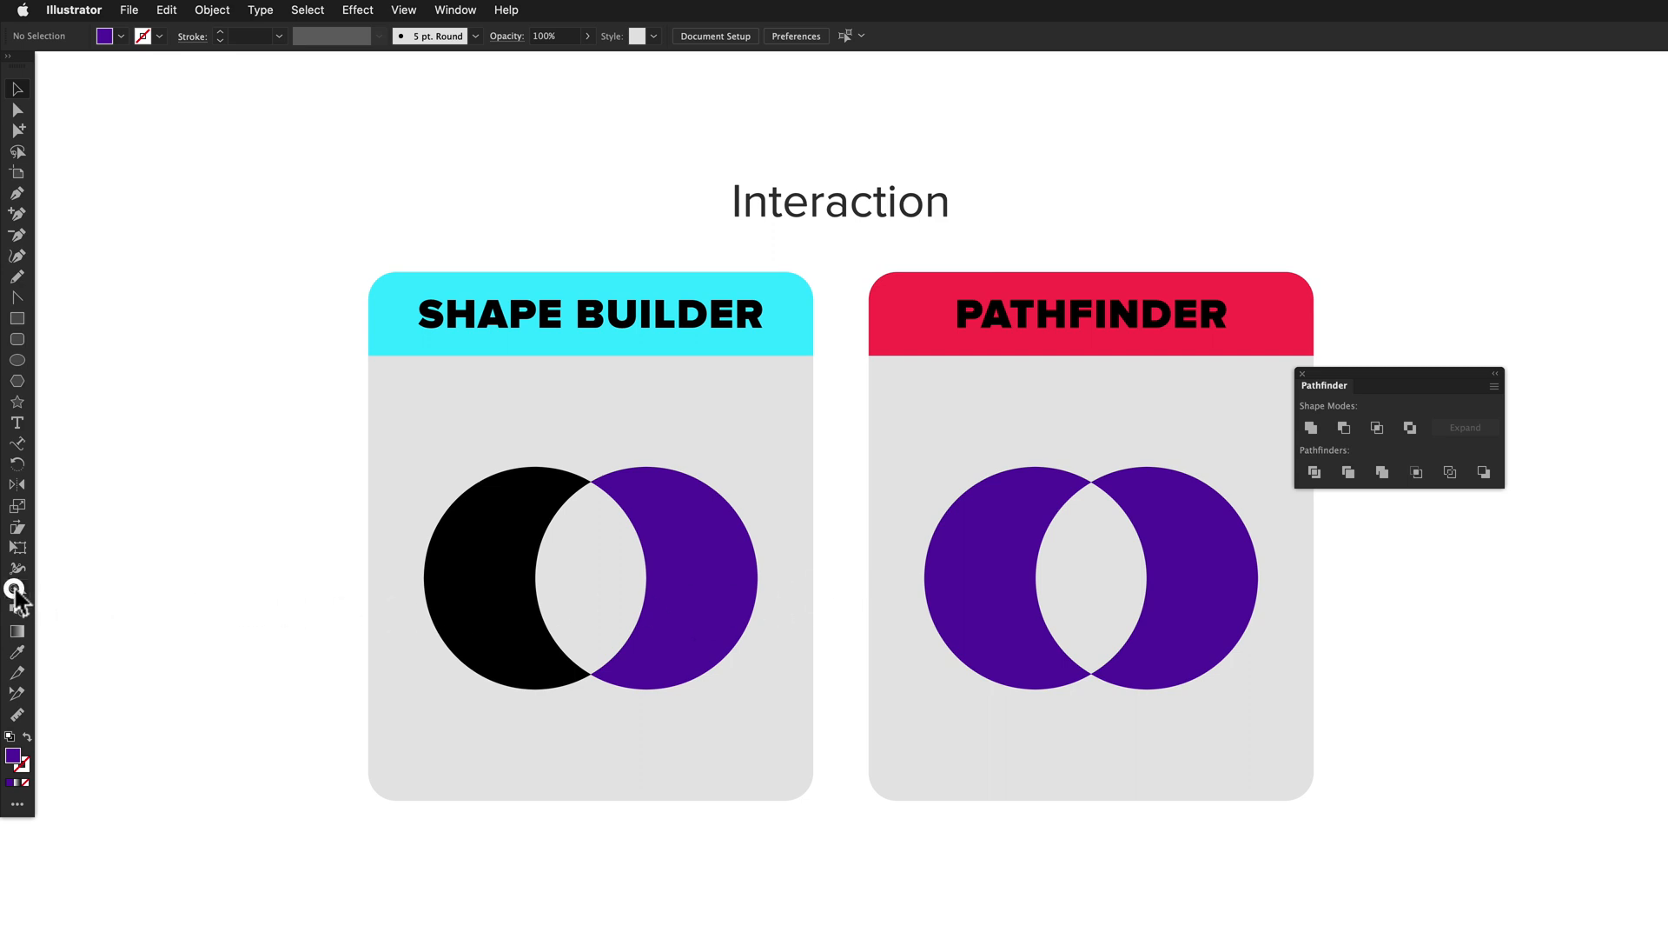
double_click(16, 589)
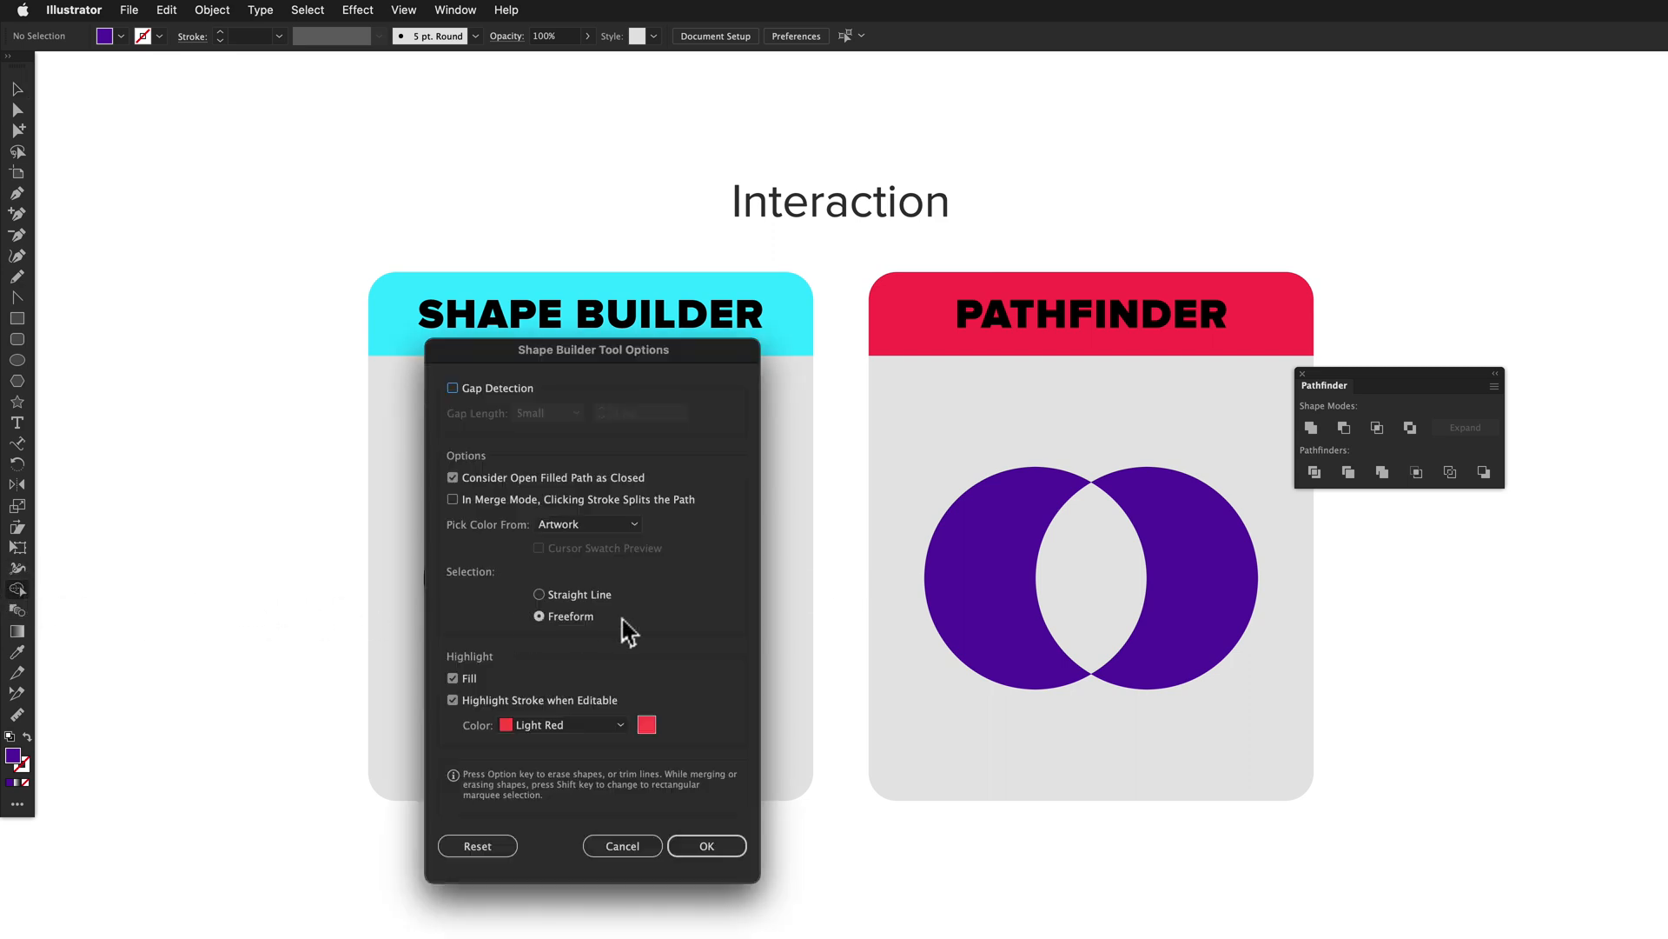
mouse_move(899, 636)
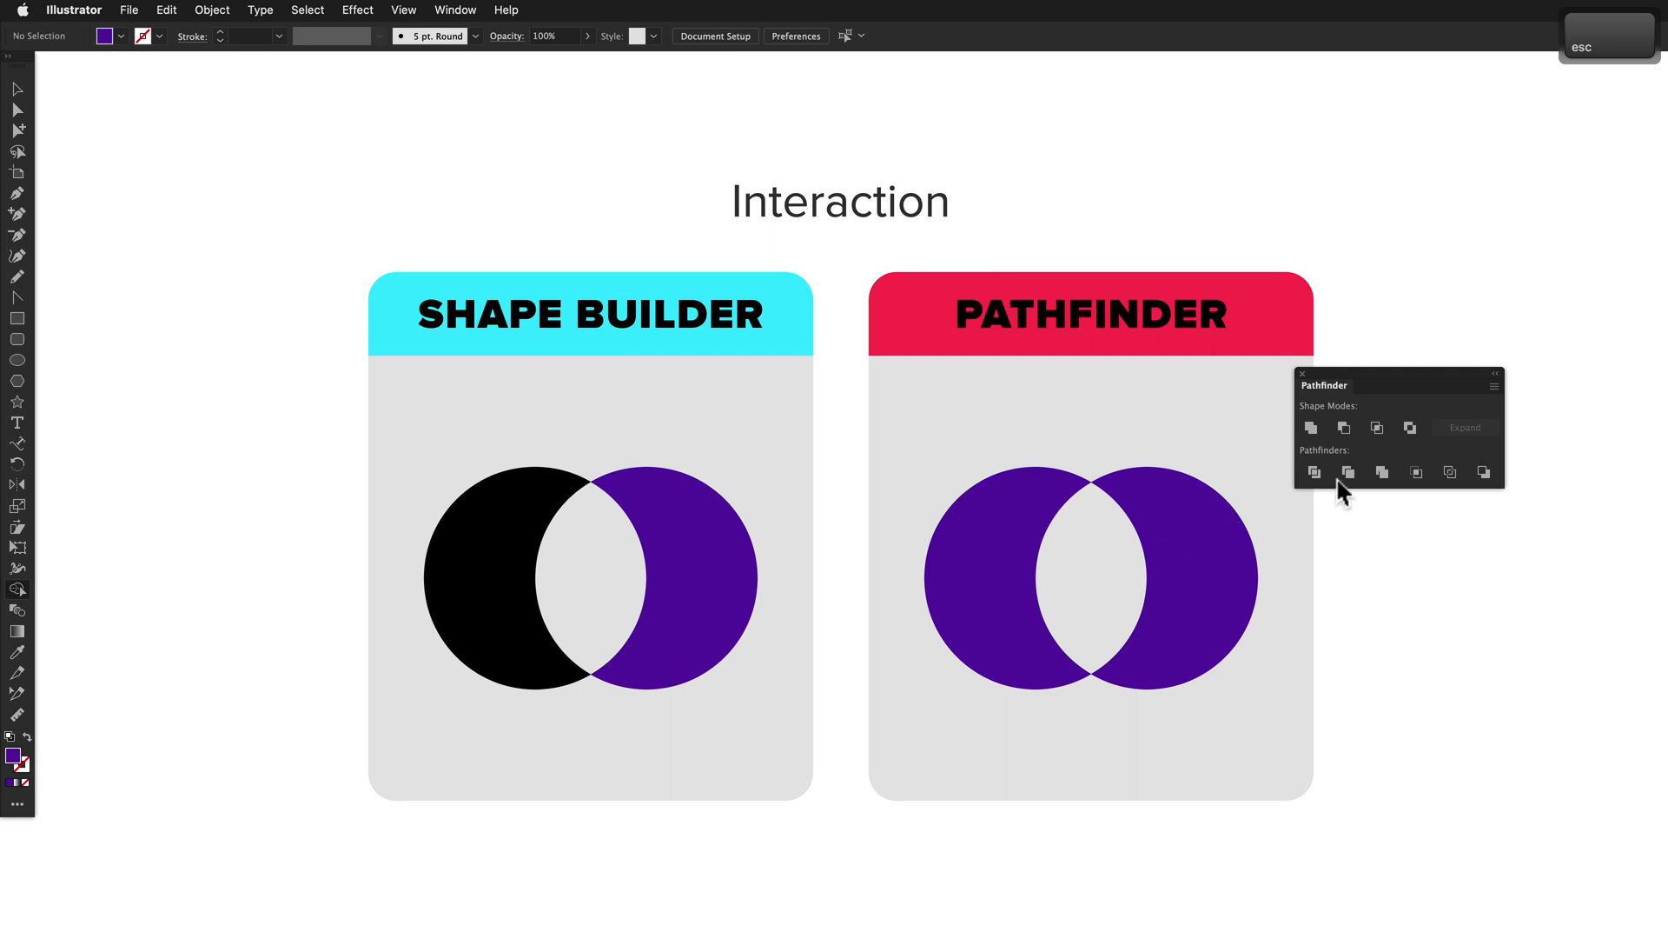
click(1495, 385)
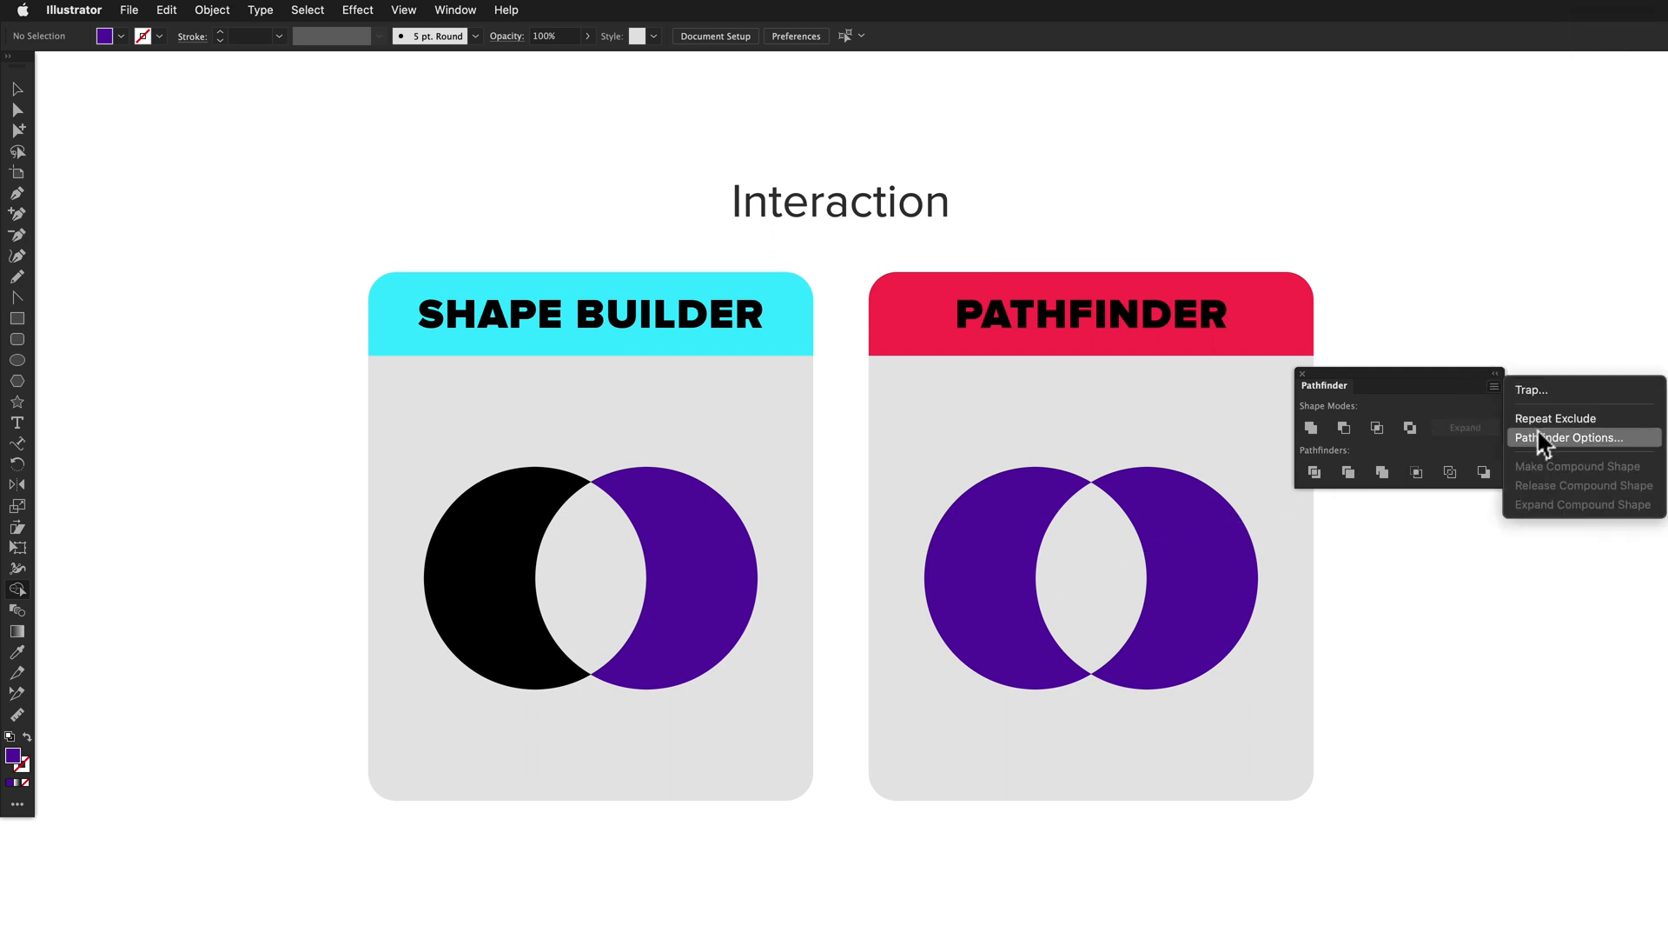
mouse_move(1552, 454)
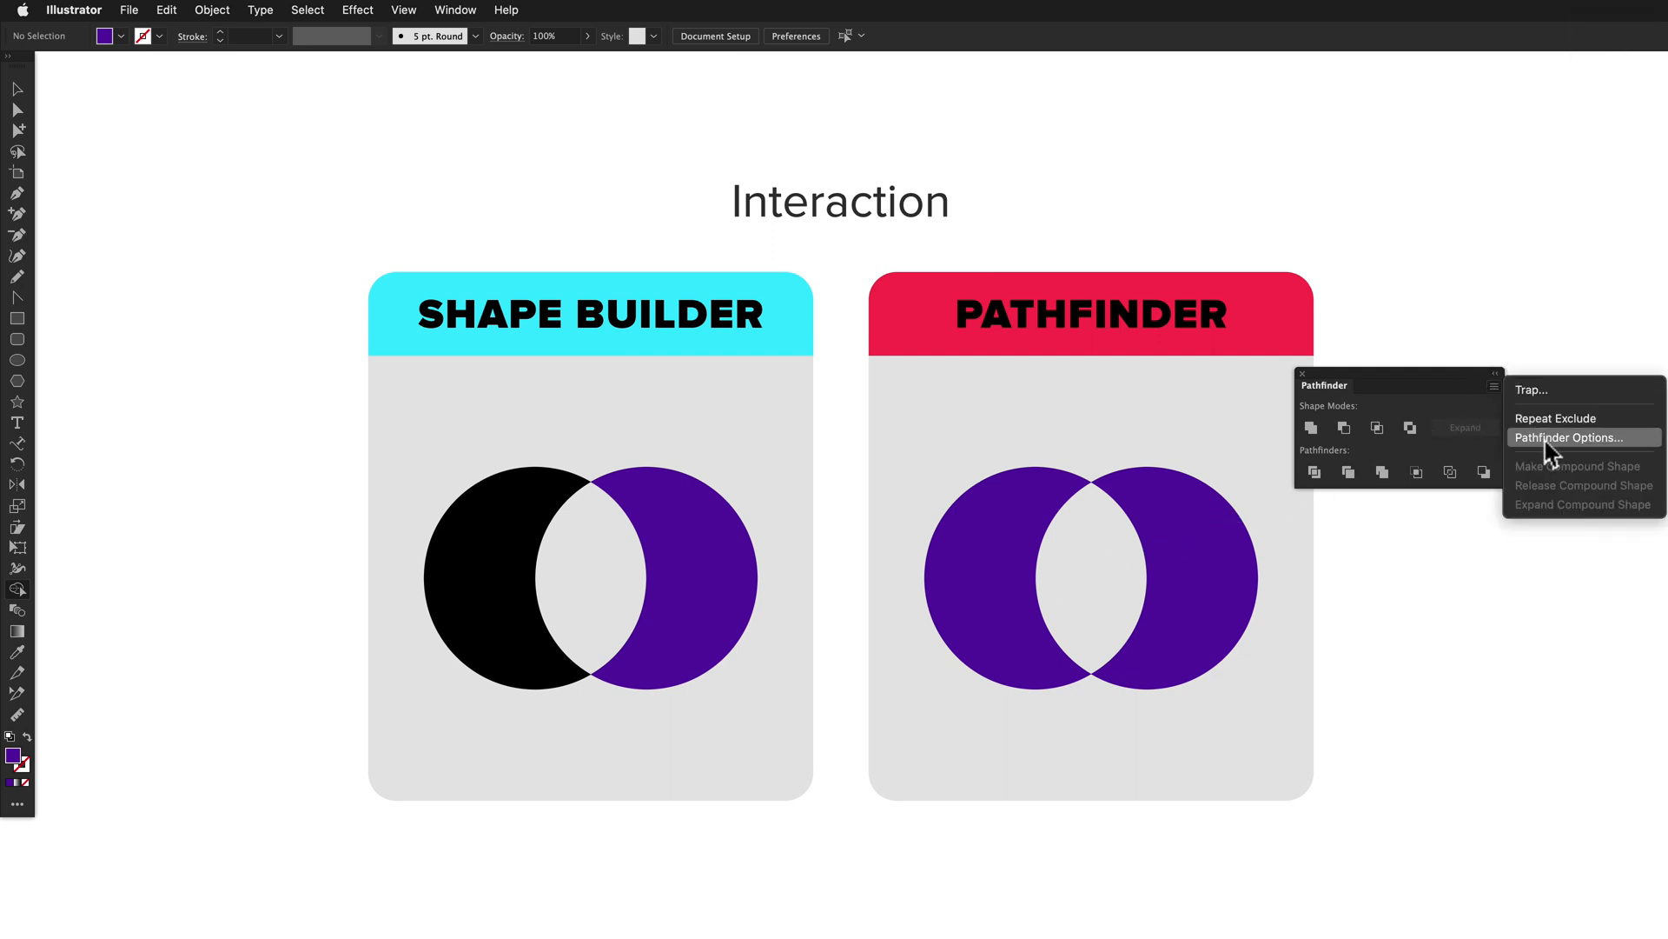
click(1578, 438)
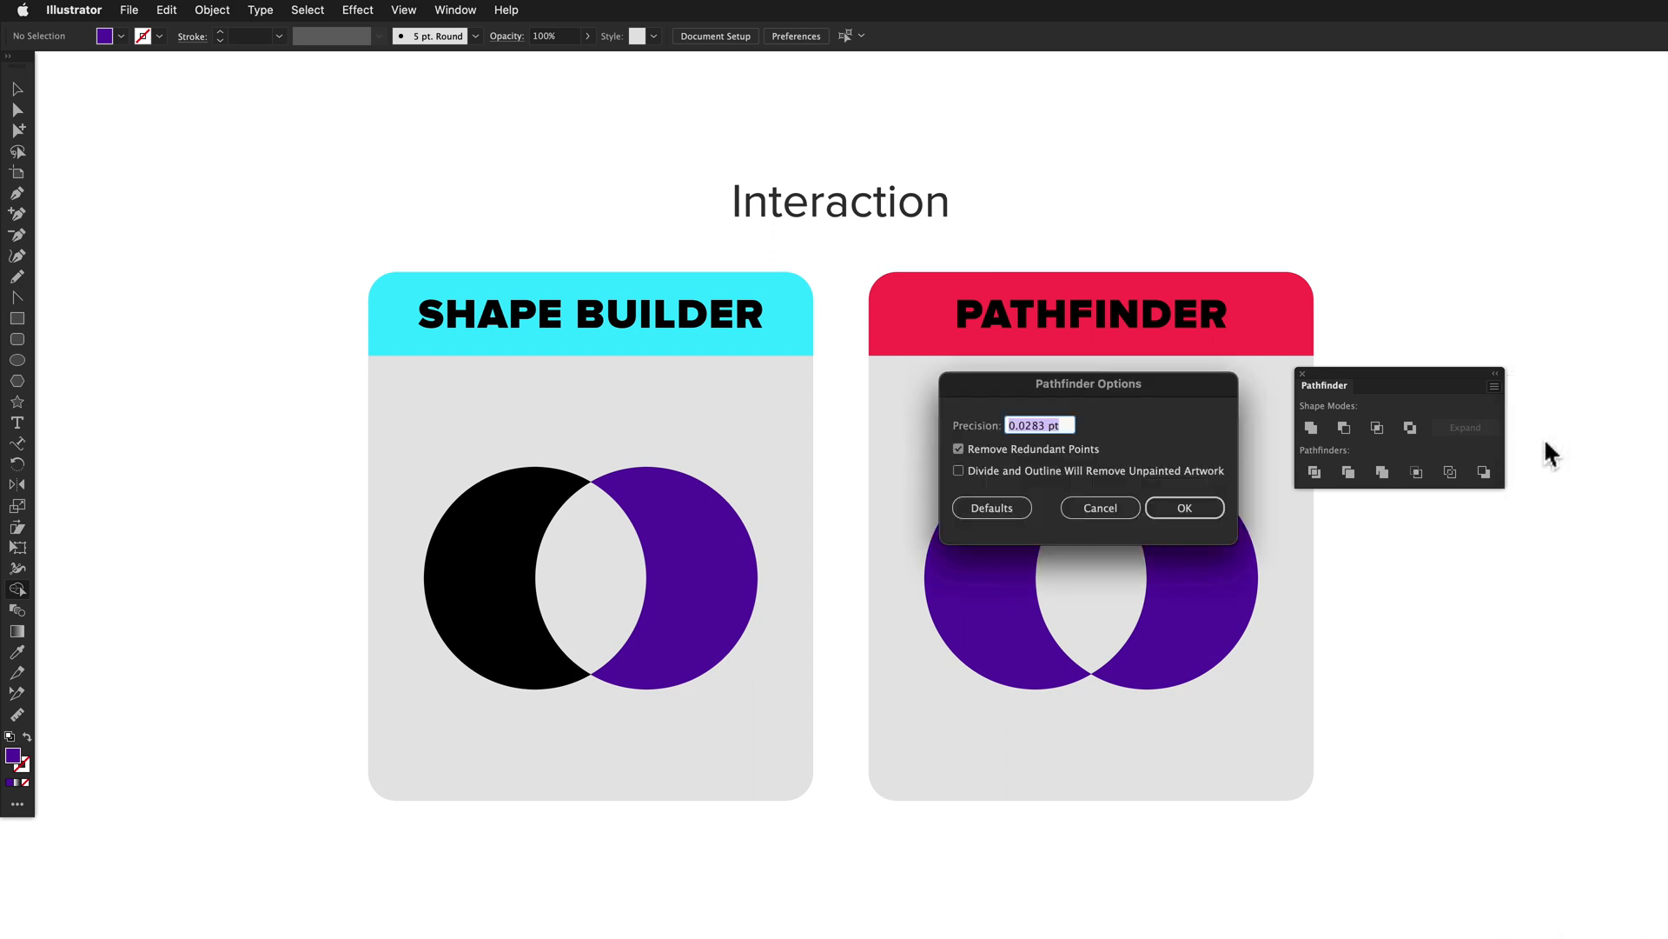
key(escape)
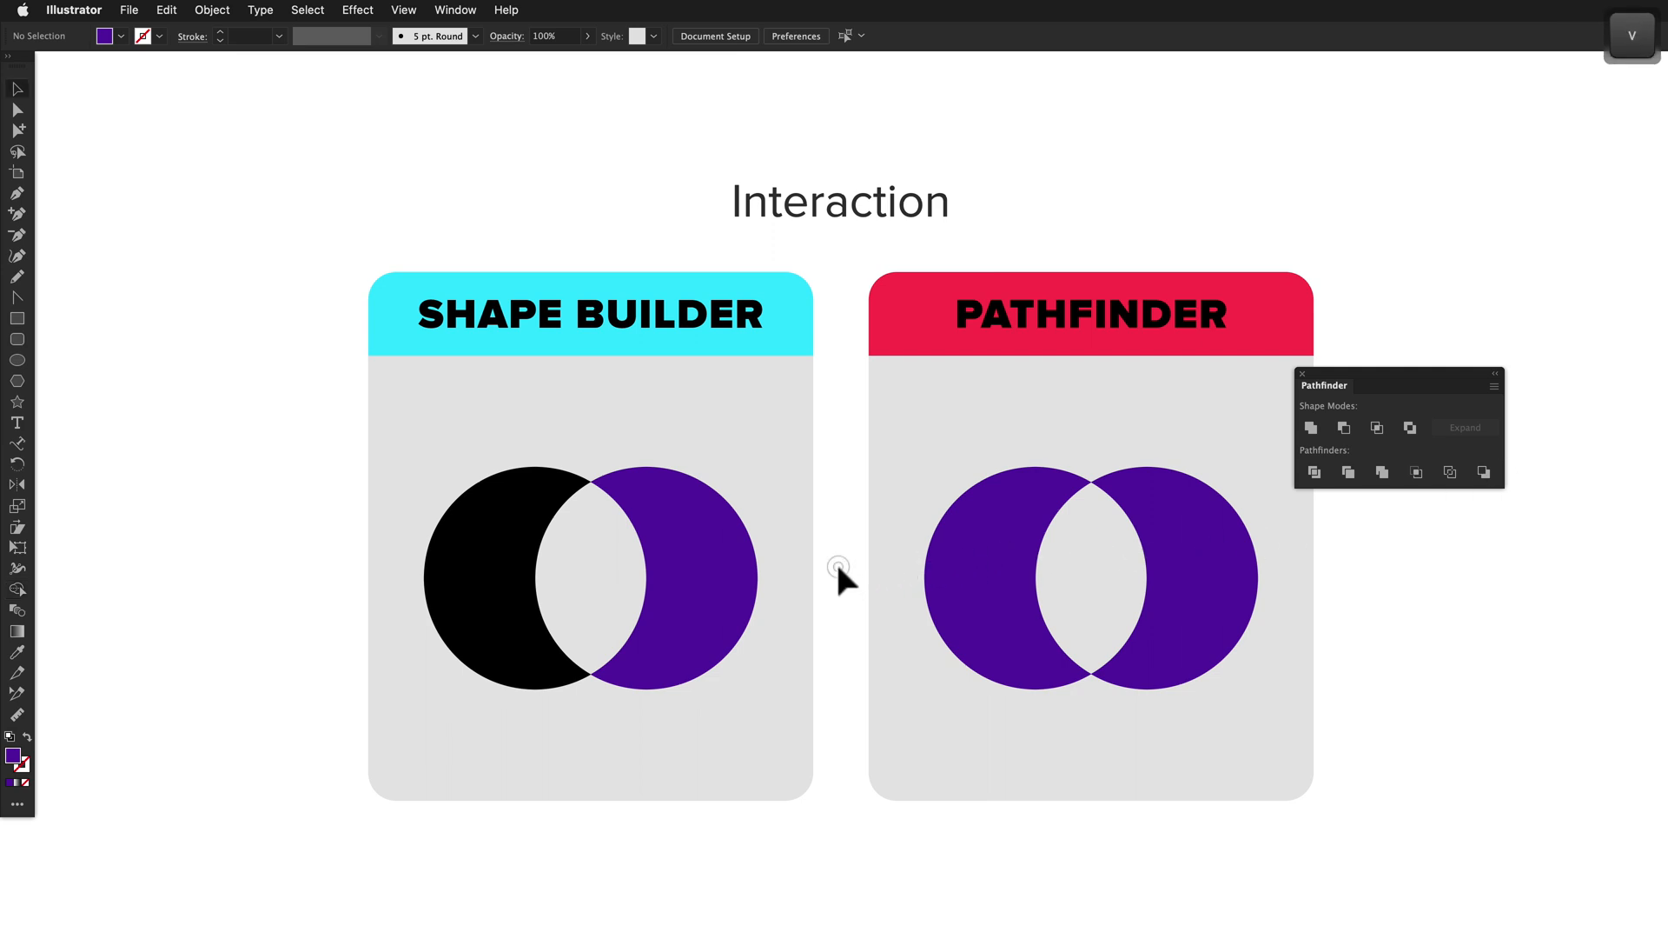
mouse_move(839, 582)
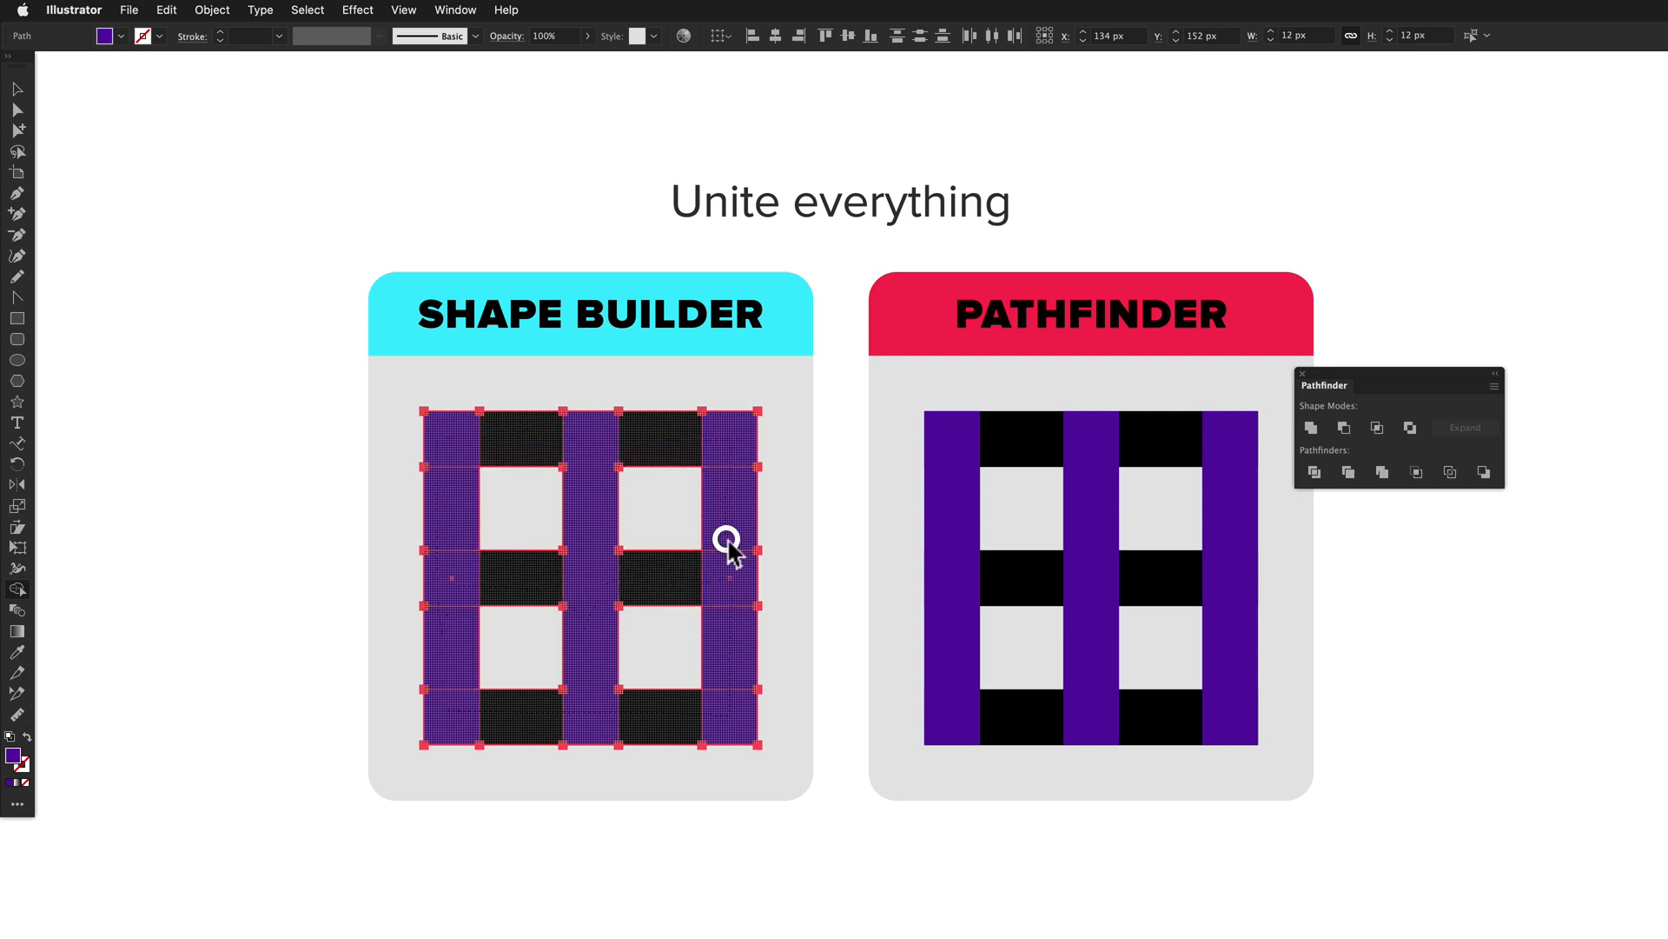
- Select all the Pathfinder grid bars and Unite them into one purple frame with four openings
key(cmd+z)
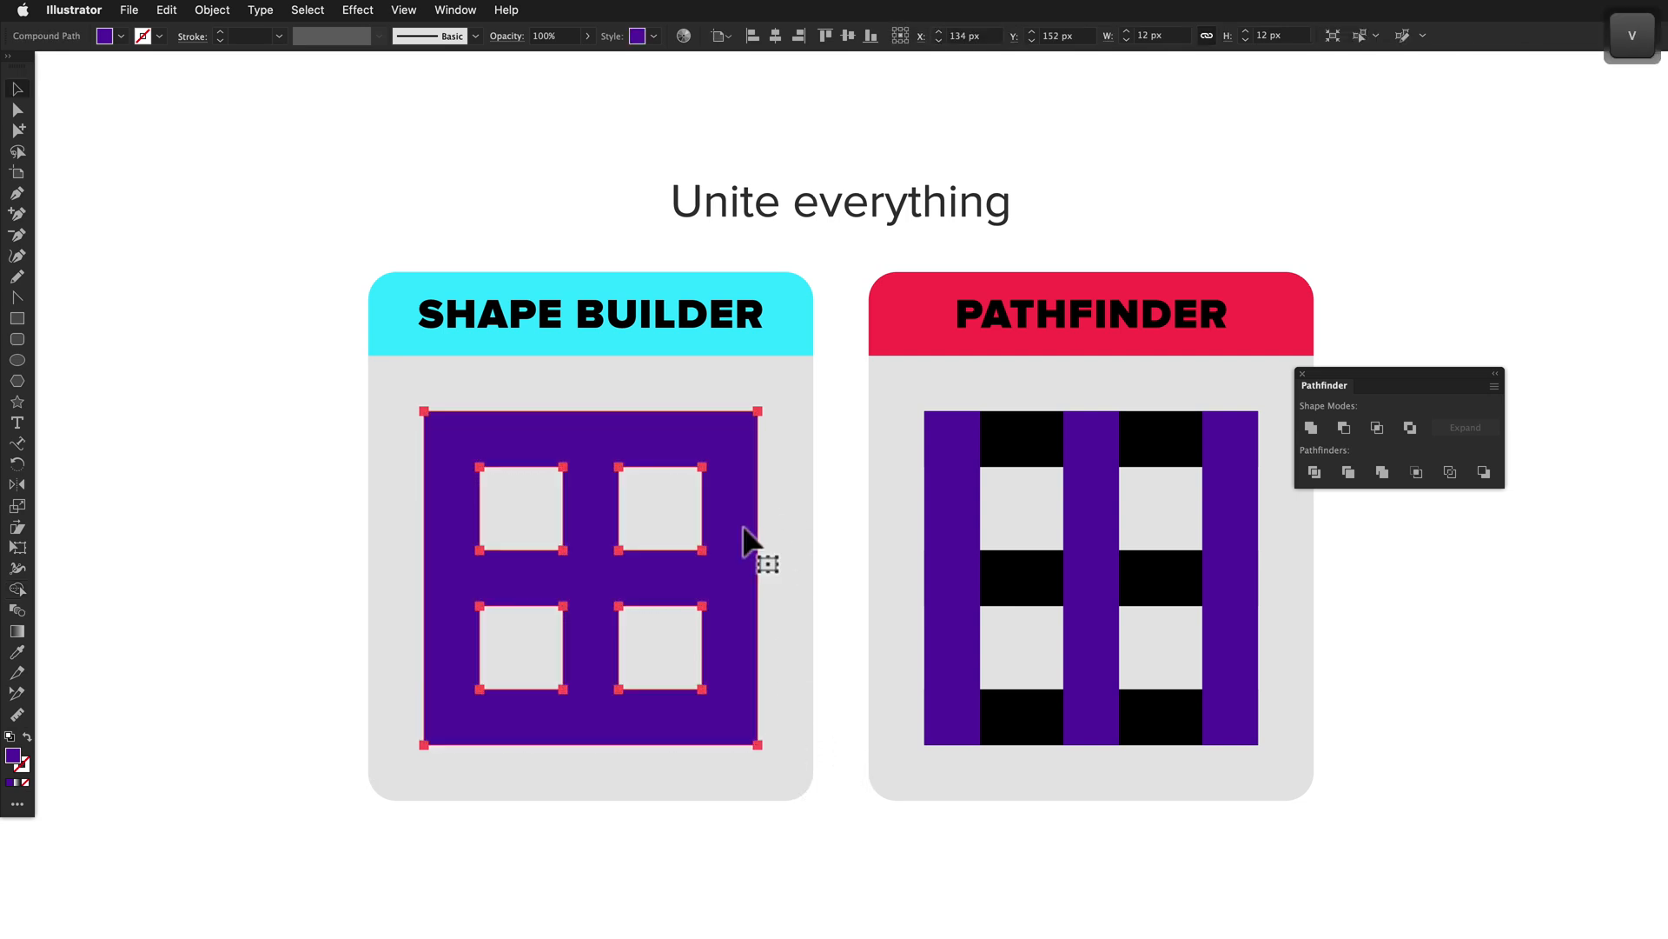
click(841, 596)
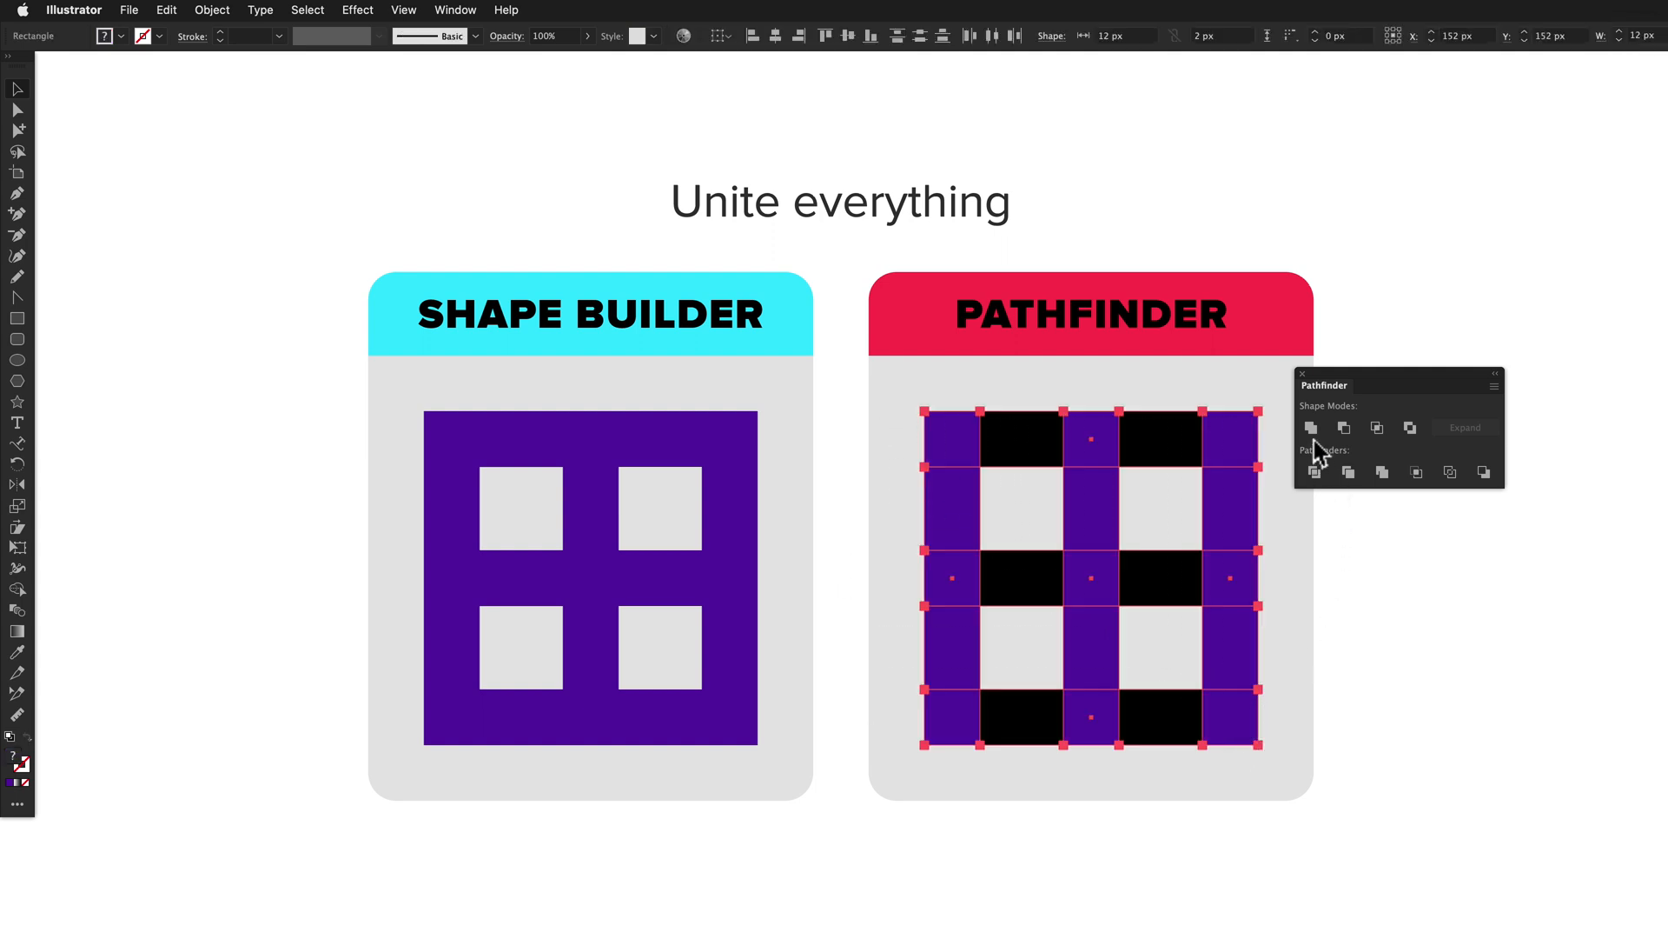
click(1311, 427)
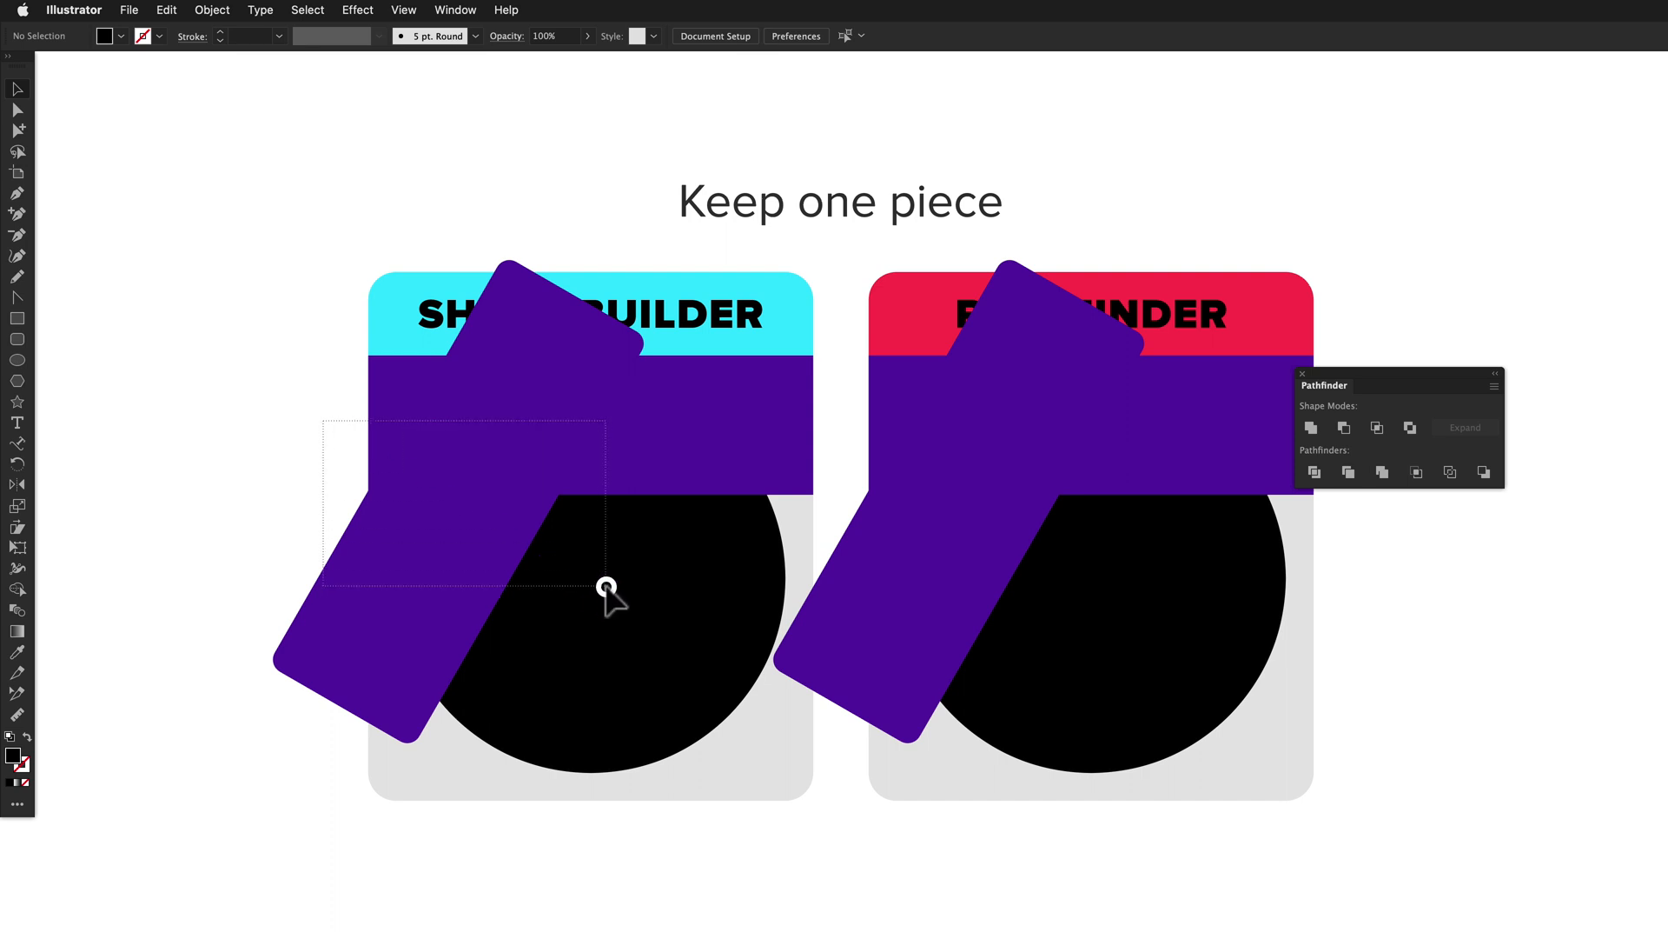
- Keep only the purple wedge with Shape Builder, then Divide the Pathfinder shapes at their overlaps
click(607, 591)
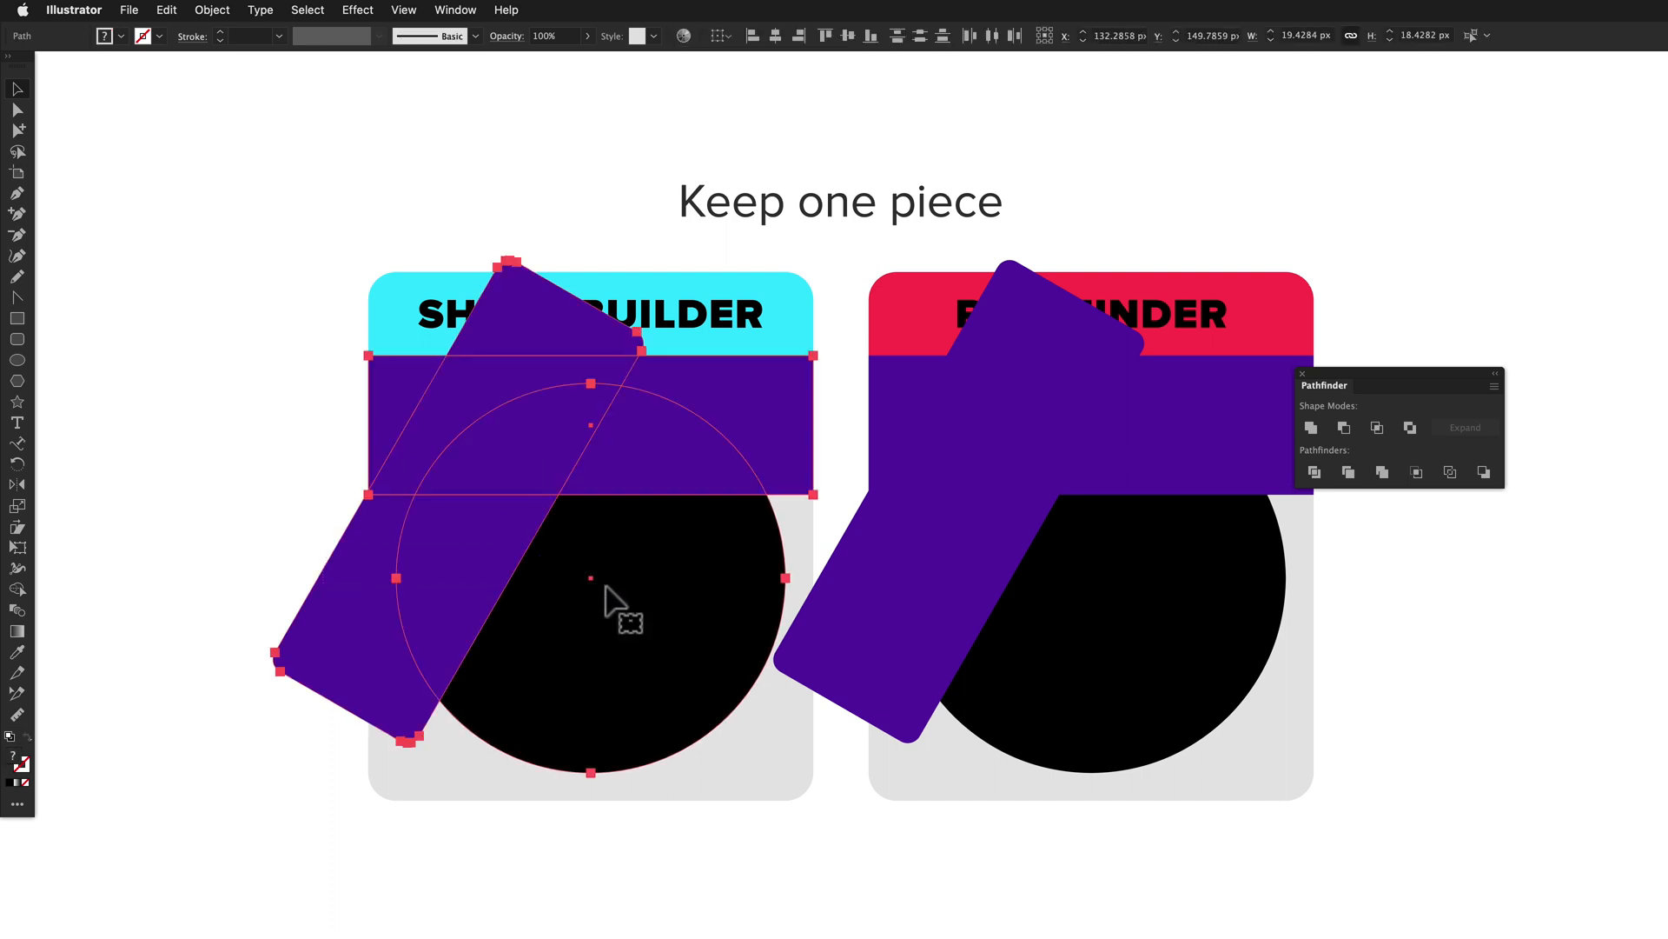
mouse_move(325, 612)
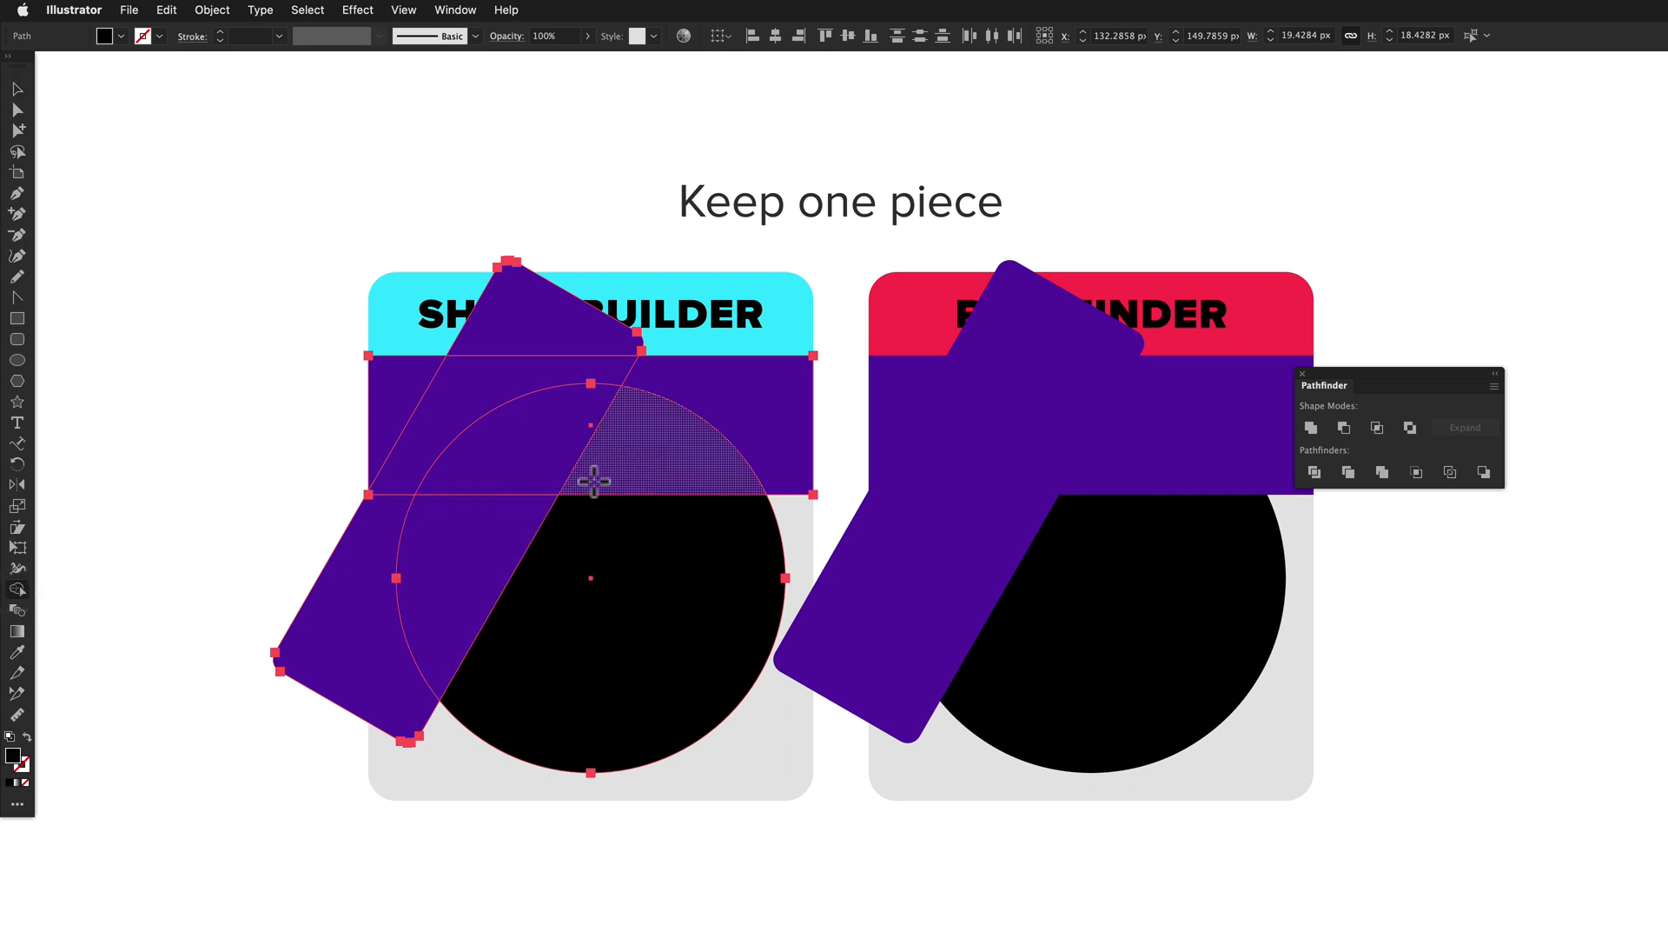
mouse_move(665, 450)
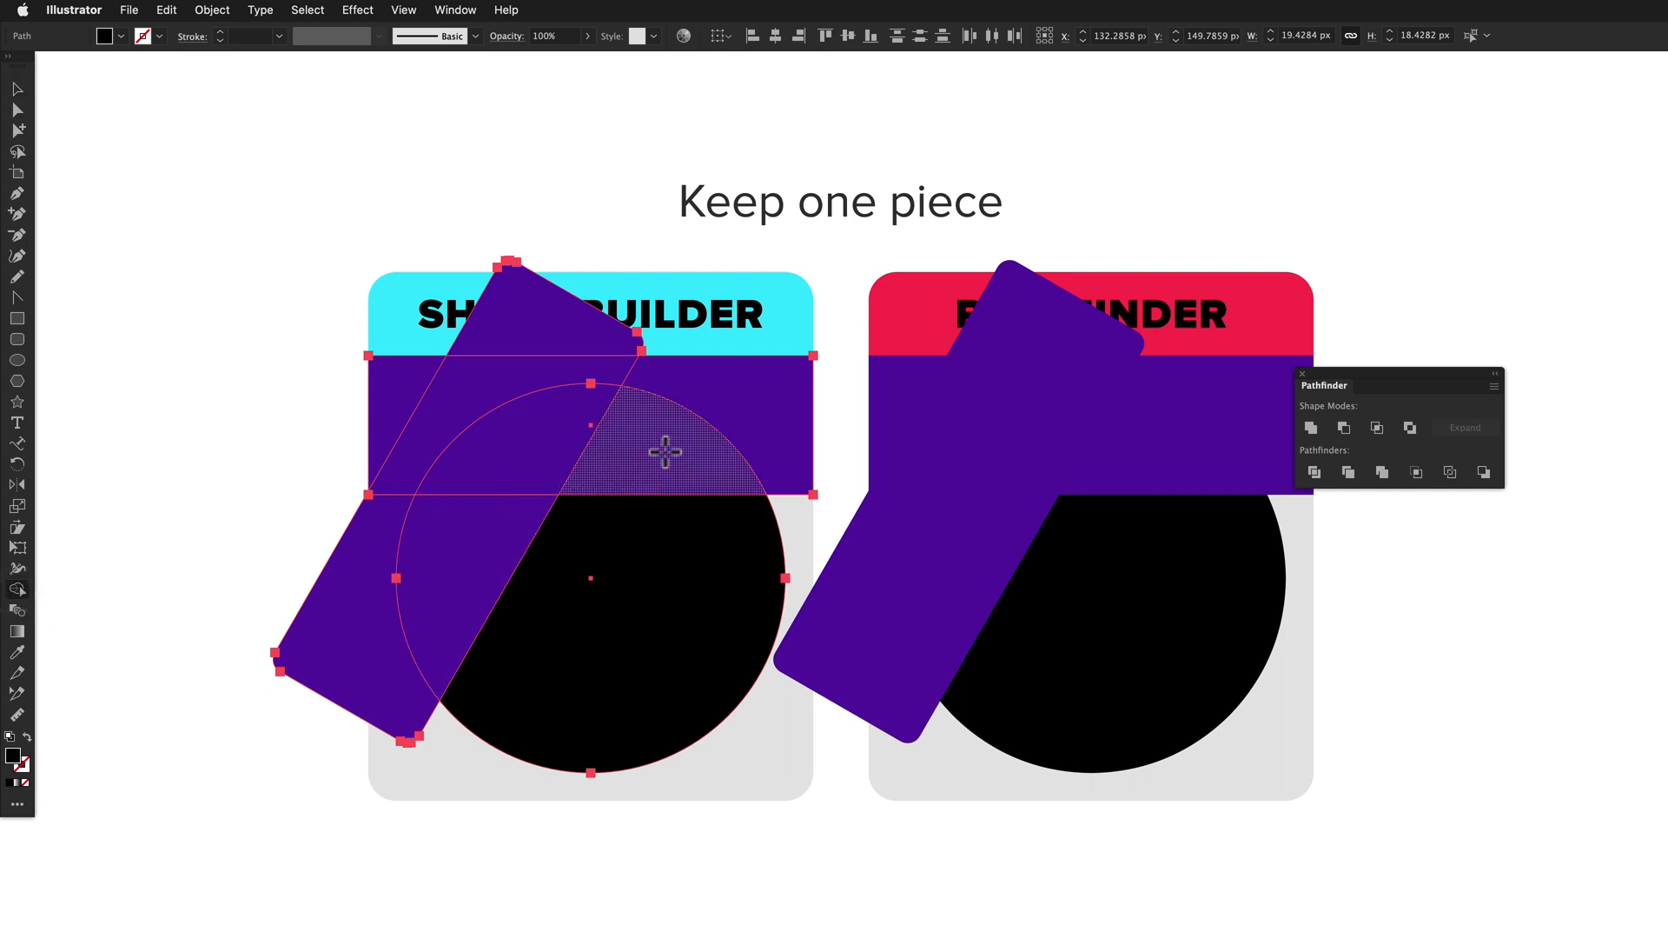
click(665, 447)
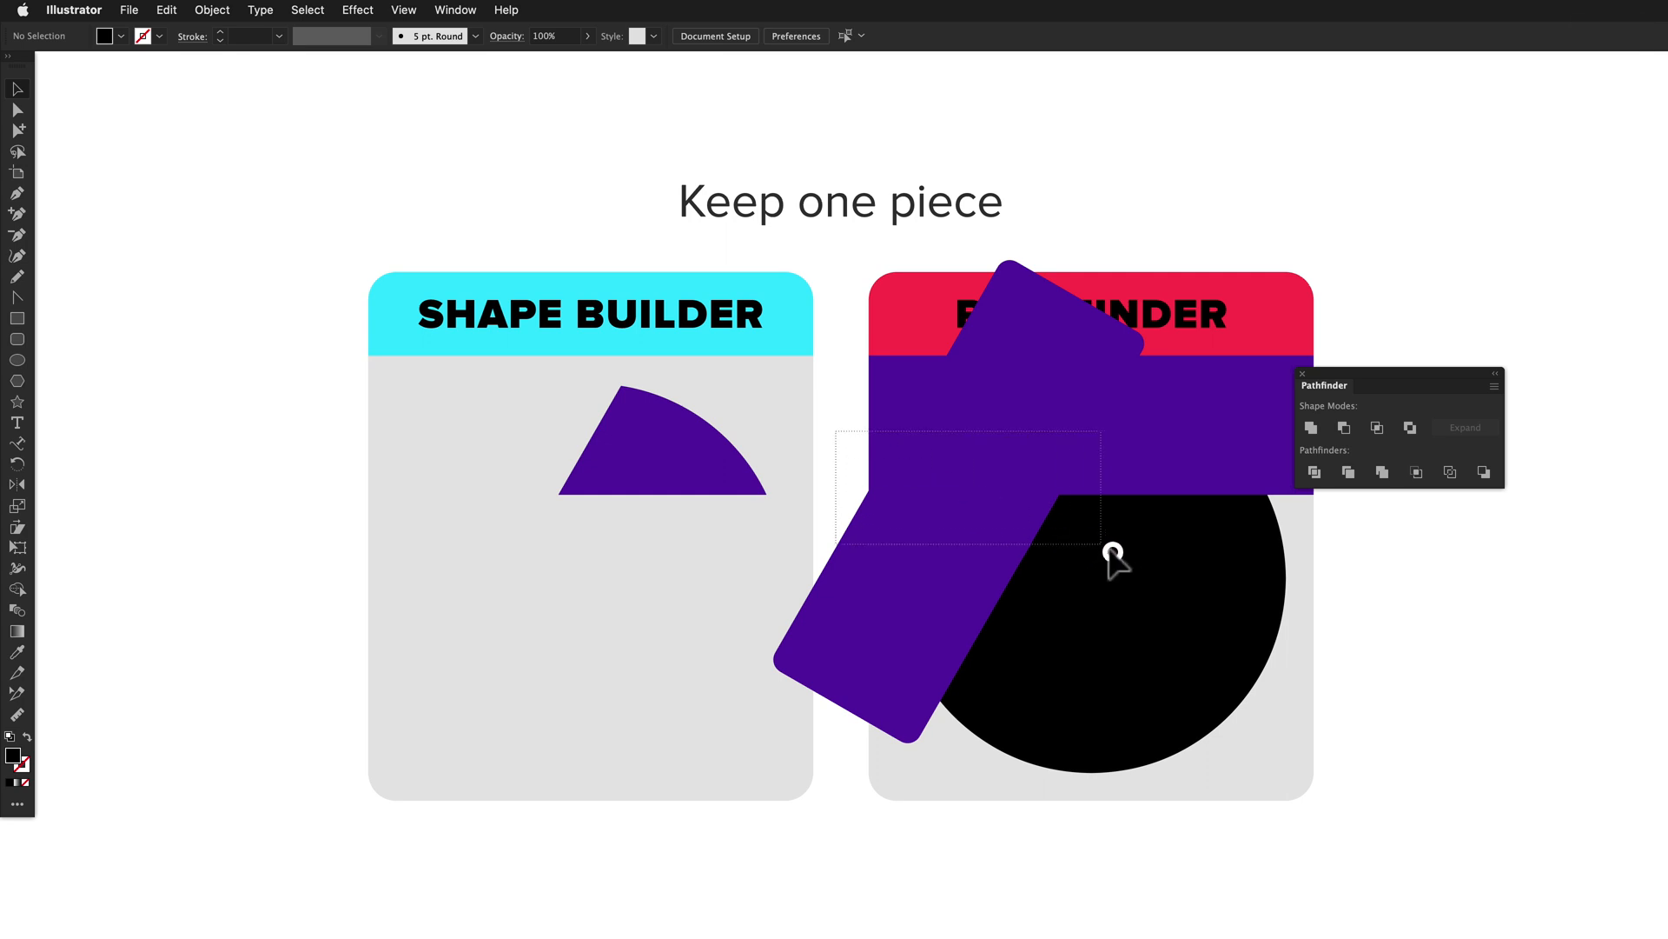
click(1115, 562)
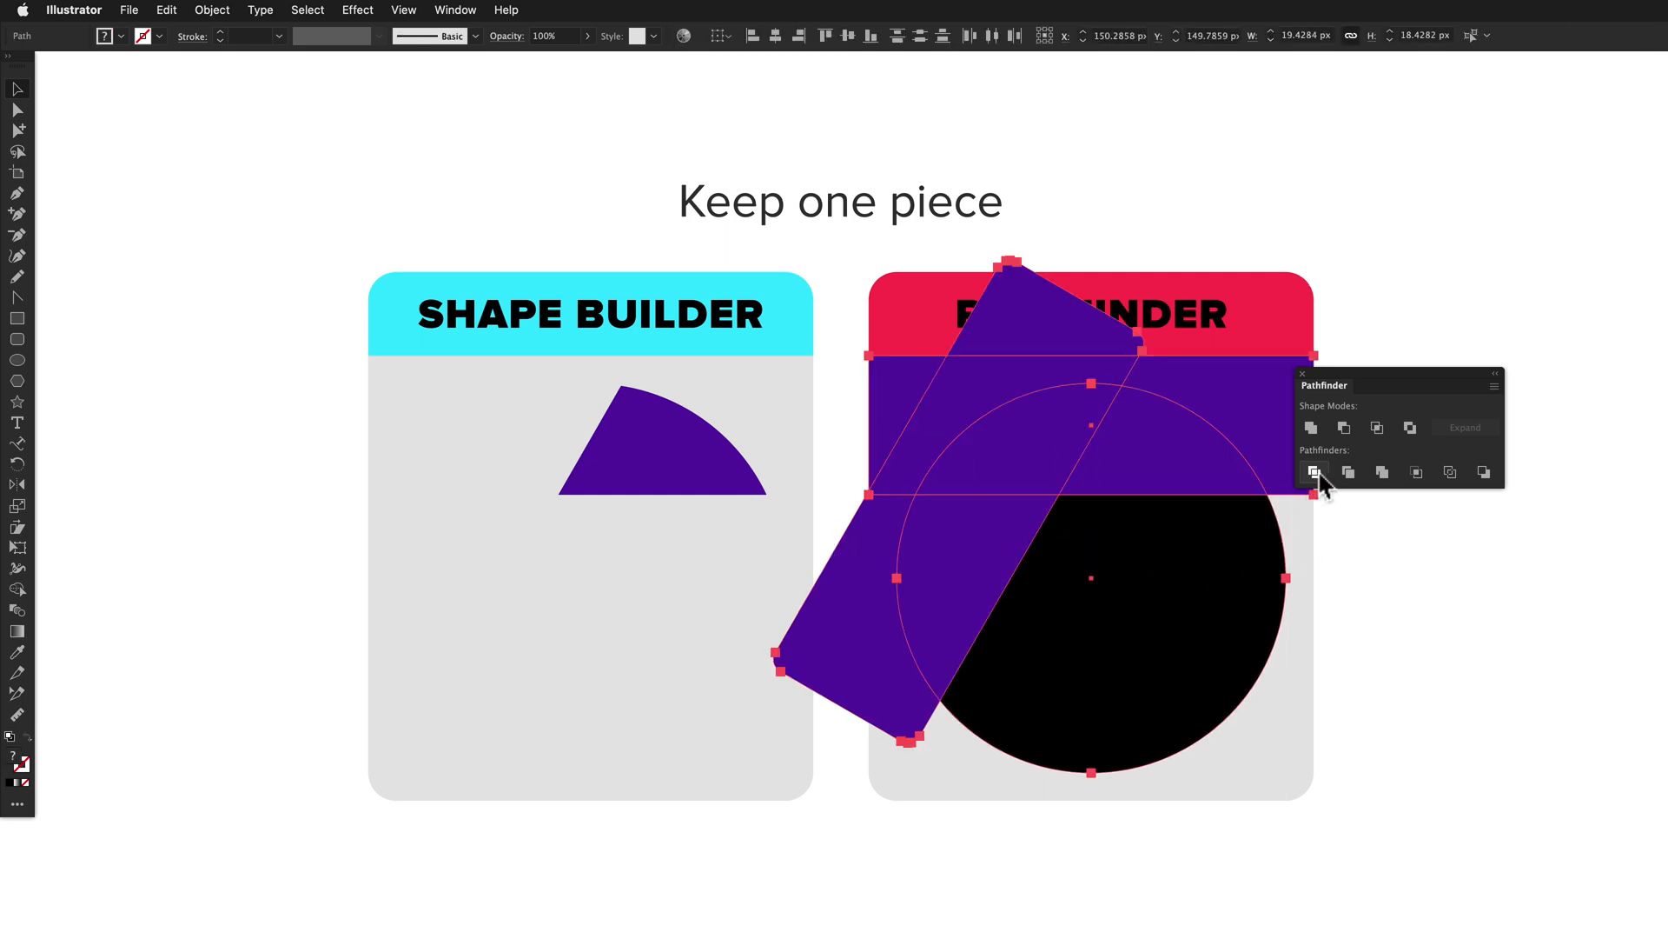
click(1314, 472)
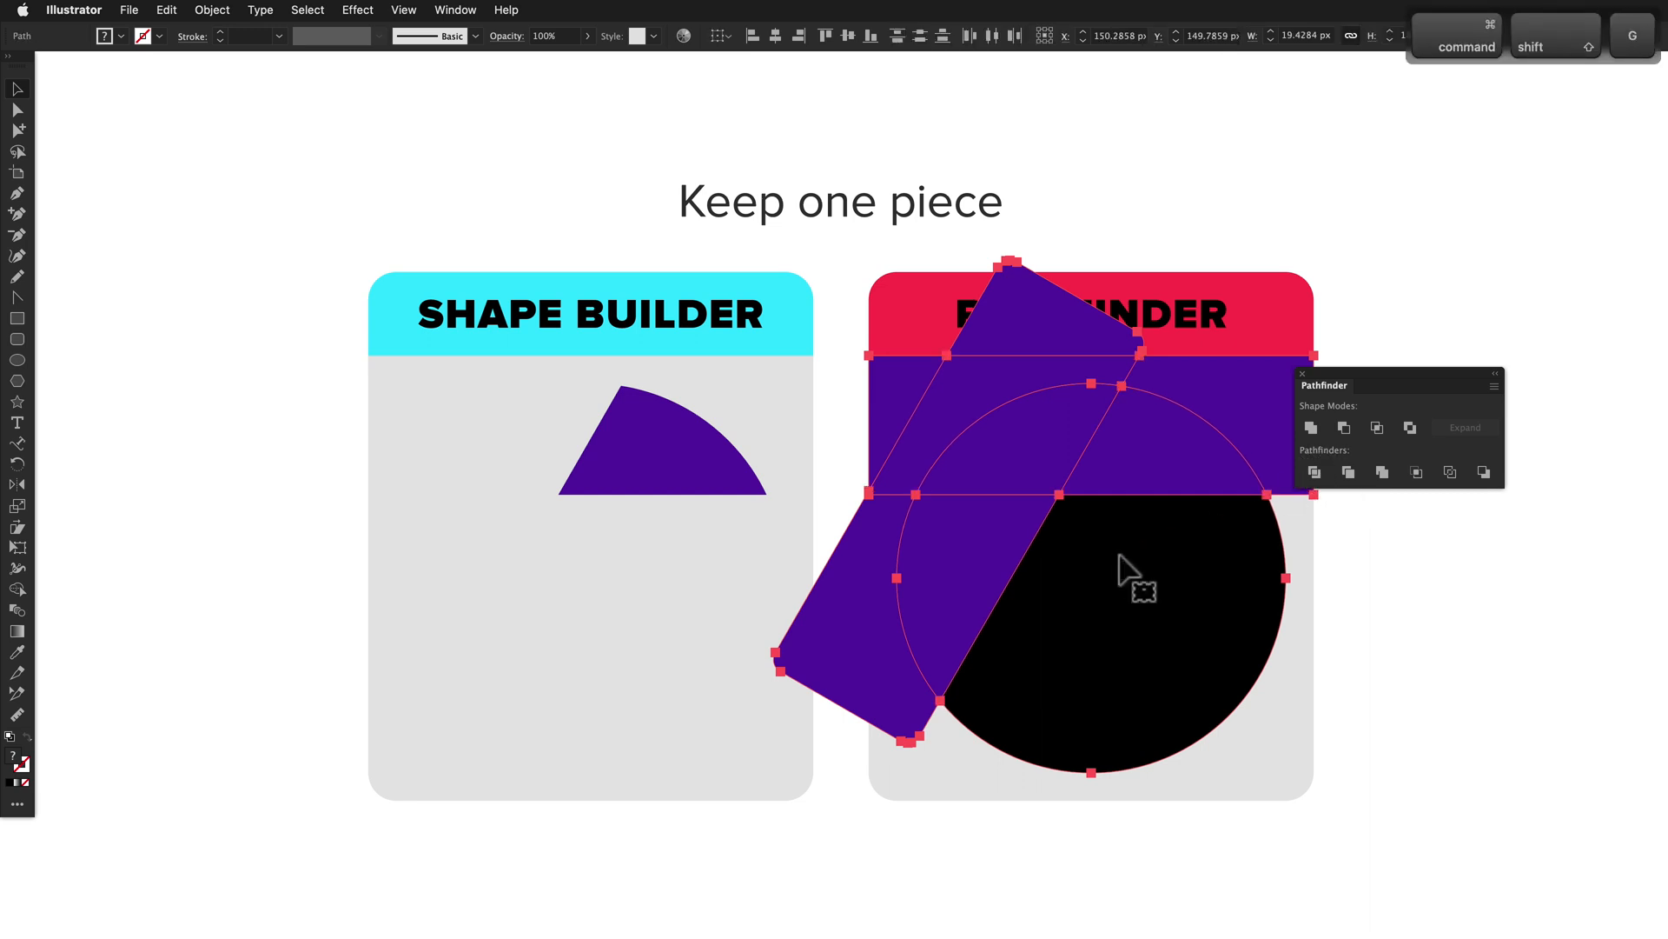
mouse_move(1159, 472)
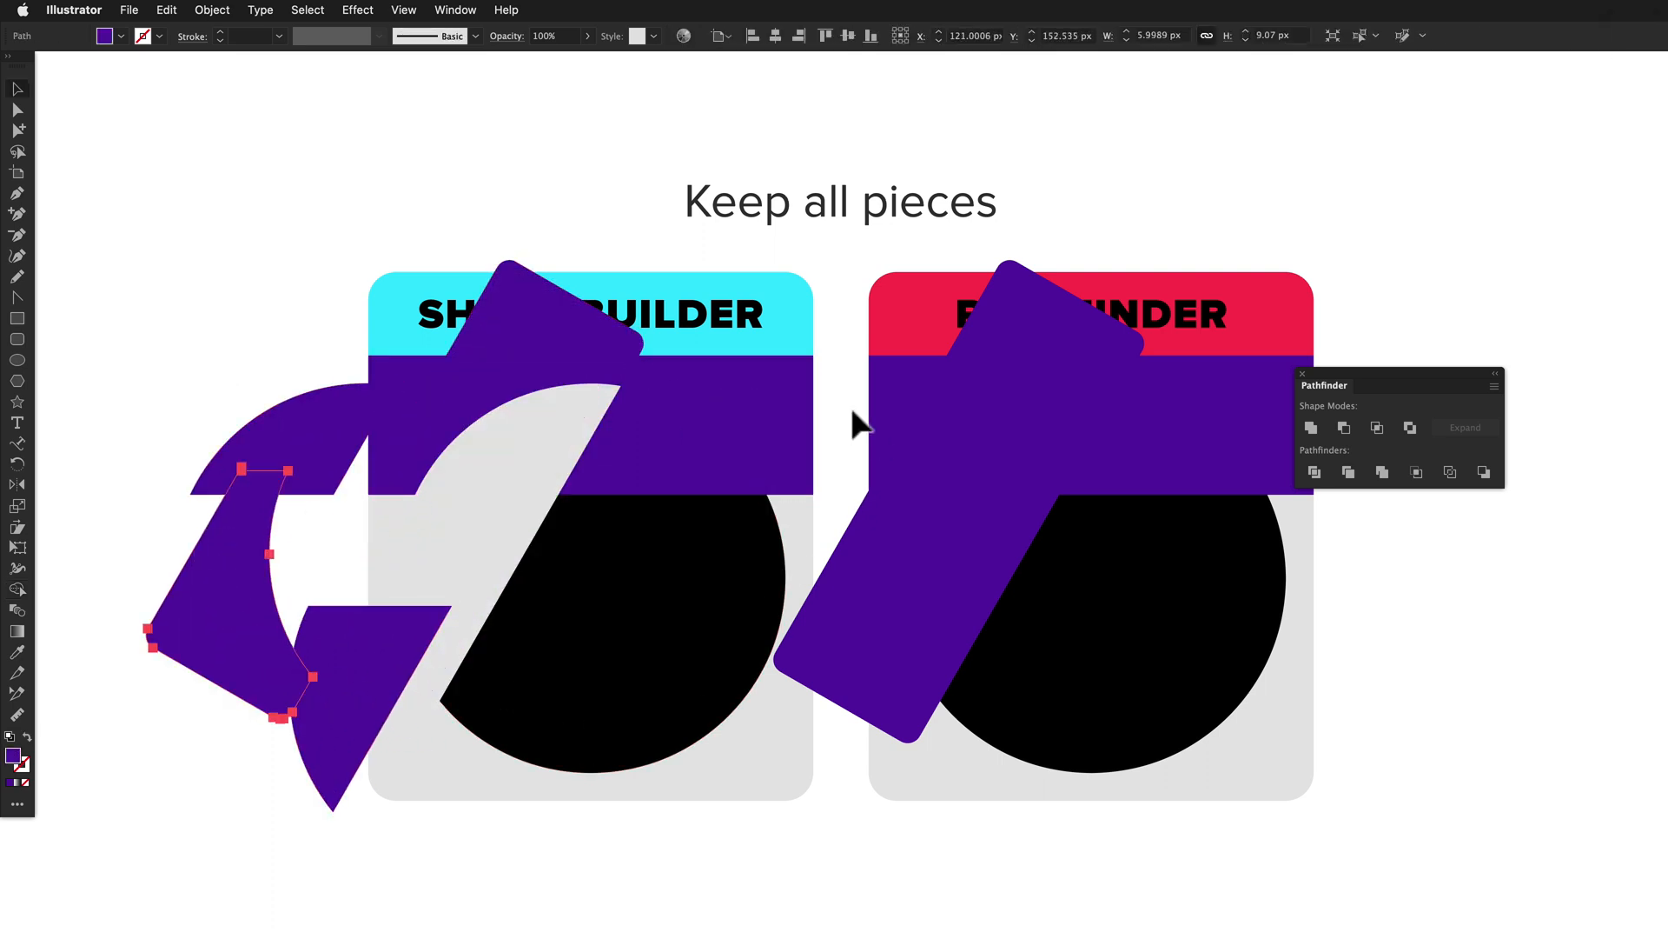
- Pick another separated piece of the divided shapes to pull it apart
click(1314, 471)
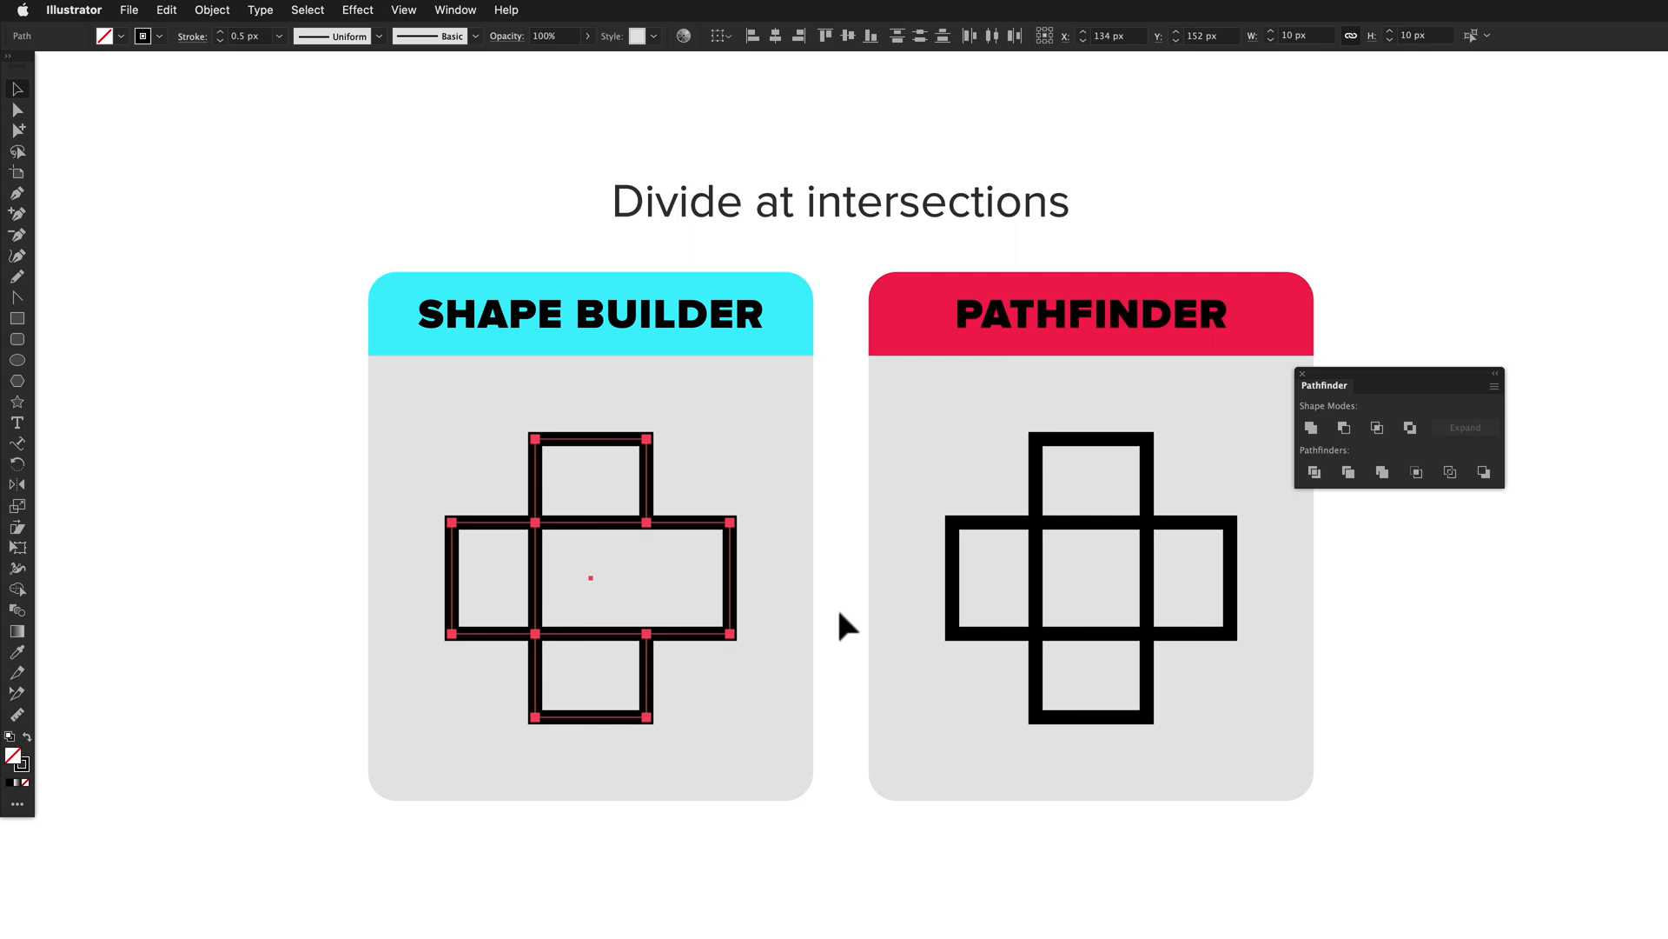
mouse_move(918, 482)
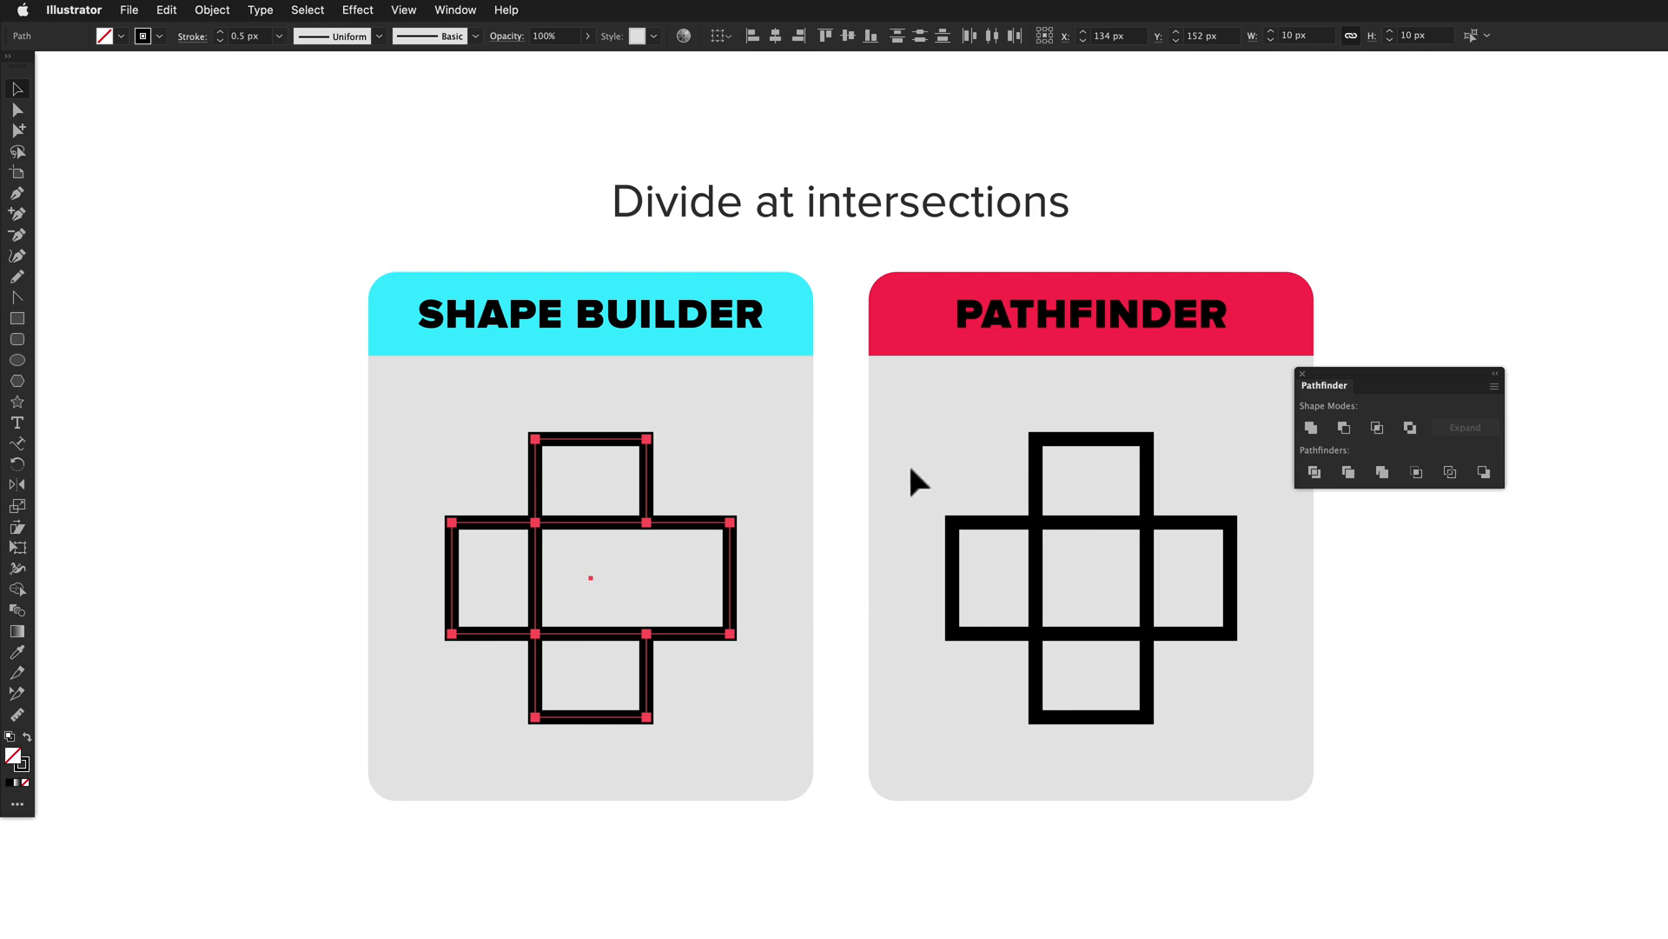
- Outline the Pathfinder cross into segments and sample the black stroke back onto them
click(1450, 471)
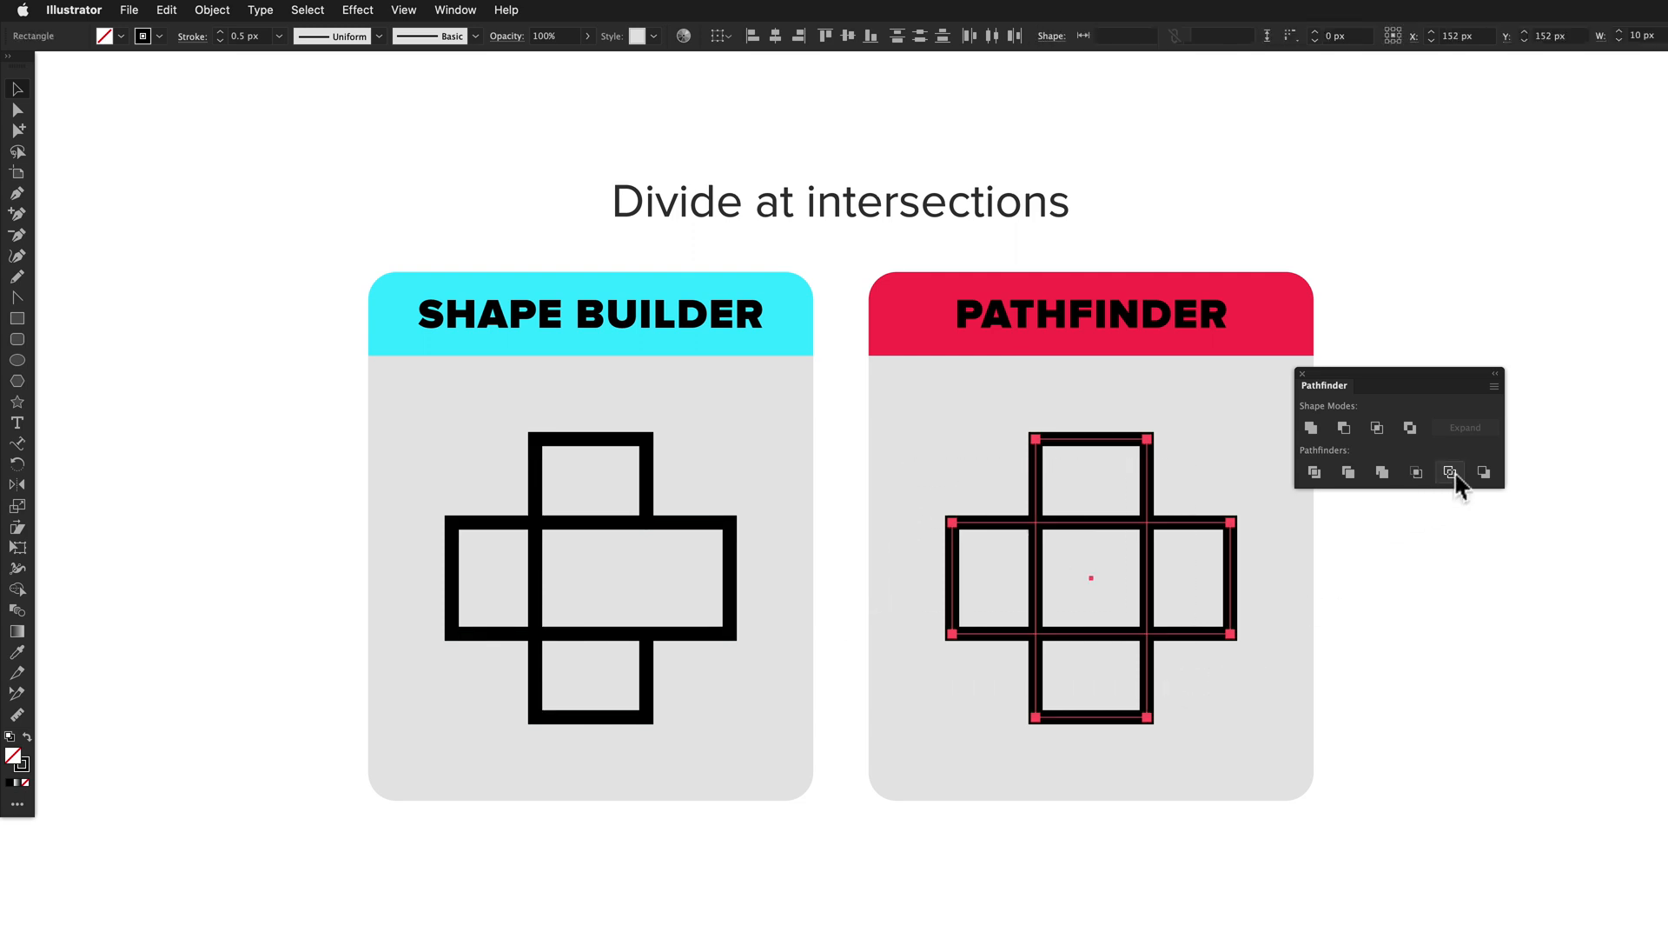
click(1449, 473)
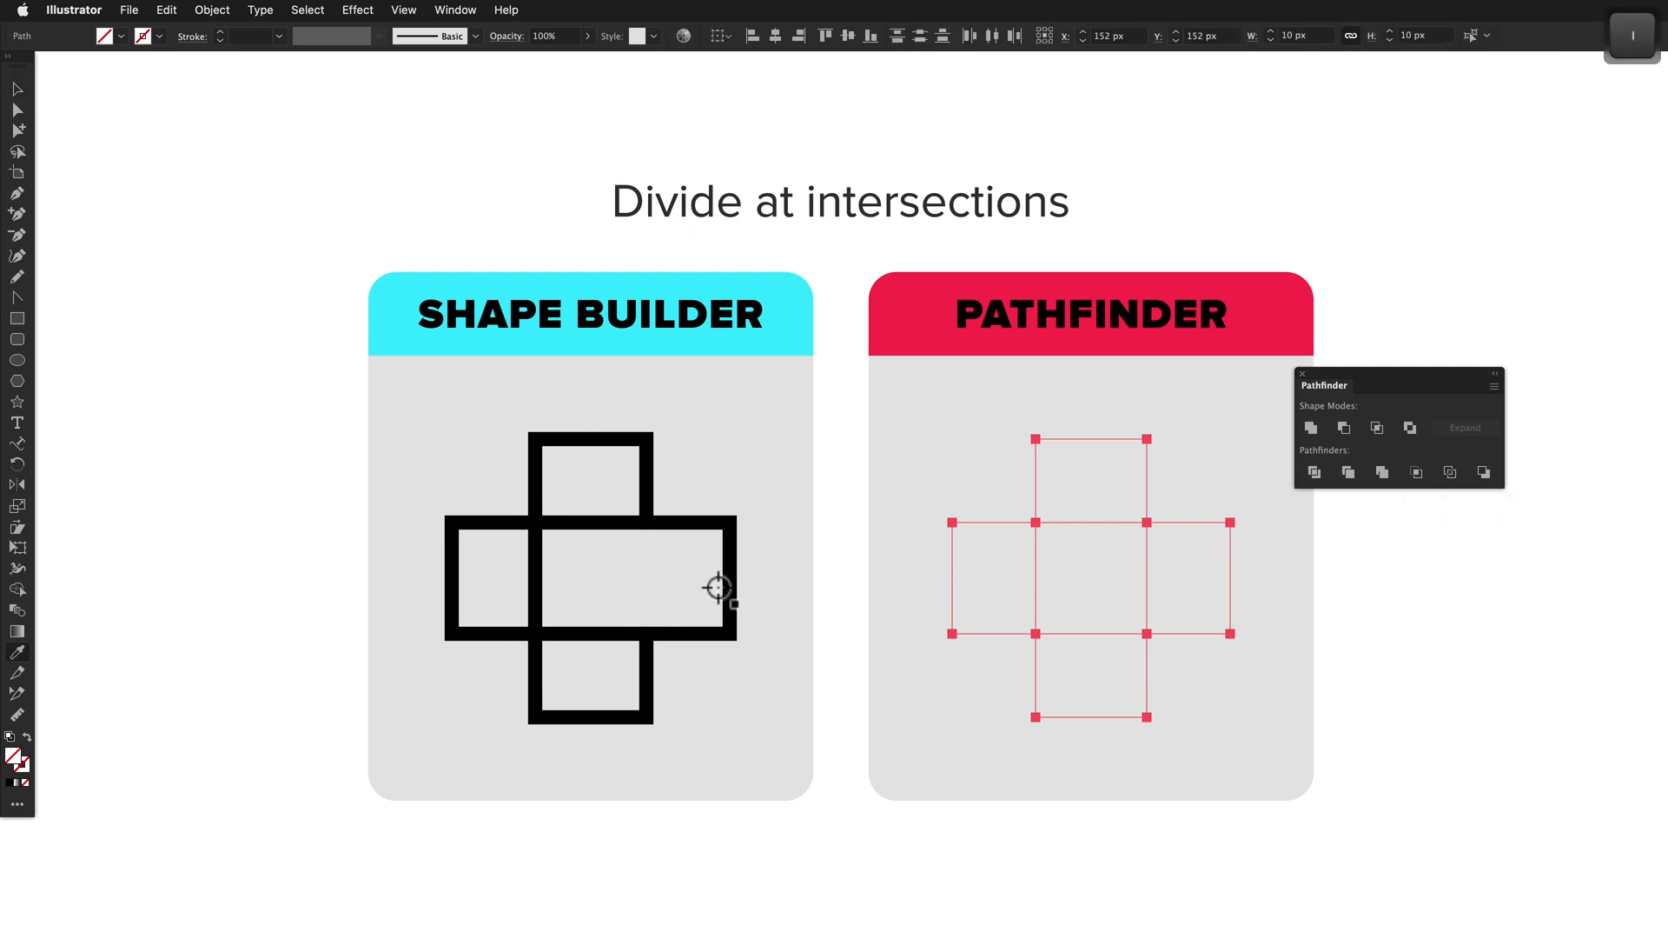
click(1314, 471)
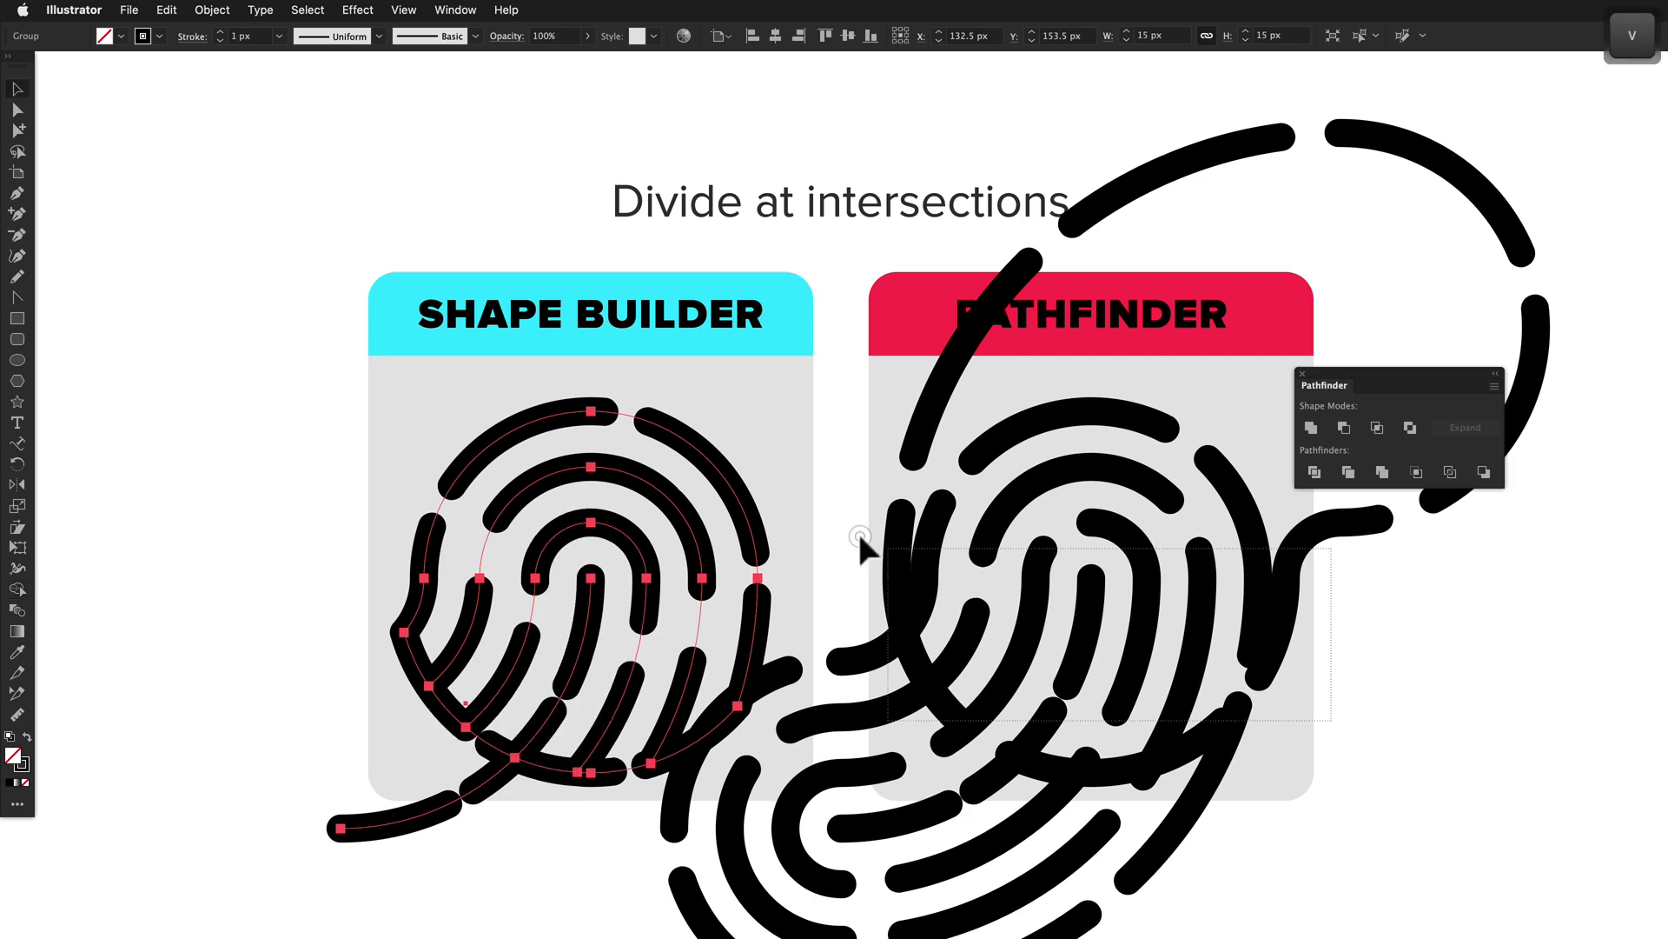
- Outline the Pathfinder fingerprint group so its lines split at every crossing
click(1450, 471)
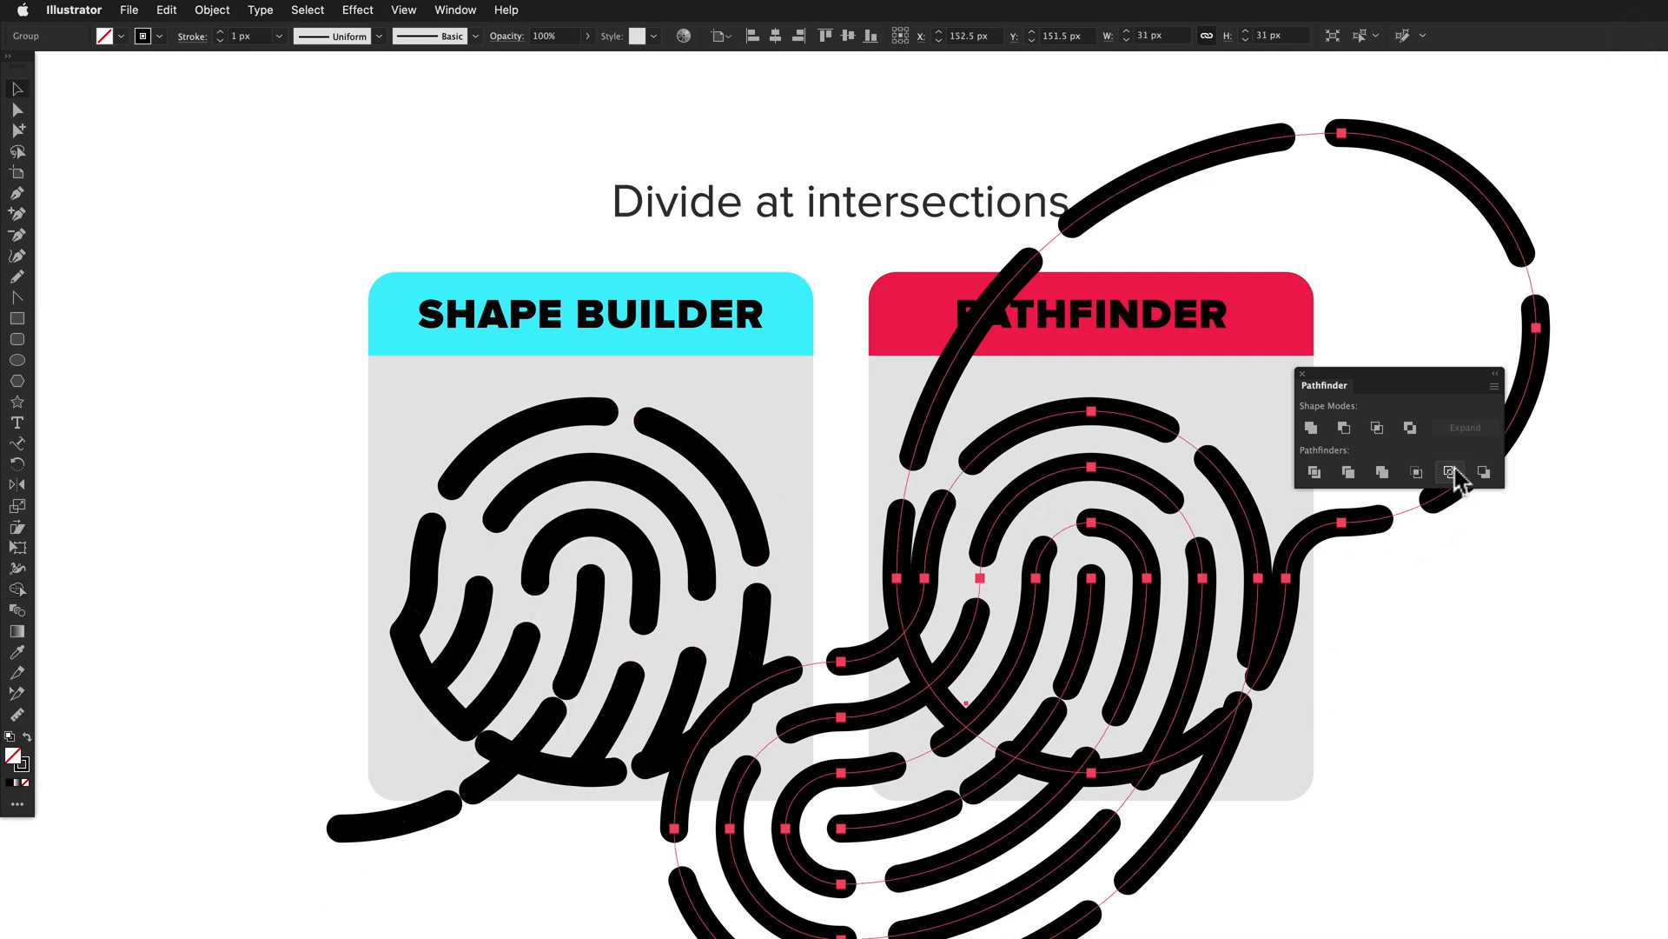
click(1449, 473)
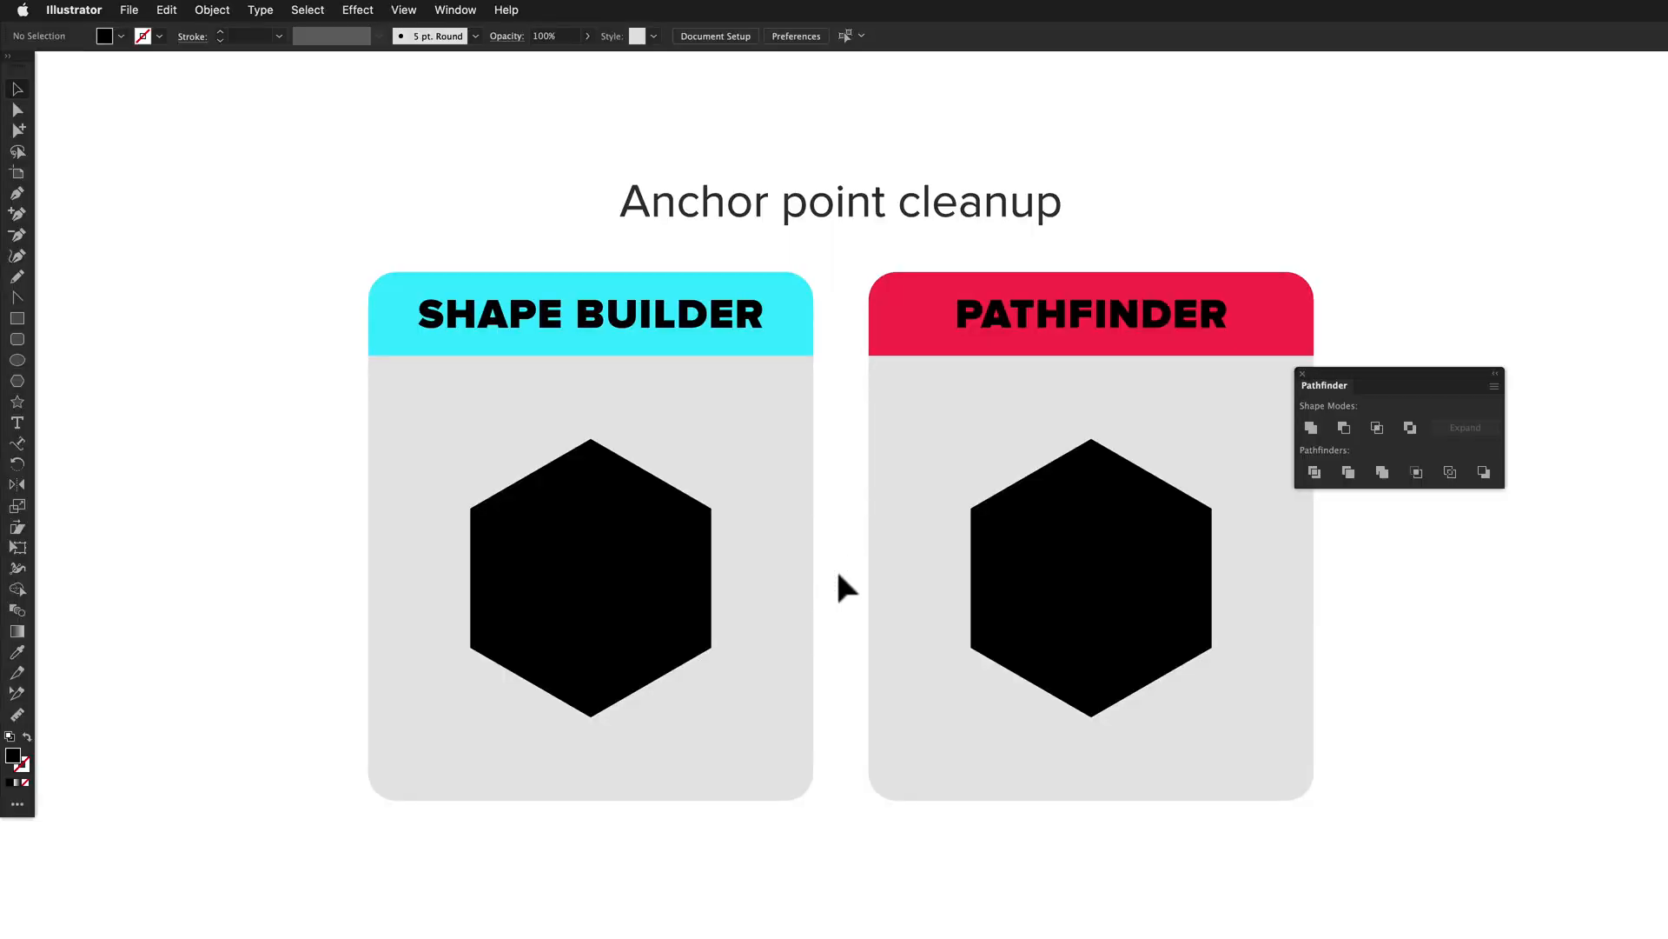
mouse_move(786, 497)
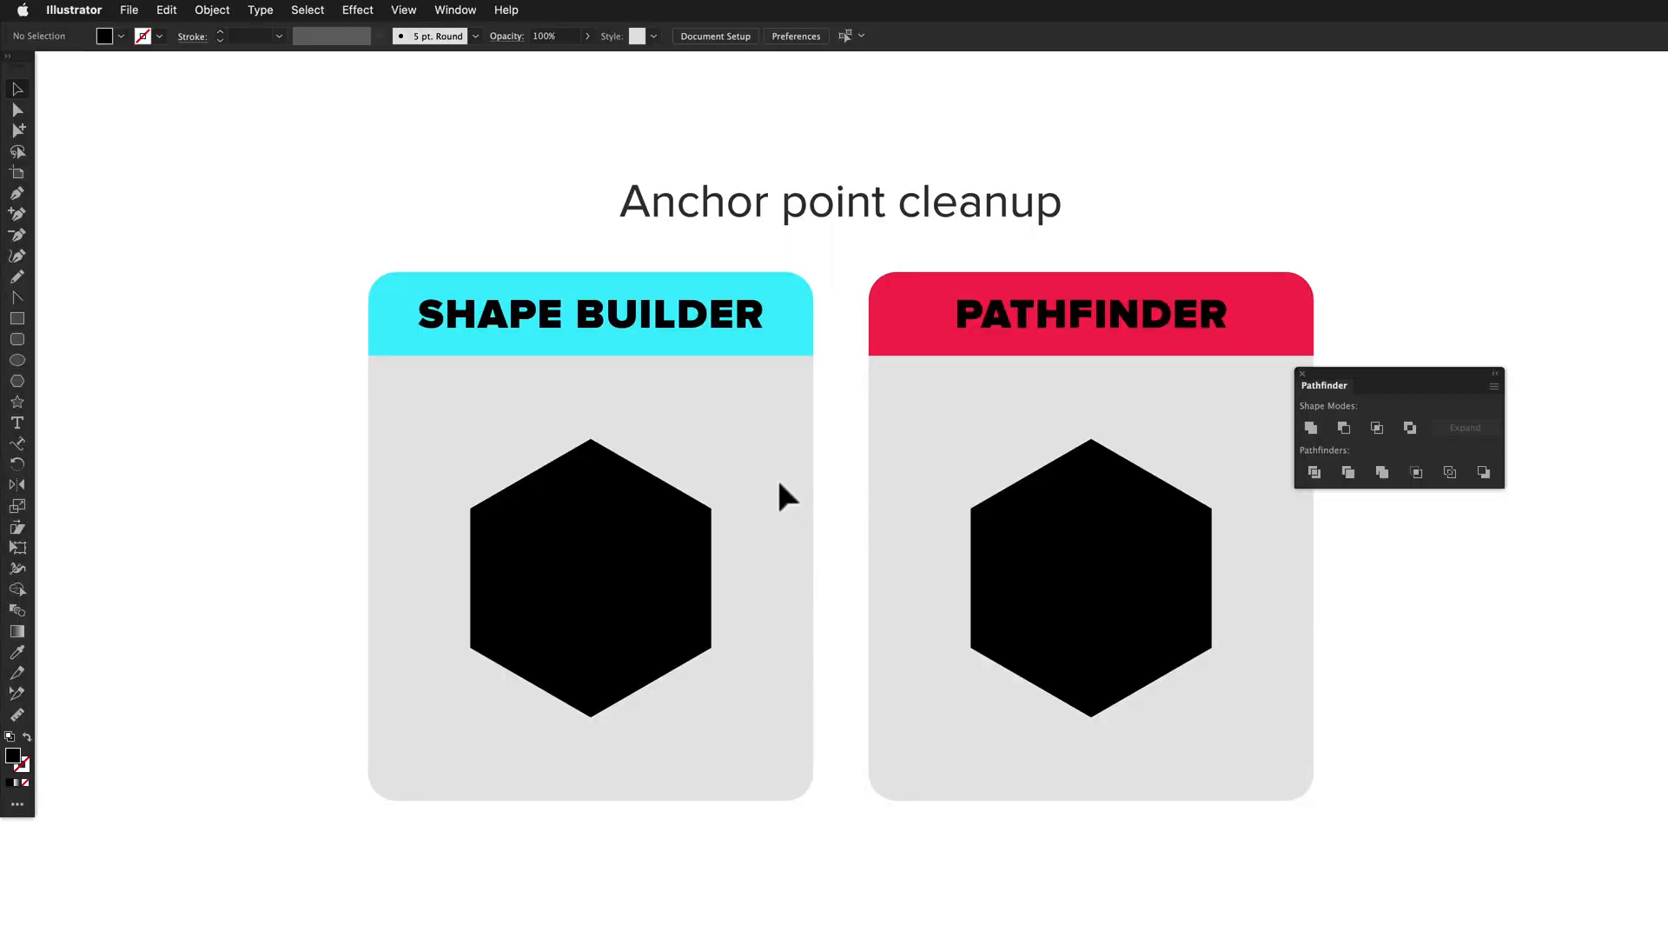
- Merge the left hexagon with Shape Builder (Shift+M) and select the right hexagon for Unite
click(591, 584)
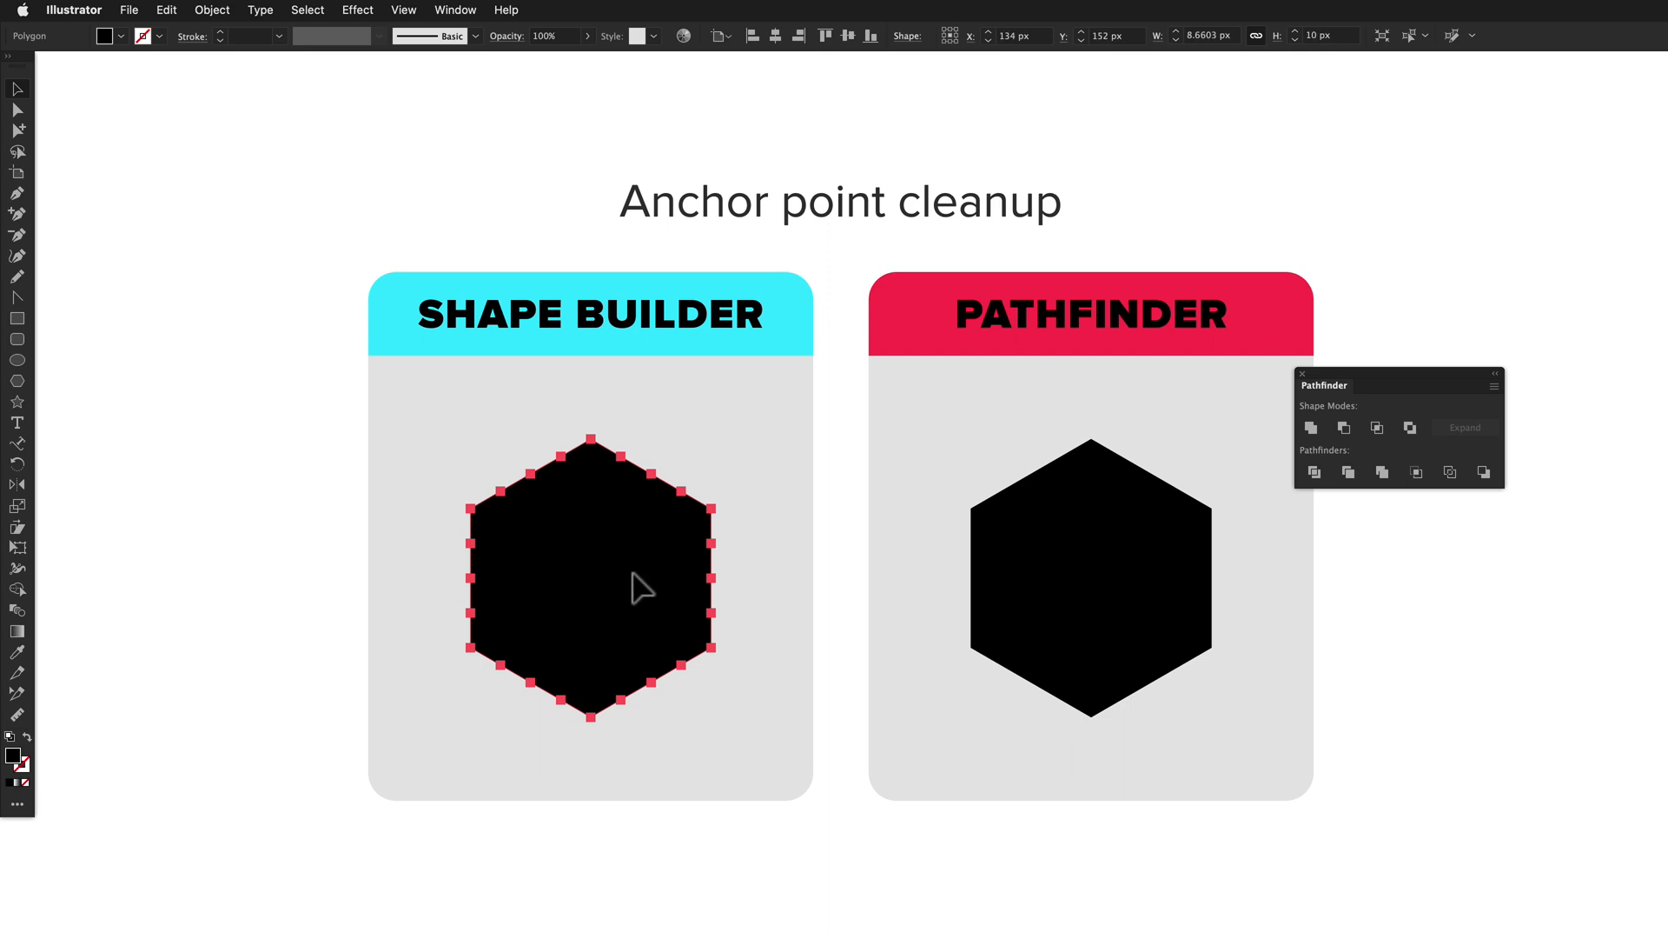
key(shift)
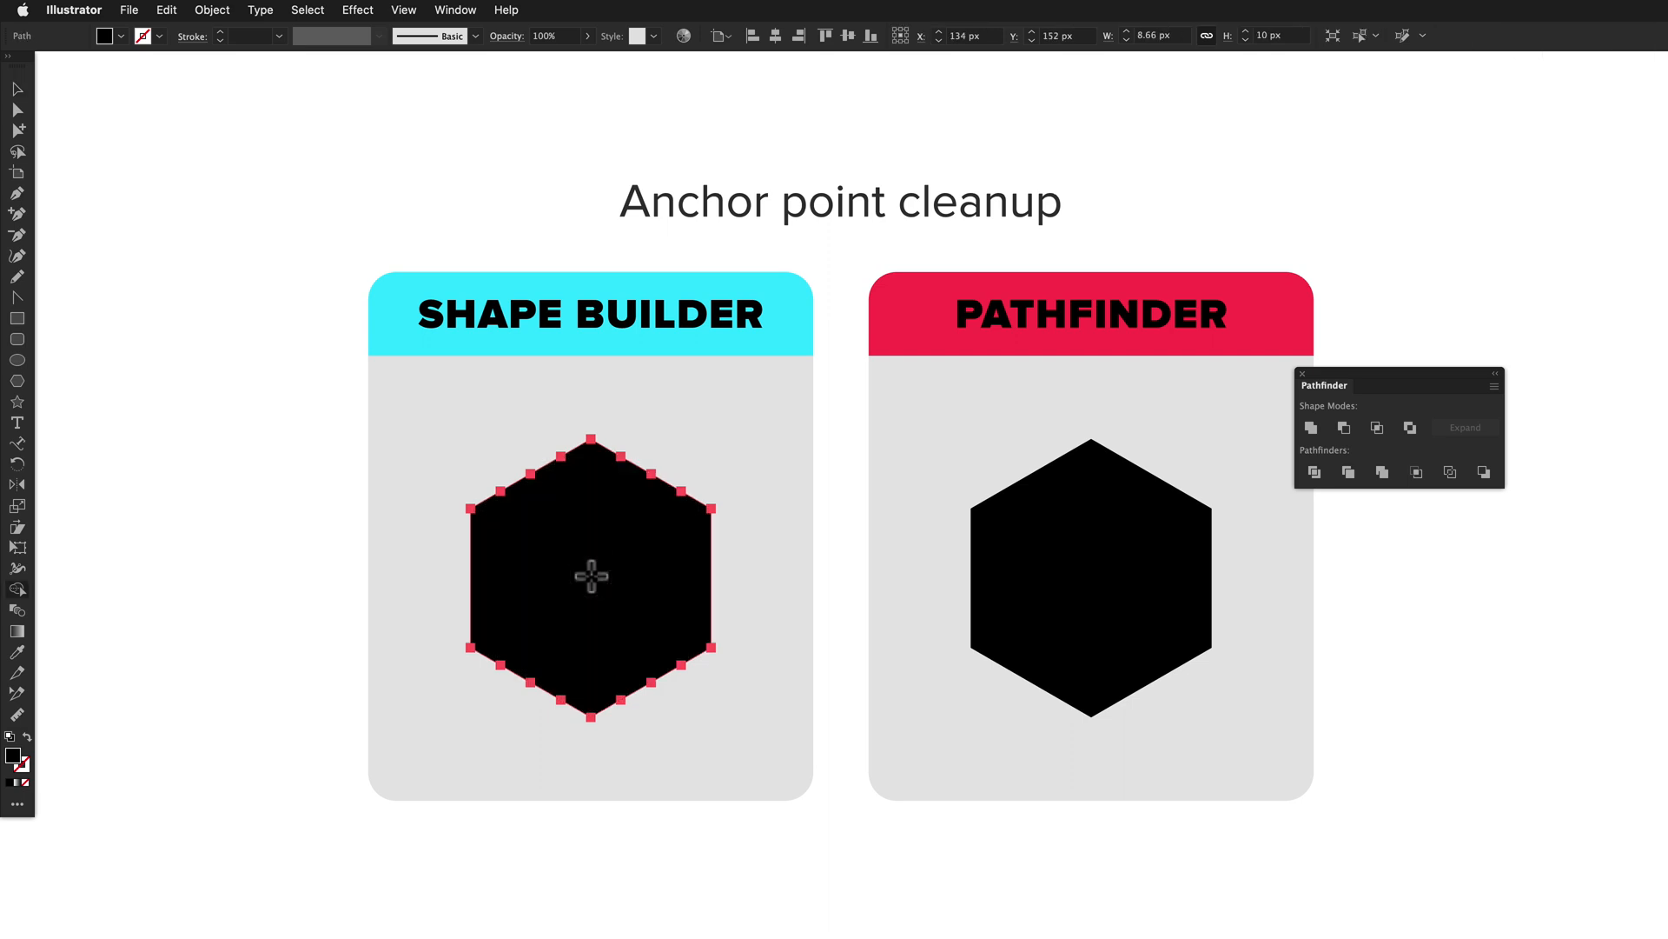
click(1089, 575)
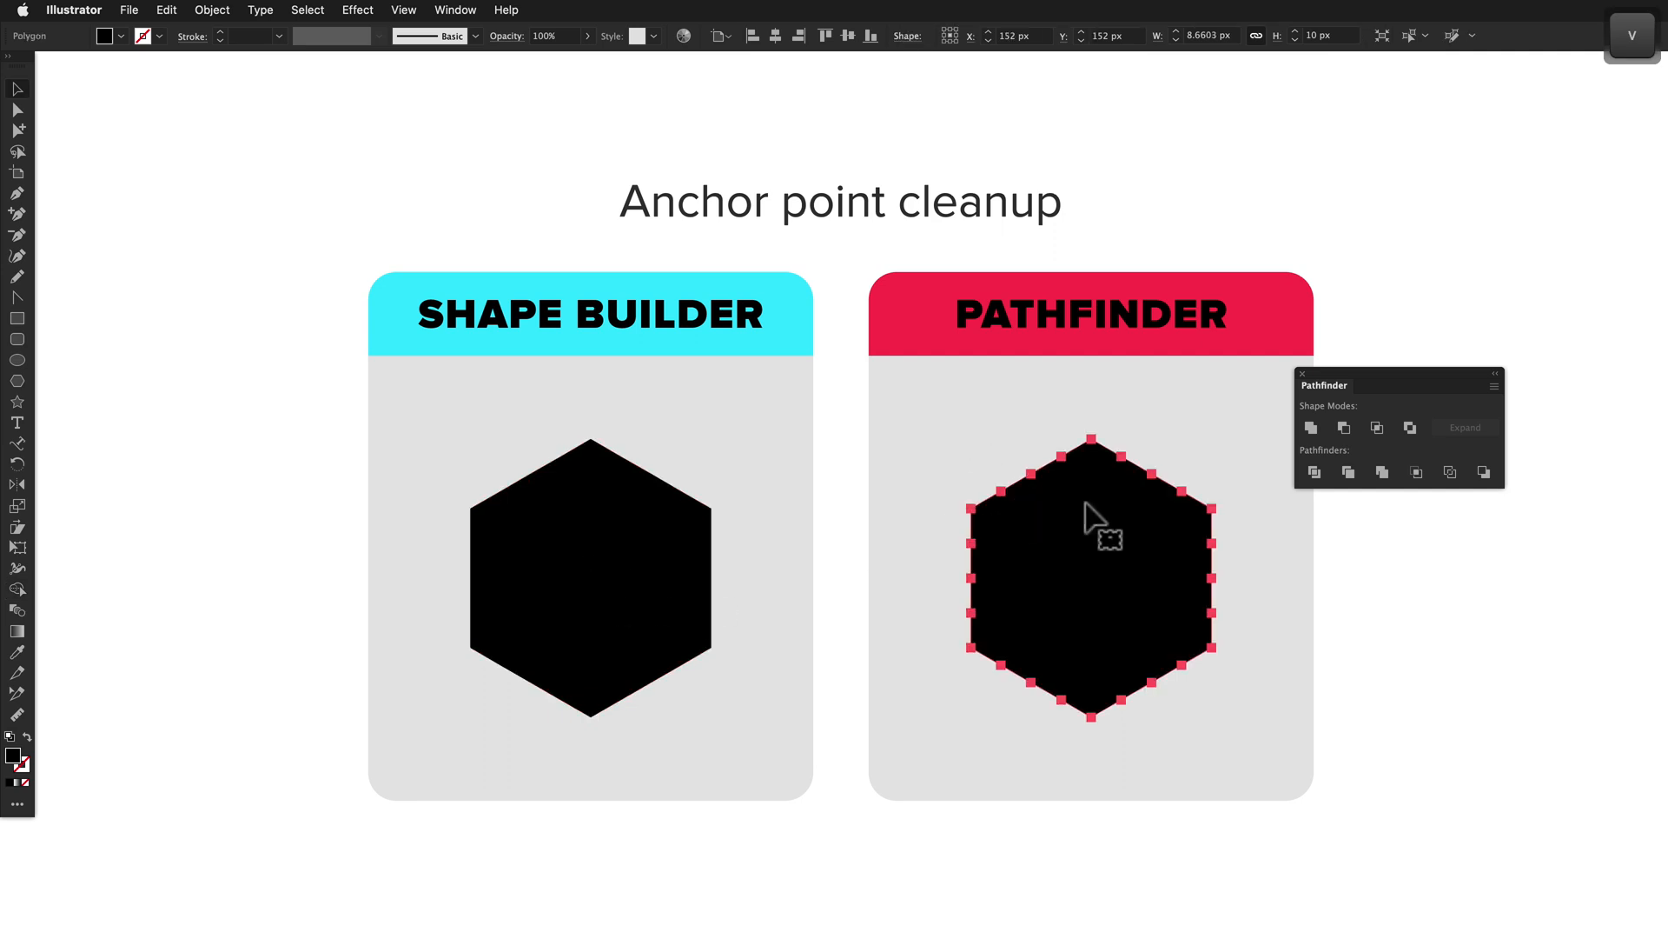
click(1312, 428)
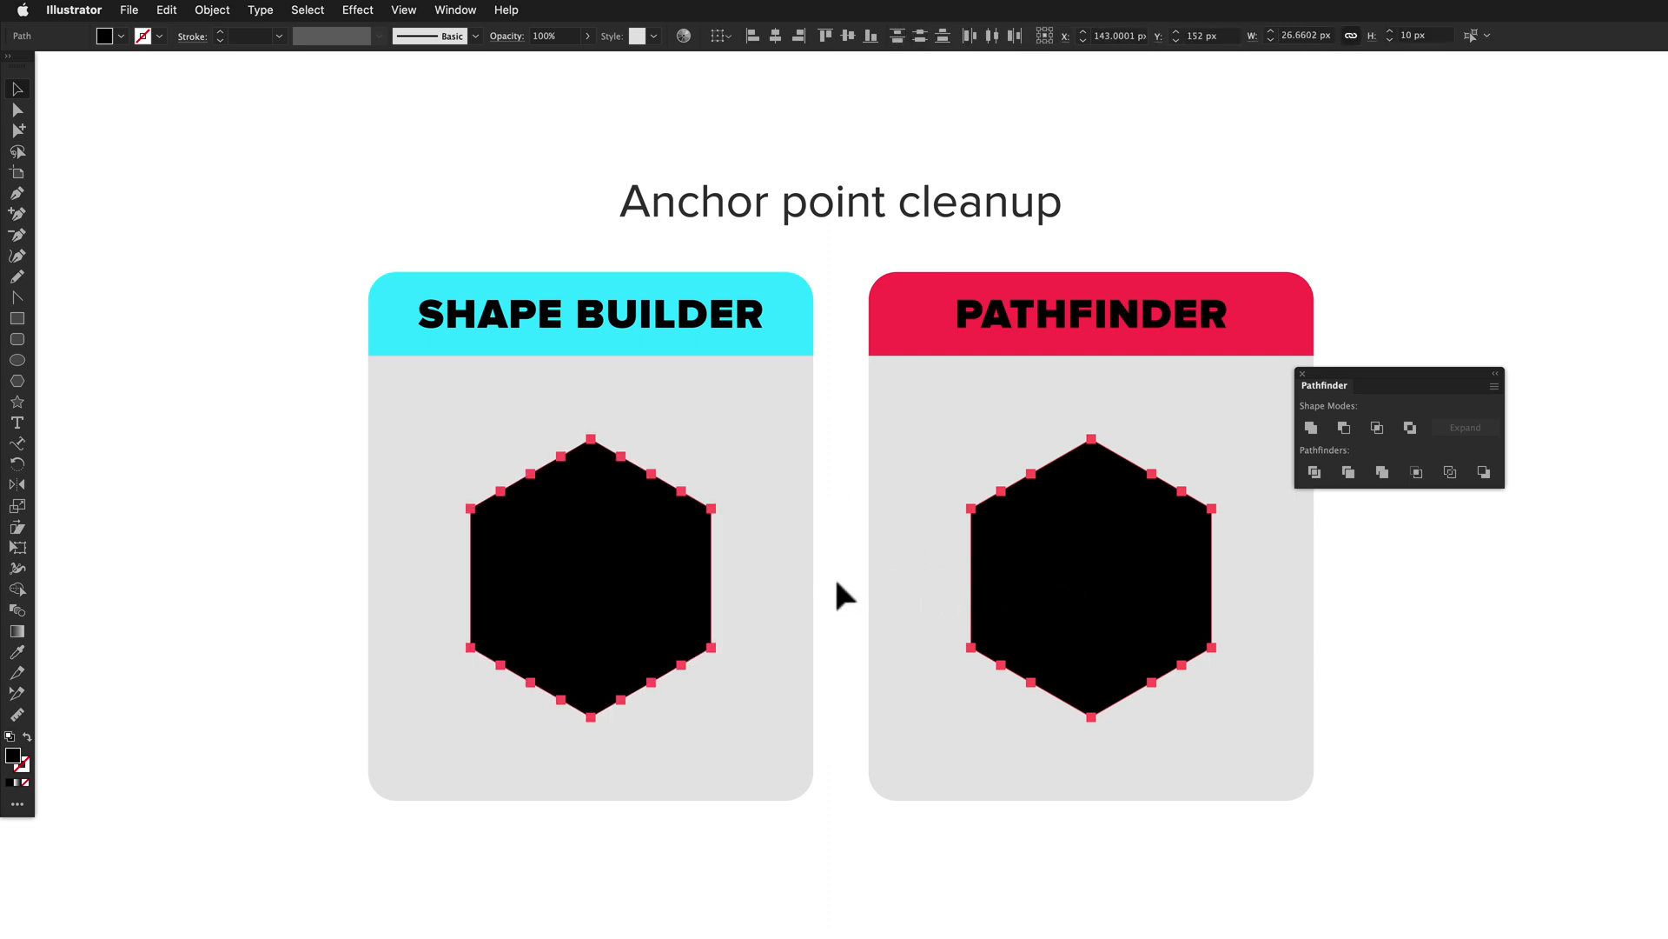
mouse_move(1076, 496)
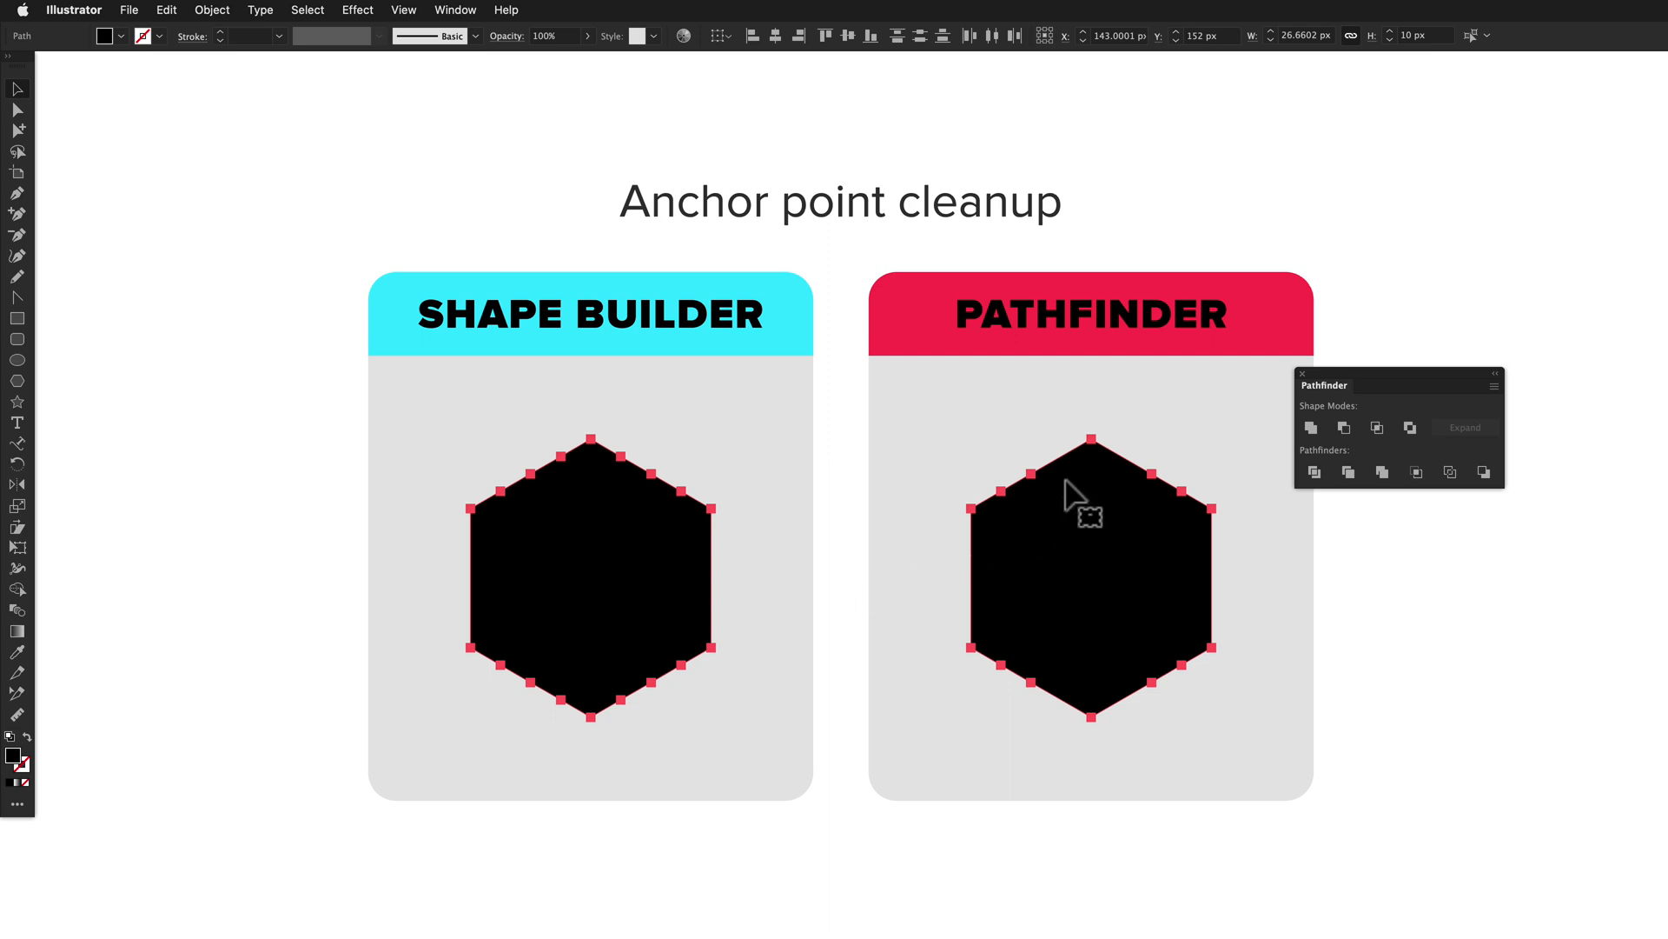
mouse_move(1131, 471)
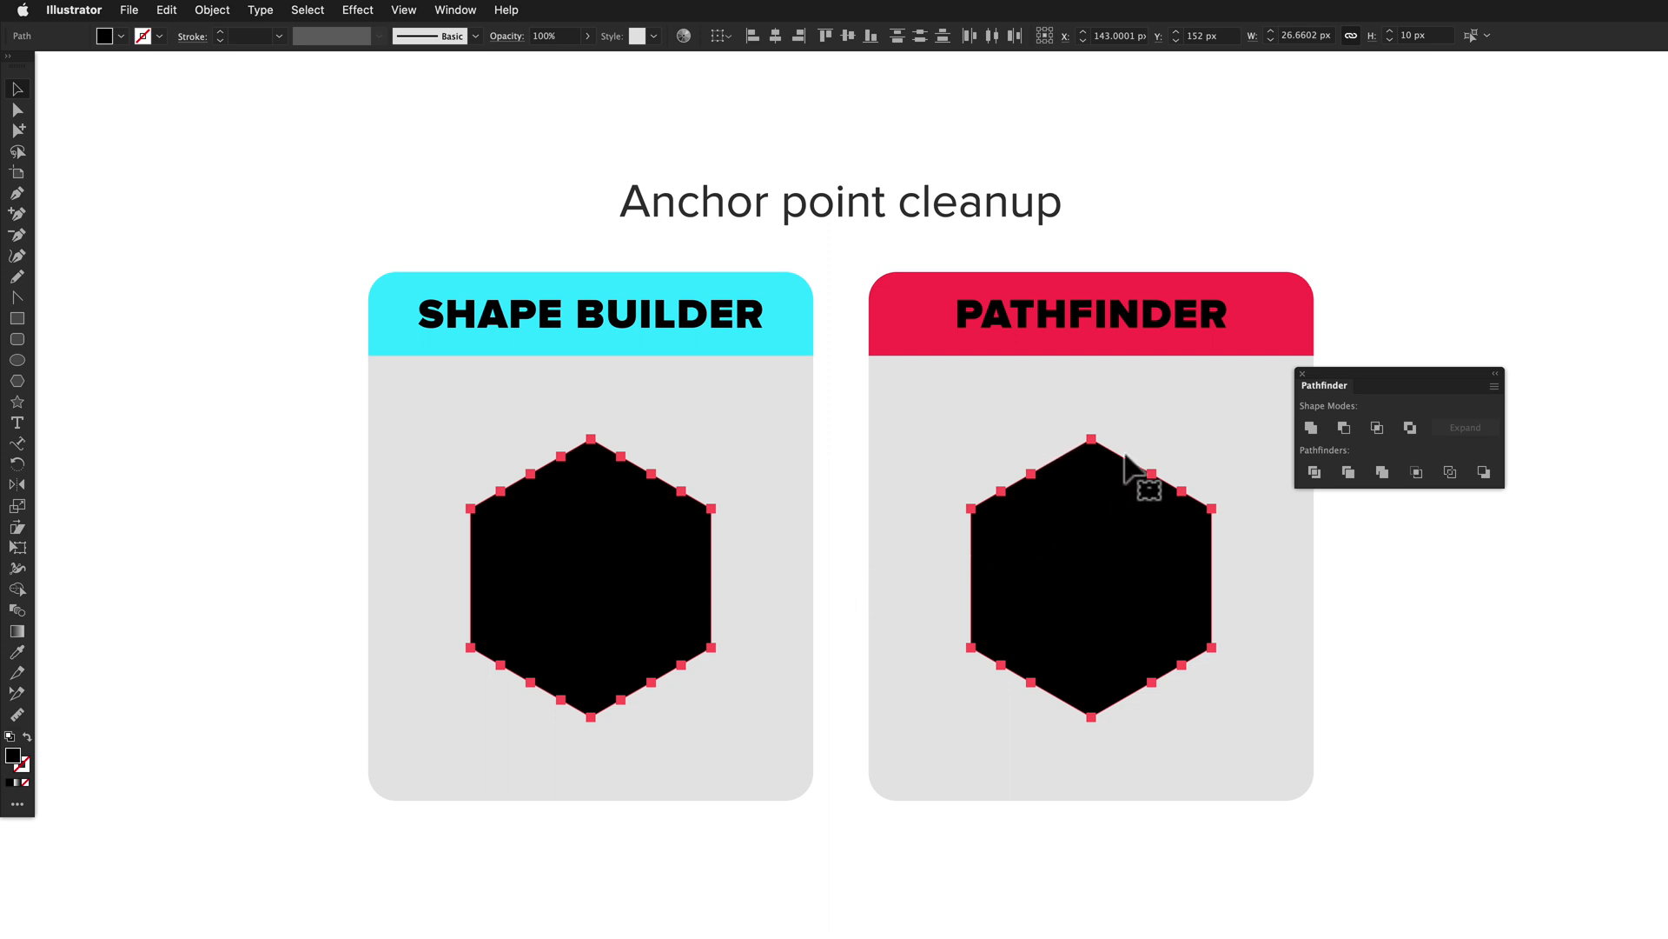
mouse_move(1130, 721)
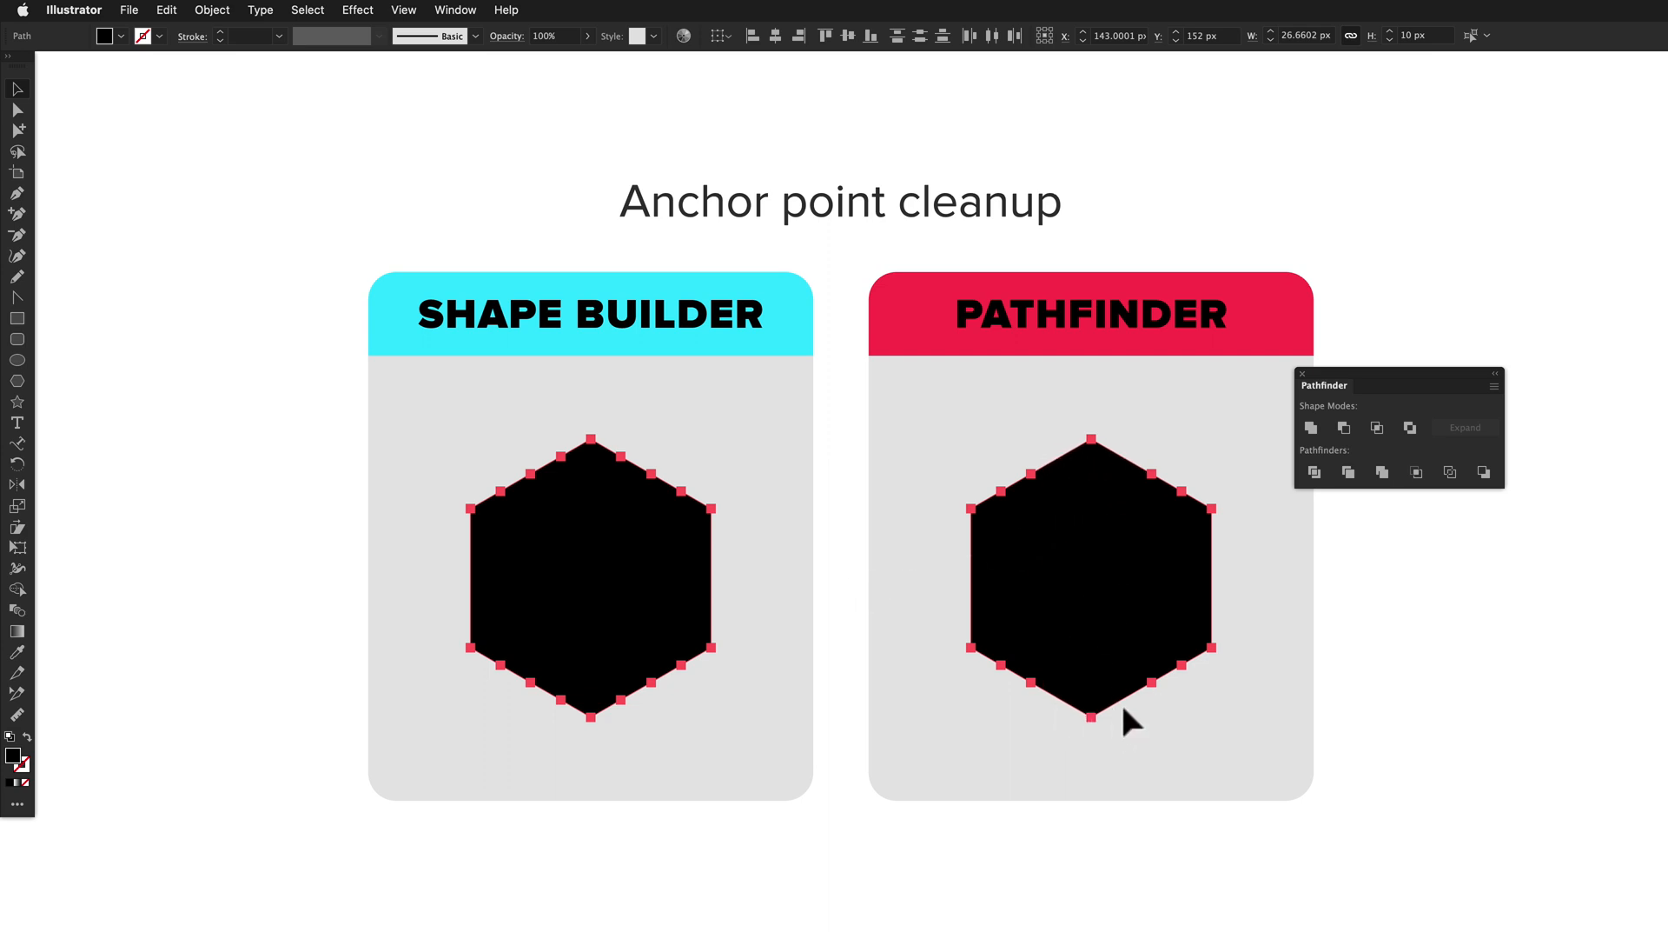
mouse_move(872, 662)
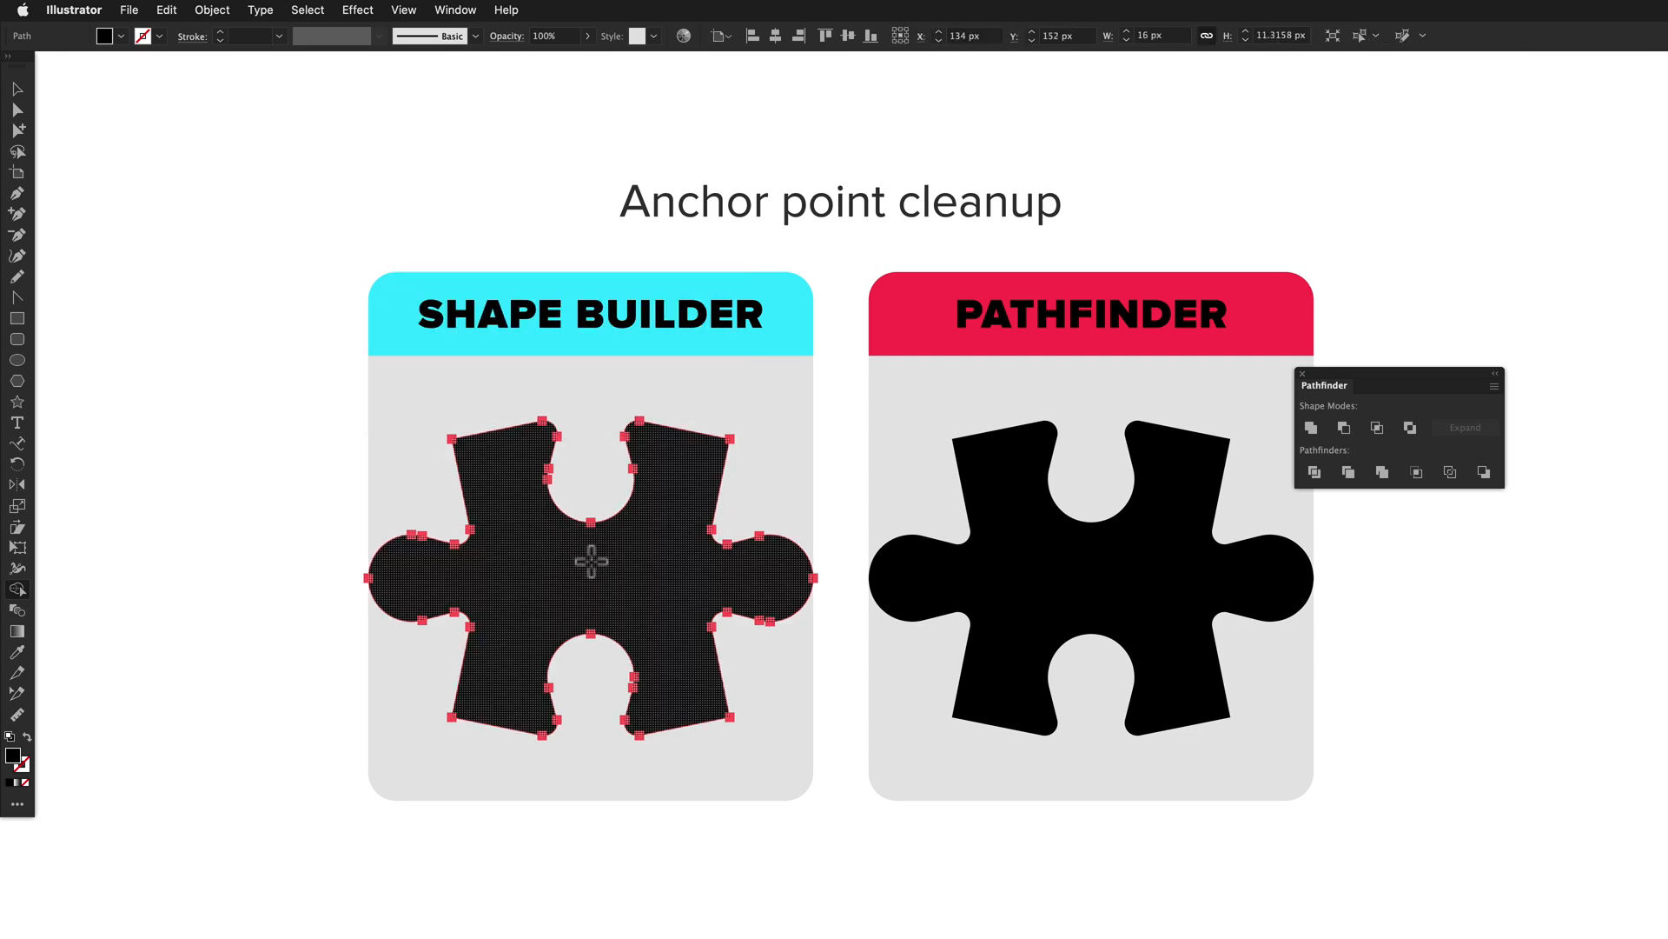
- Unite the Pathfinder puzzle piece into a single path
click(1312, 428)
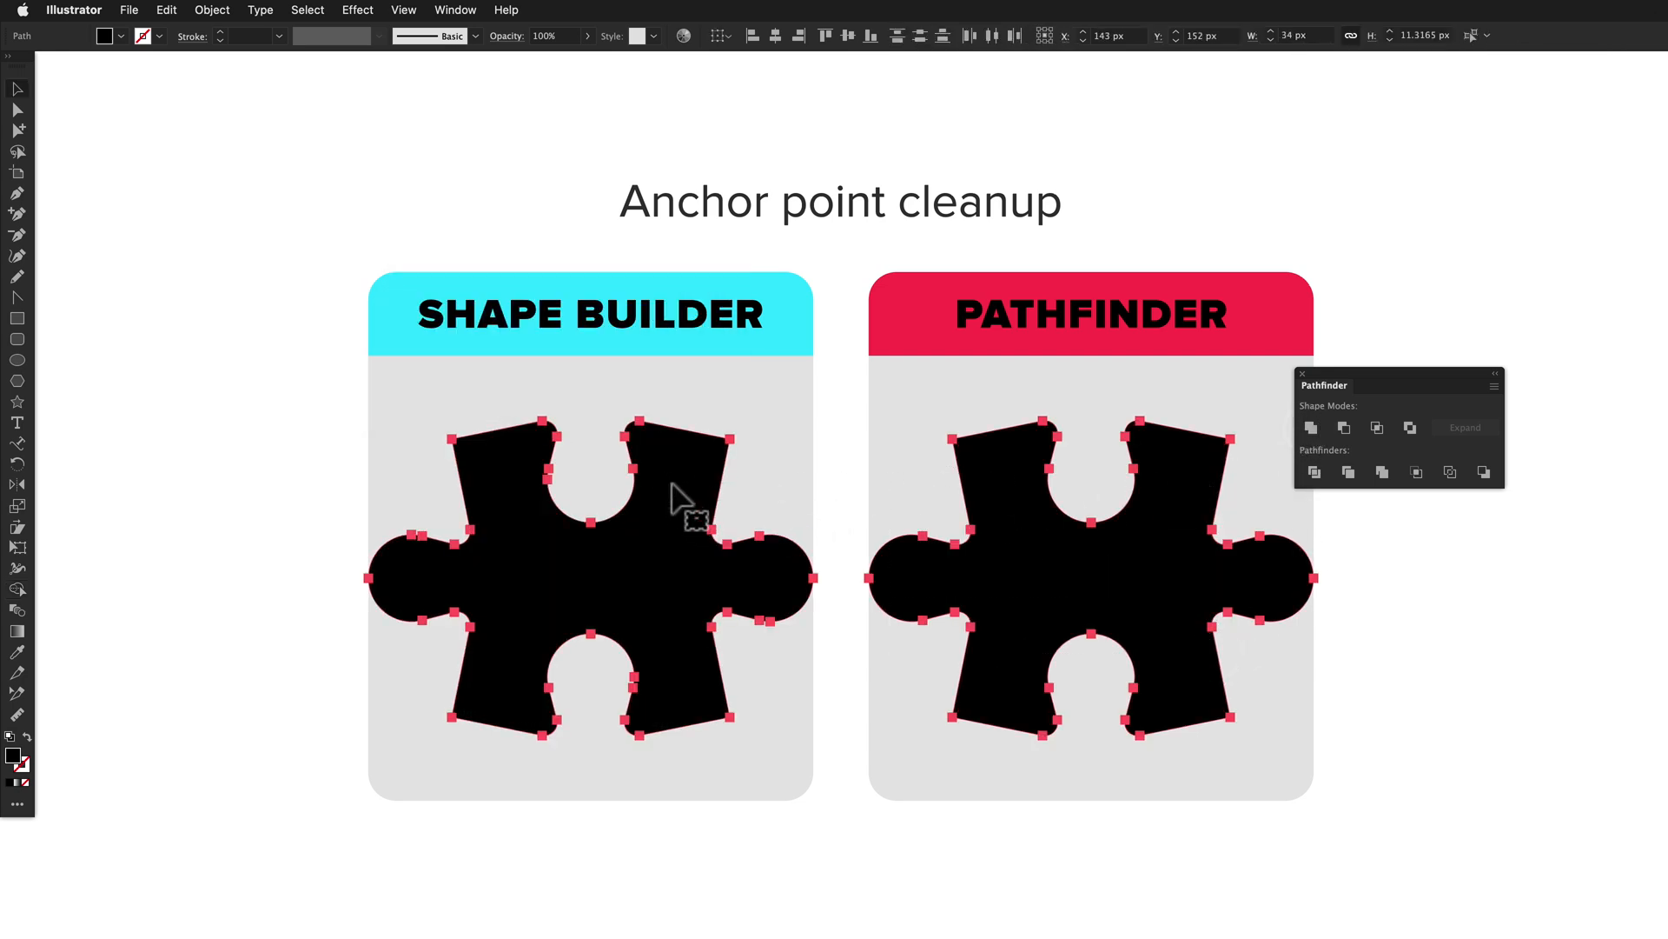
mouse_move(539, 516)
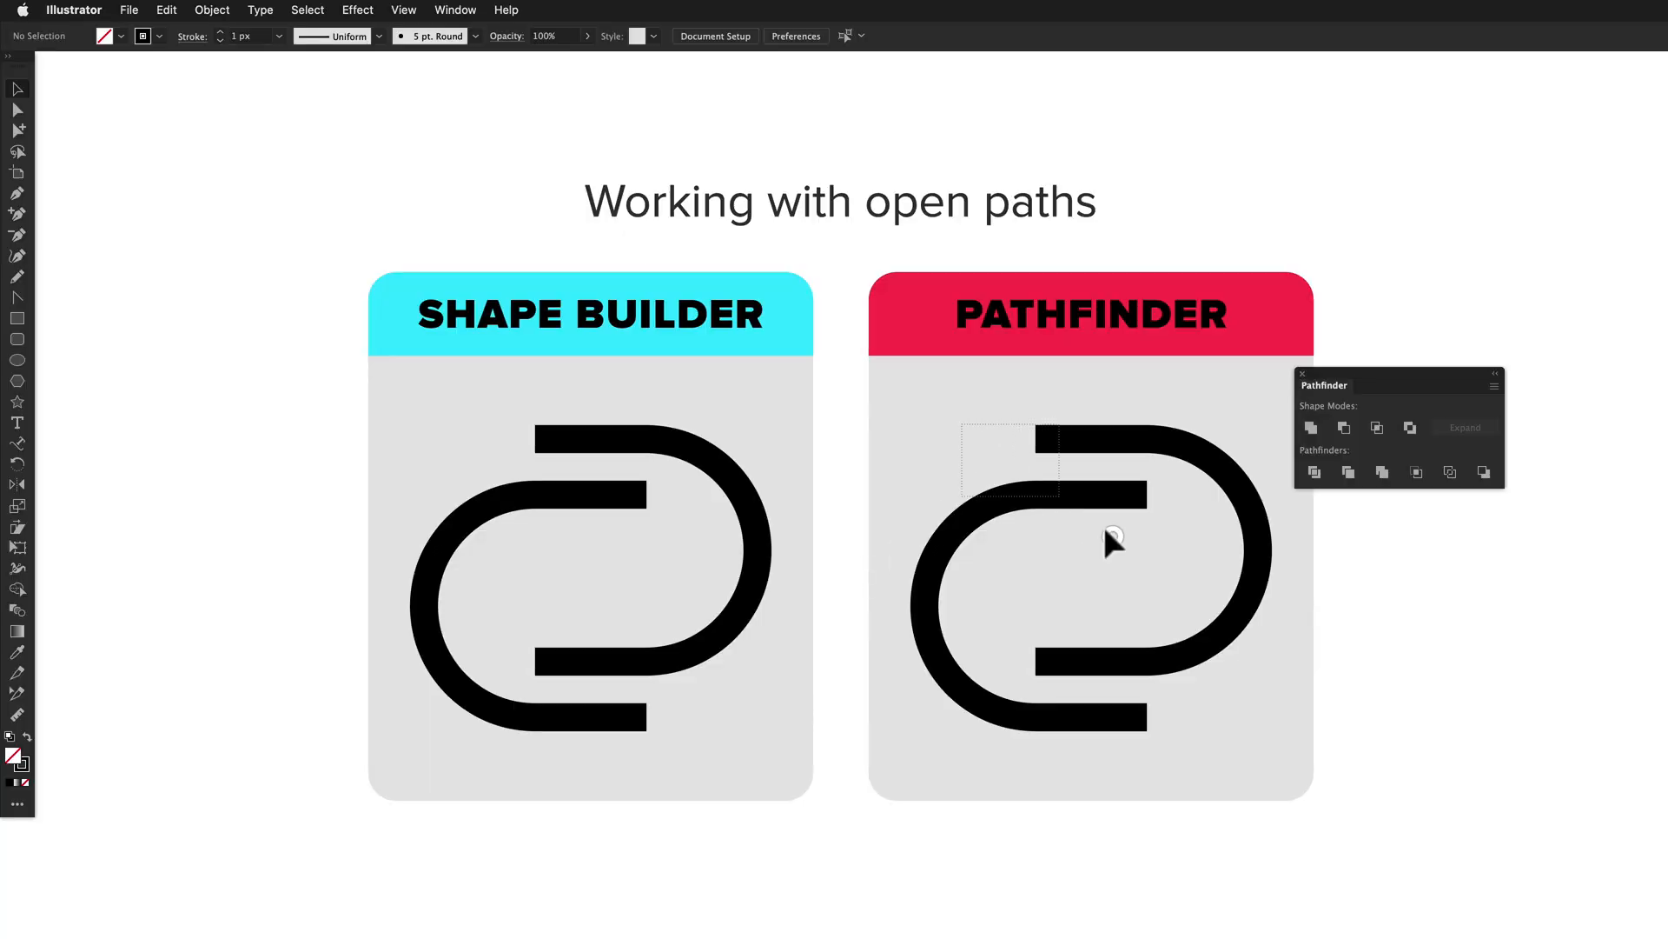
- Try Divide on the open paths, dismiss the no-results warning, then Intersect them into a rectangular frame
click(1312, 427)
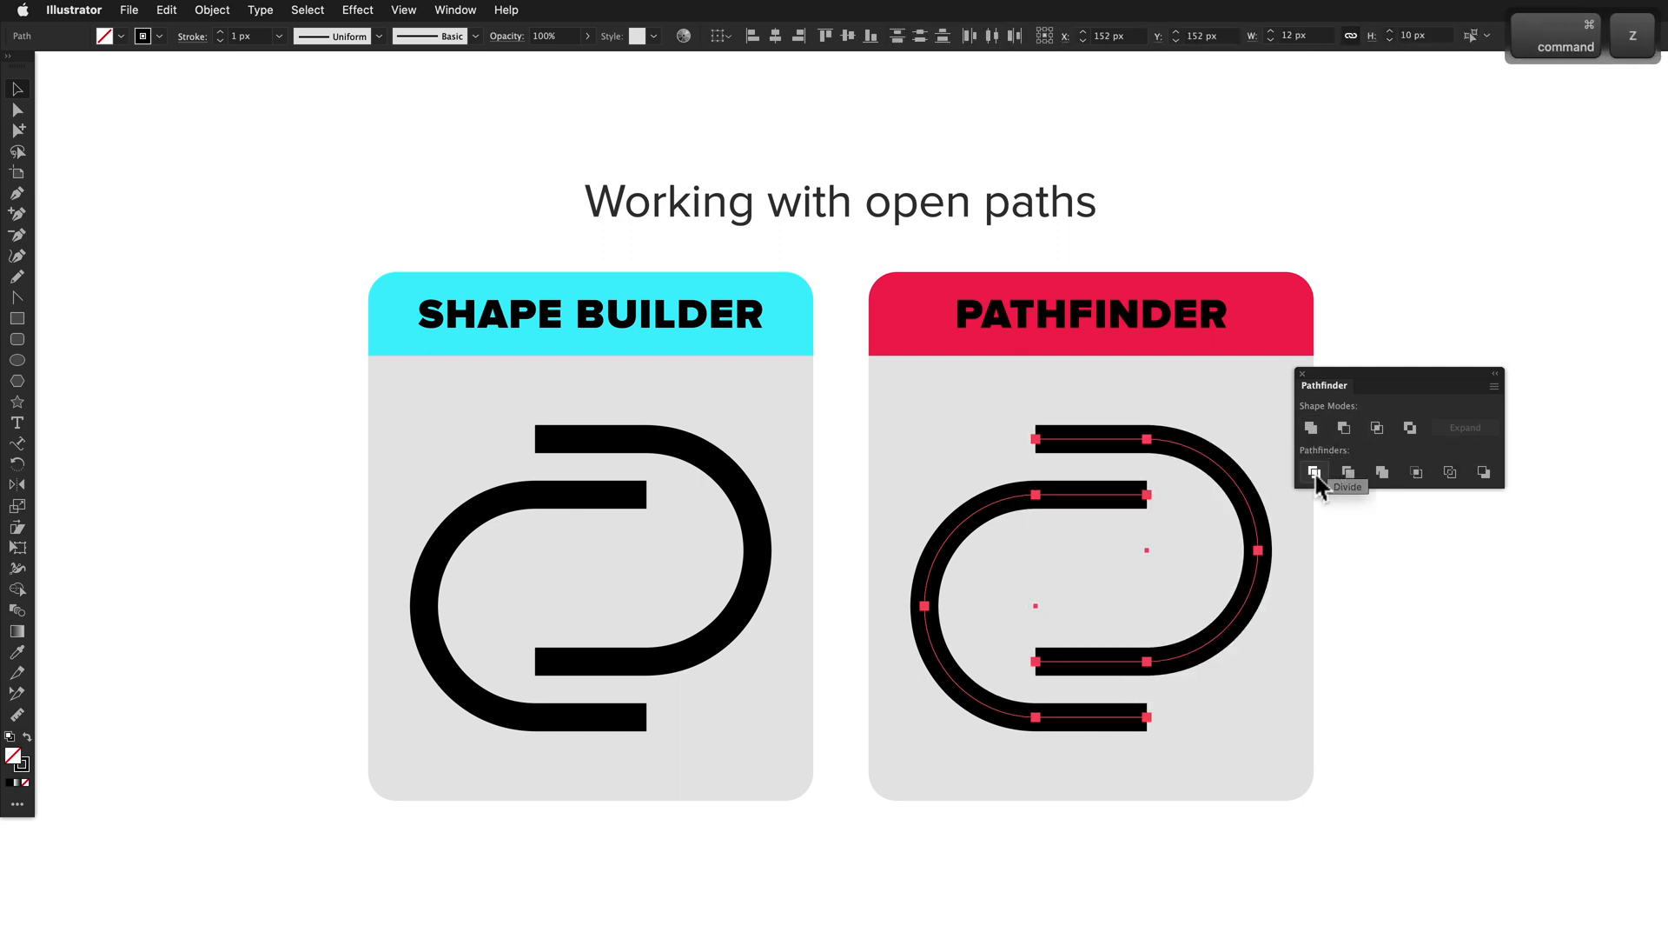
click(1314, 471)
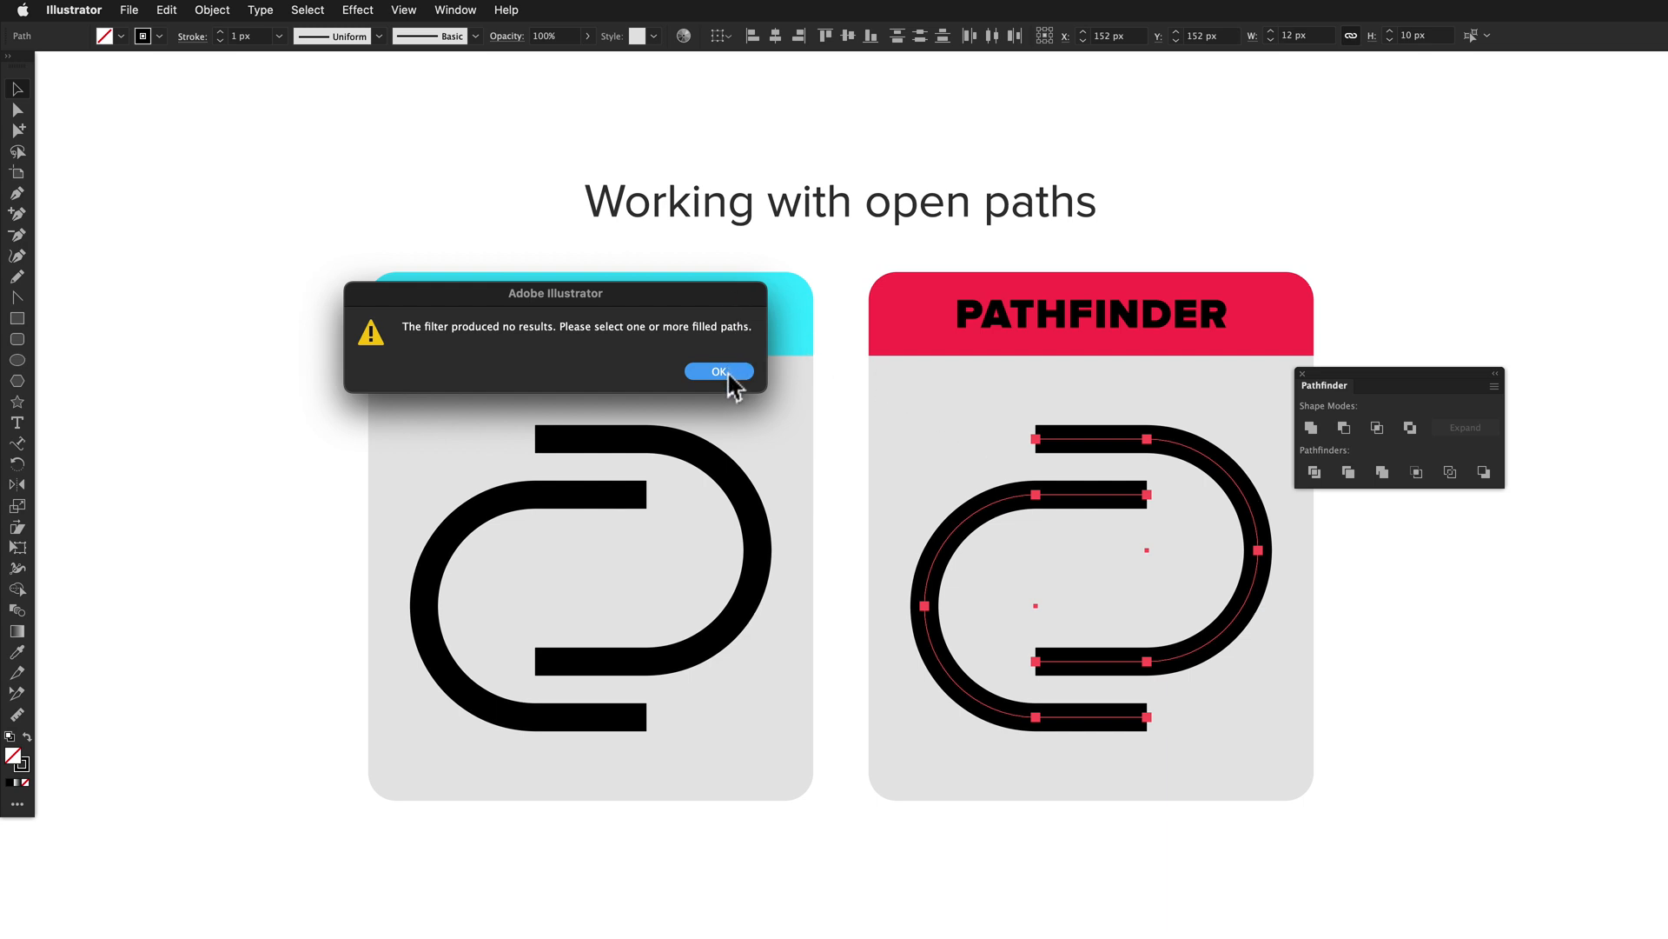
click(718, 372)
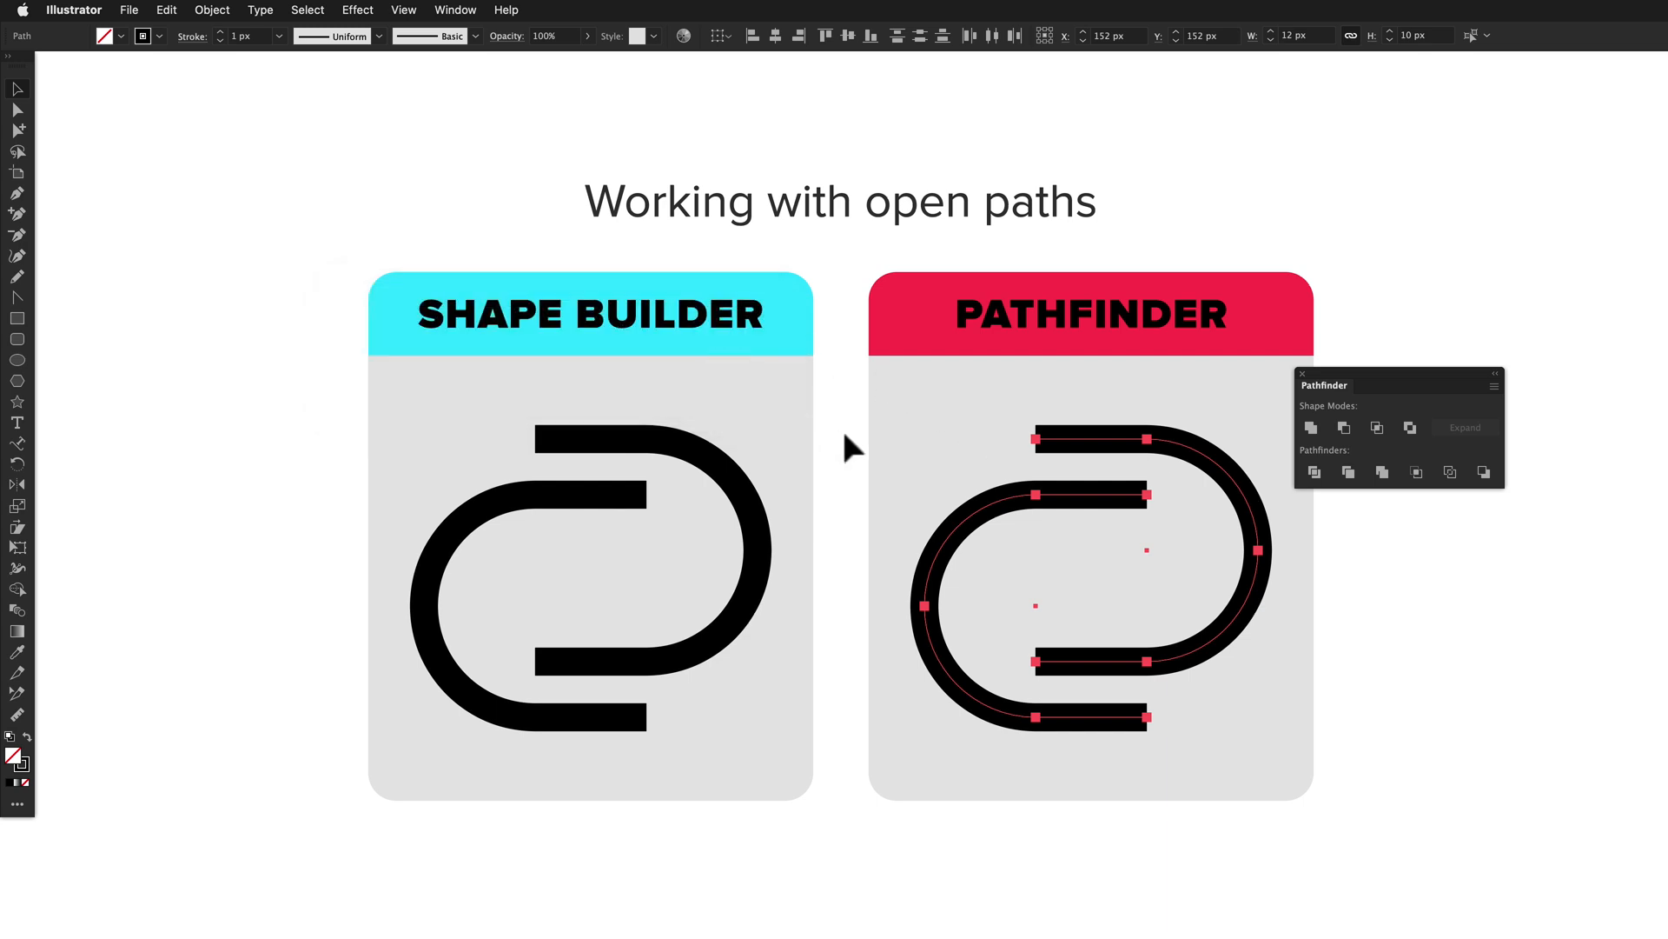
click(1376, 427)
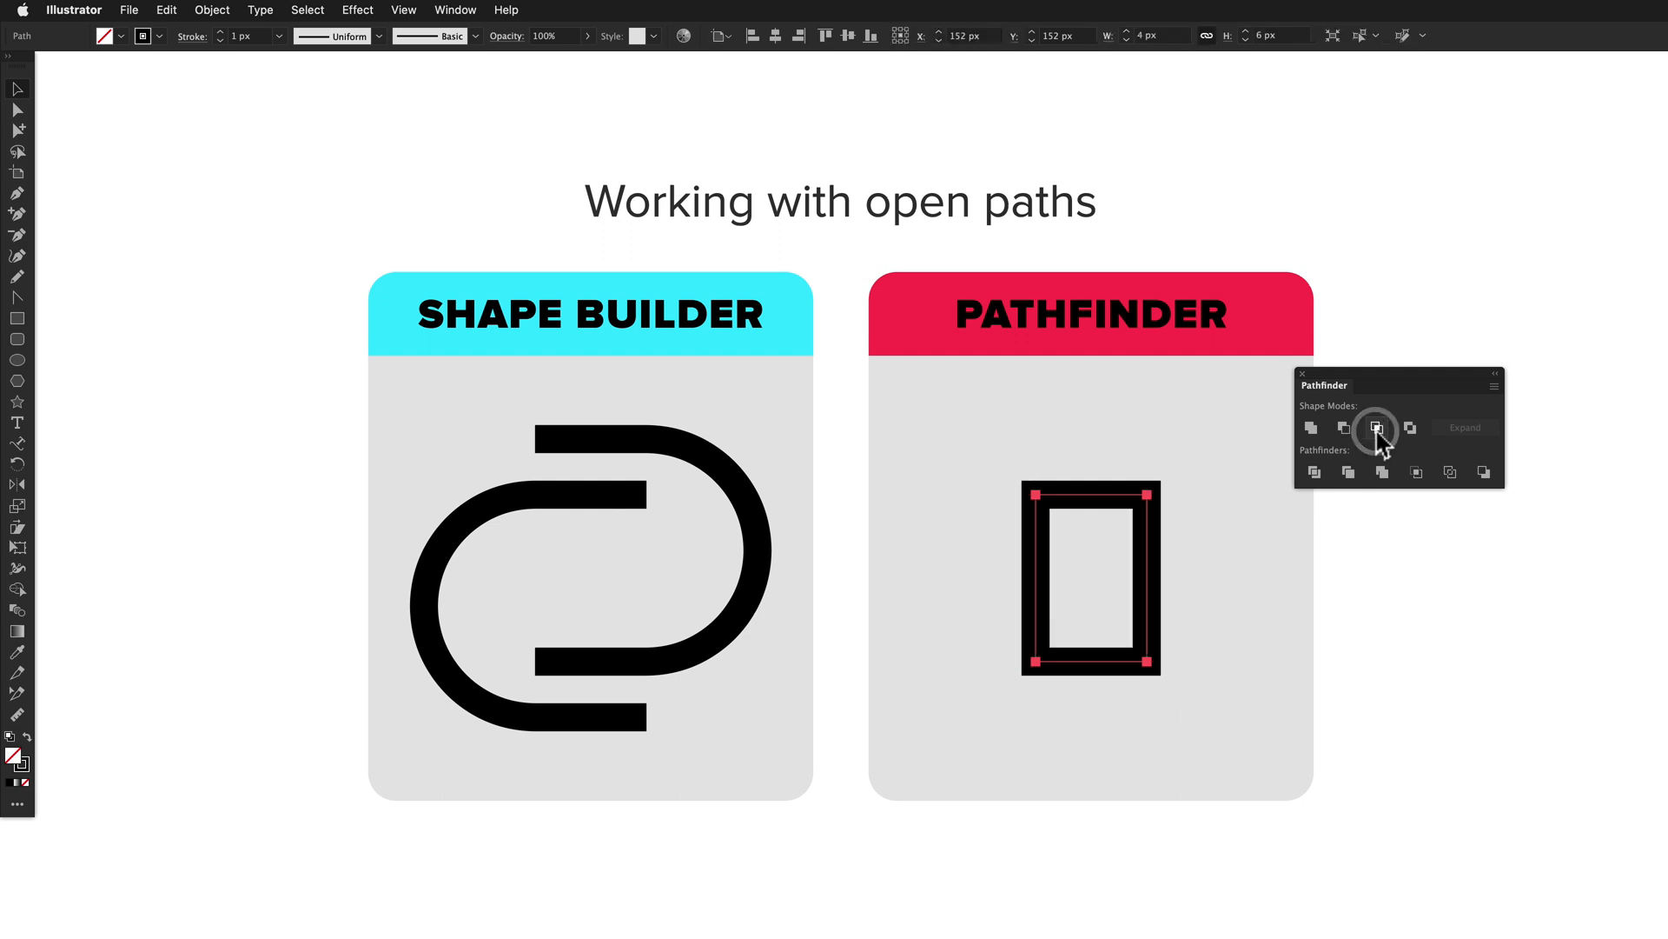
click(1375, 427)
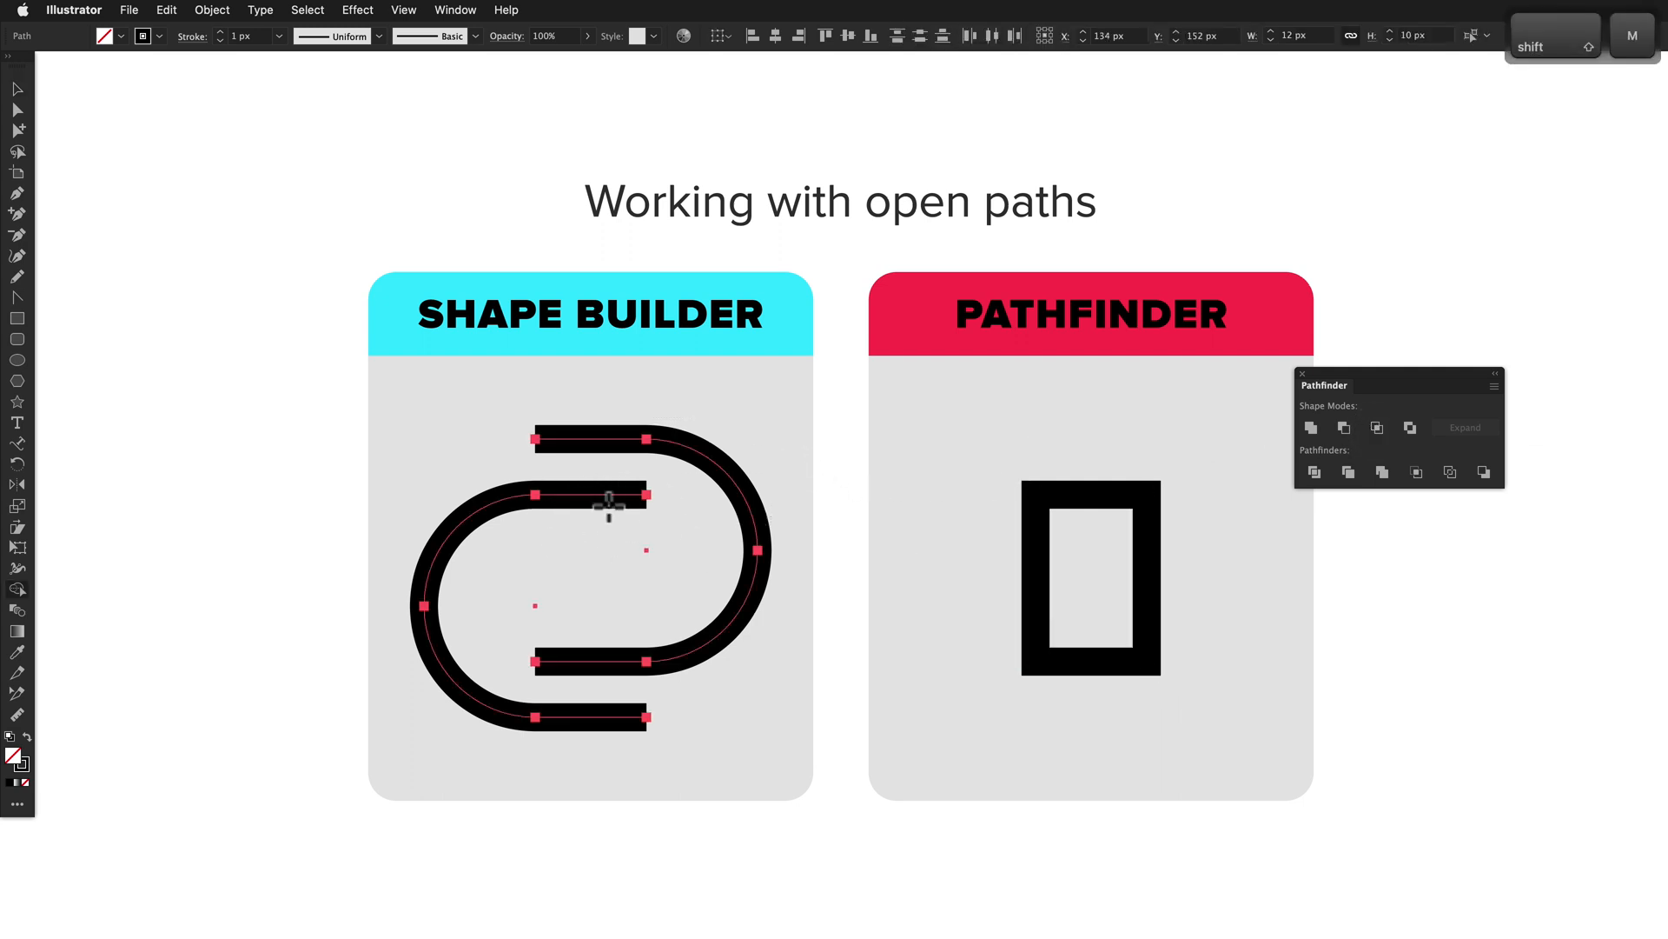
mouse_move(591, 567)
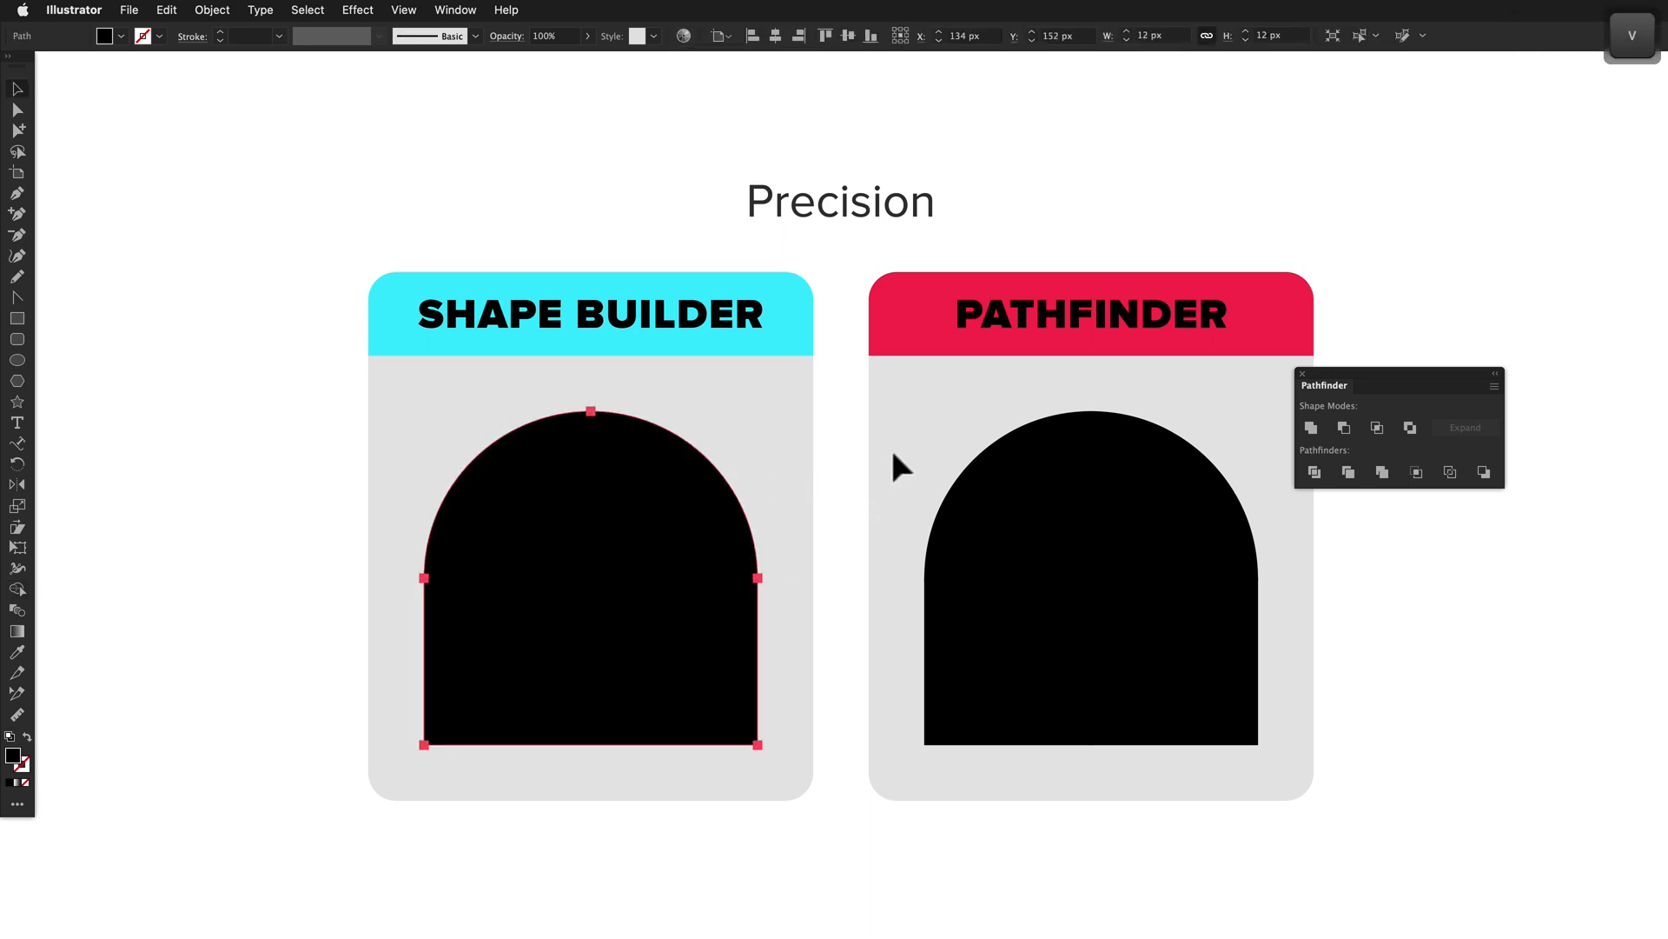
- Unite the Pathfinder circle and rectangle into a single arch
click(1310, 428)
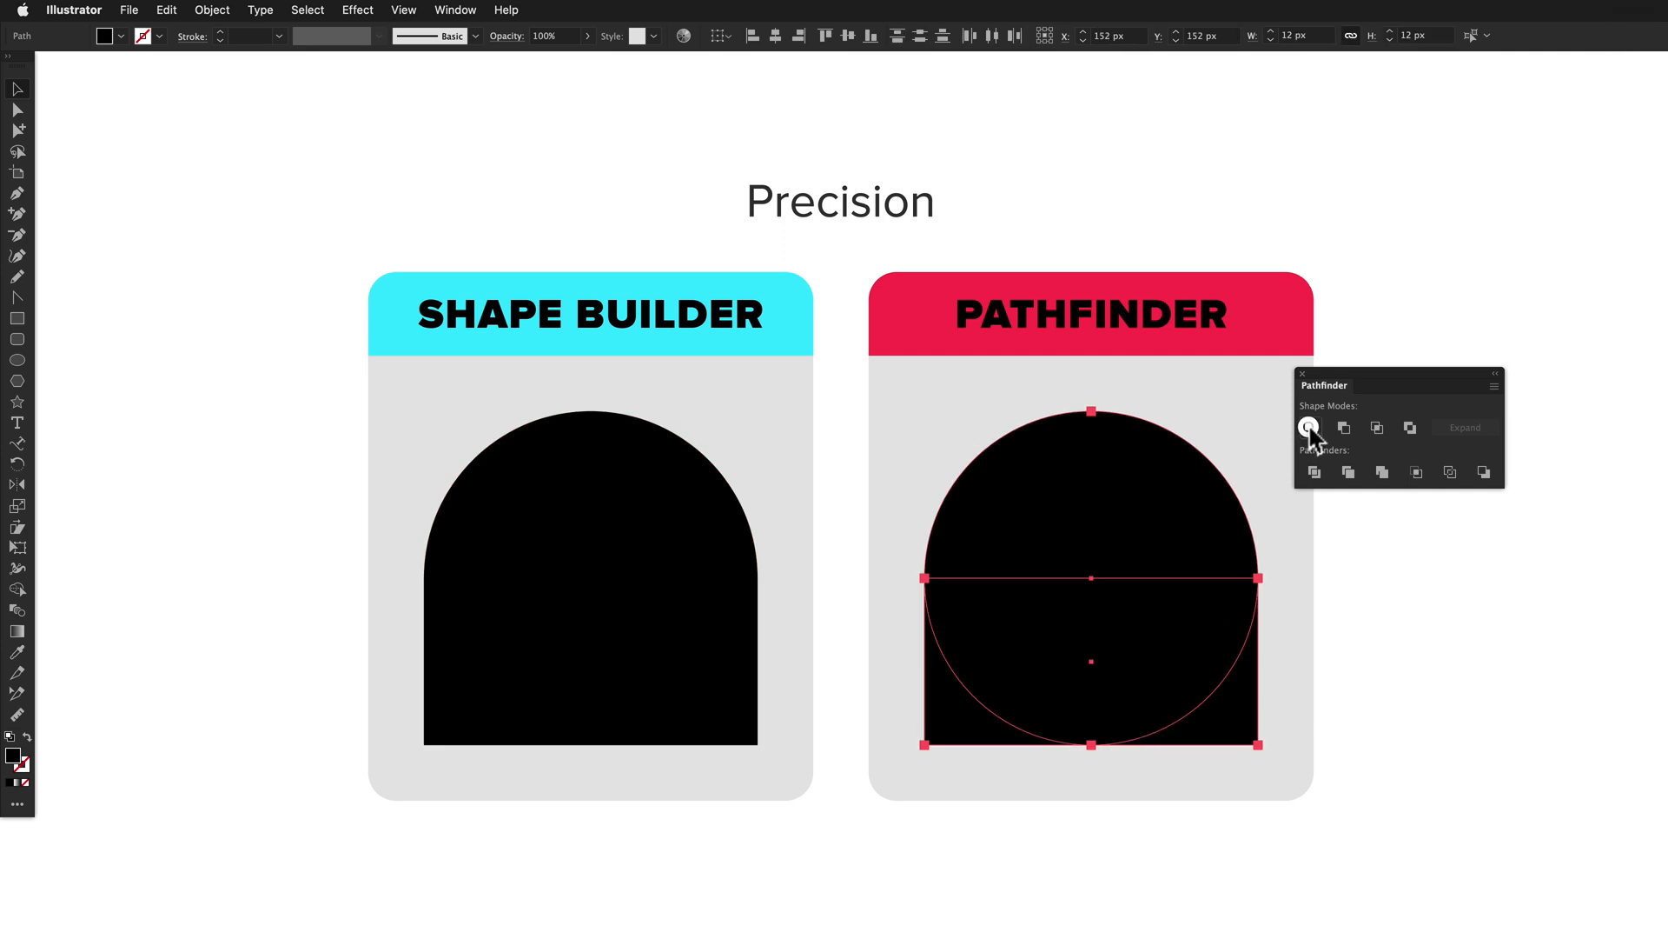
click(1314, 428)
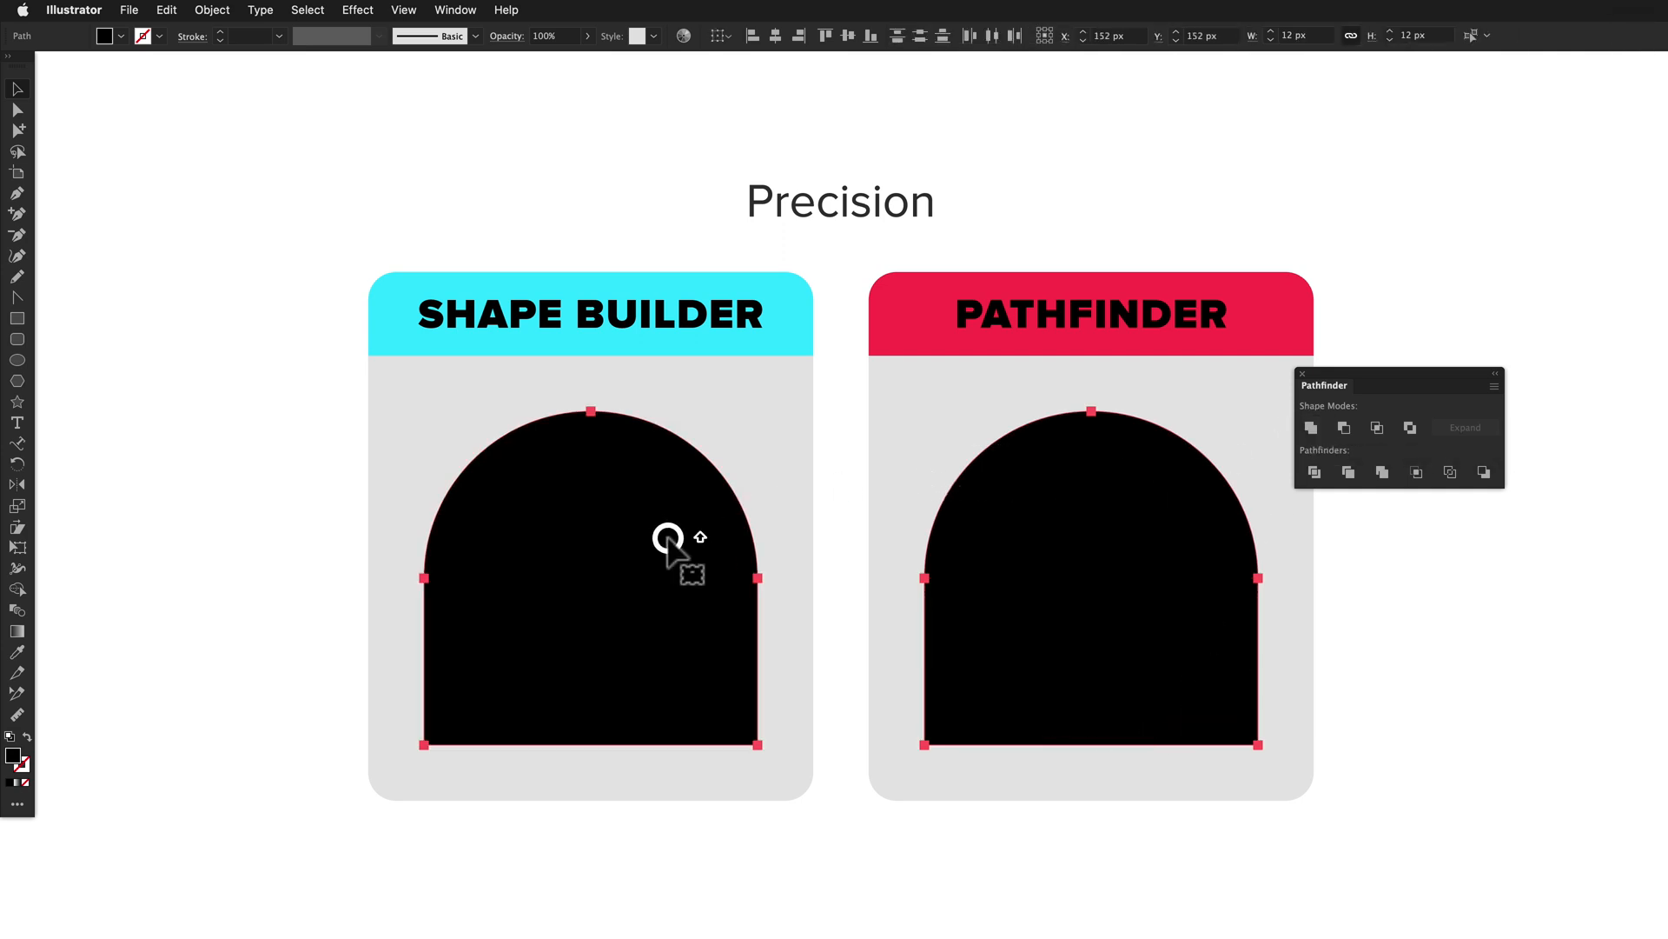